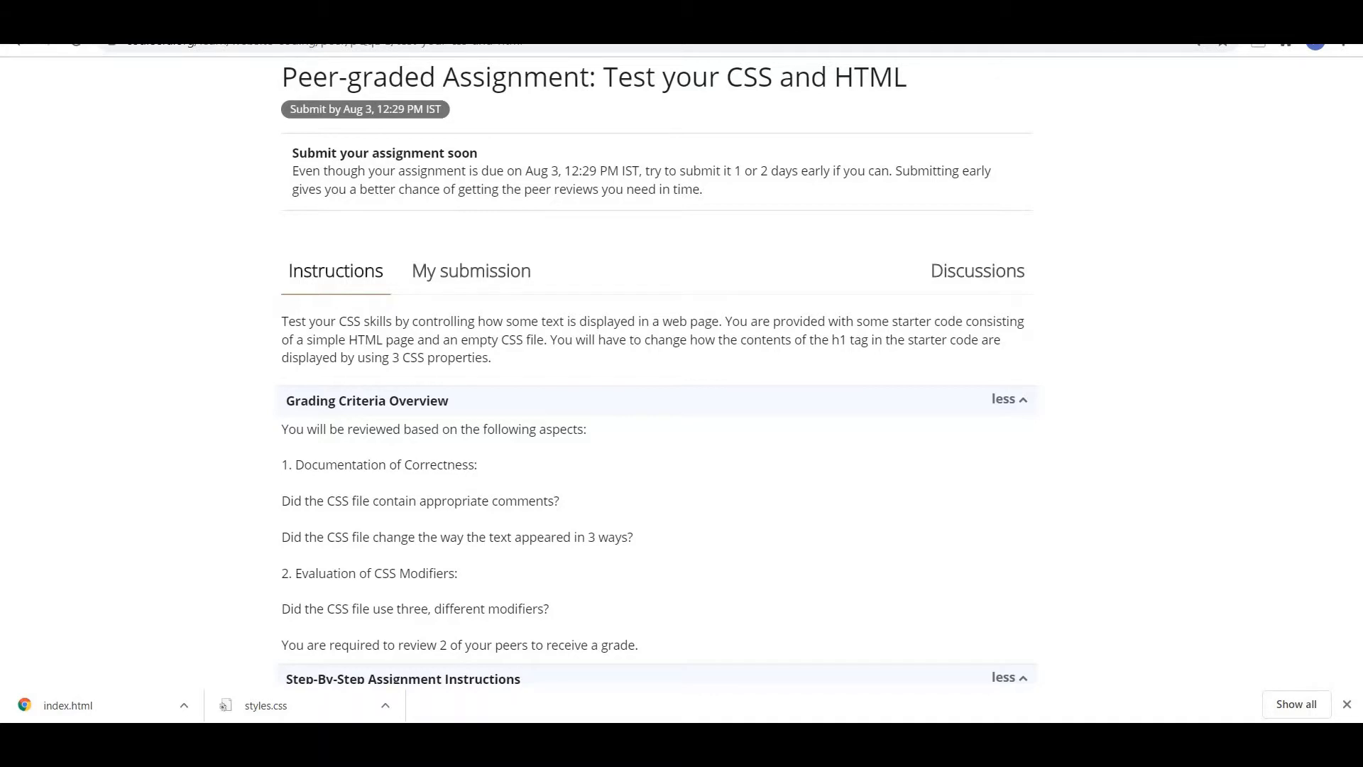
# - Save the styles.css starter file from Coursera to the Desktop
pyautogui.scroll(-3)
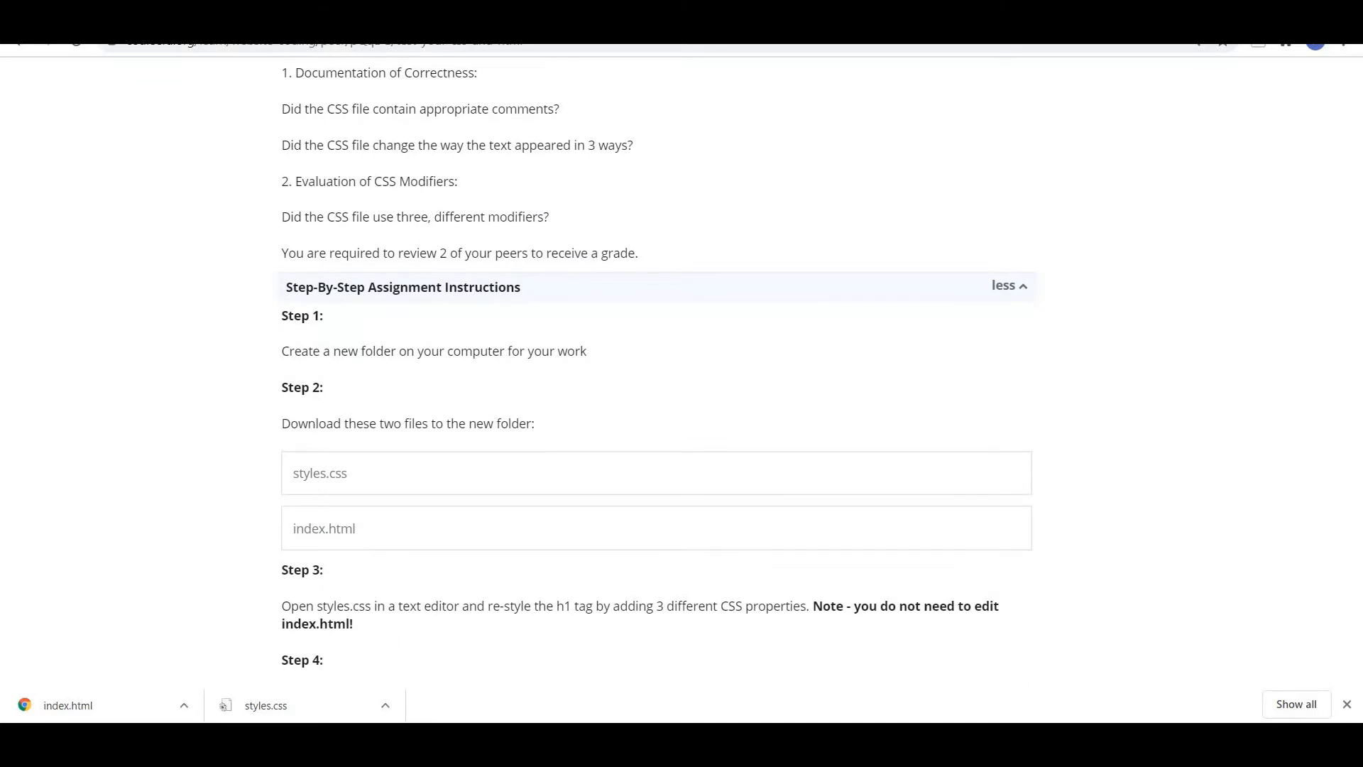
pyautogui.scroll(-3)
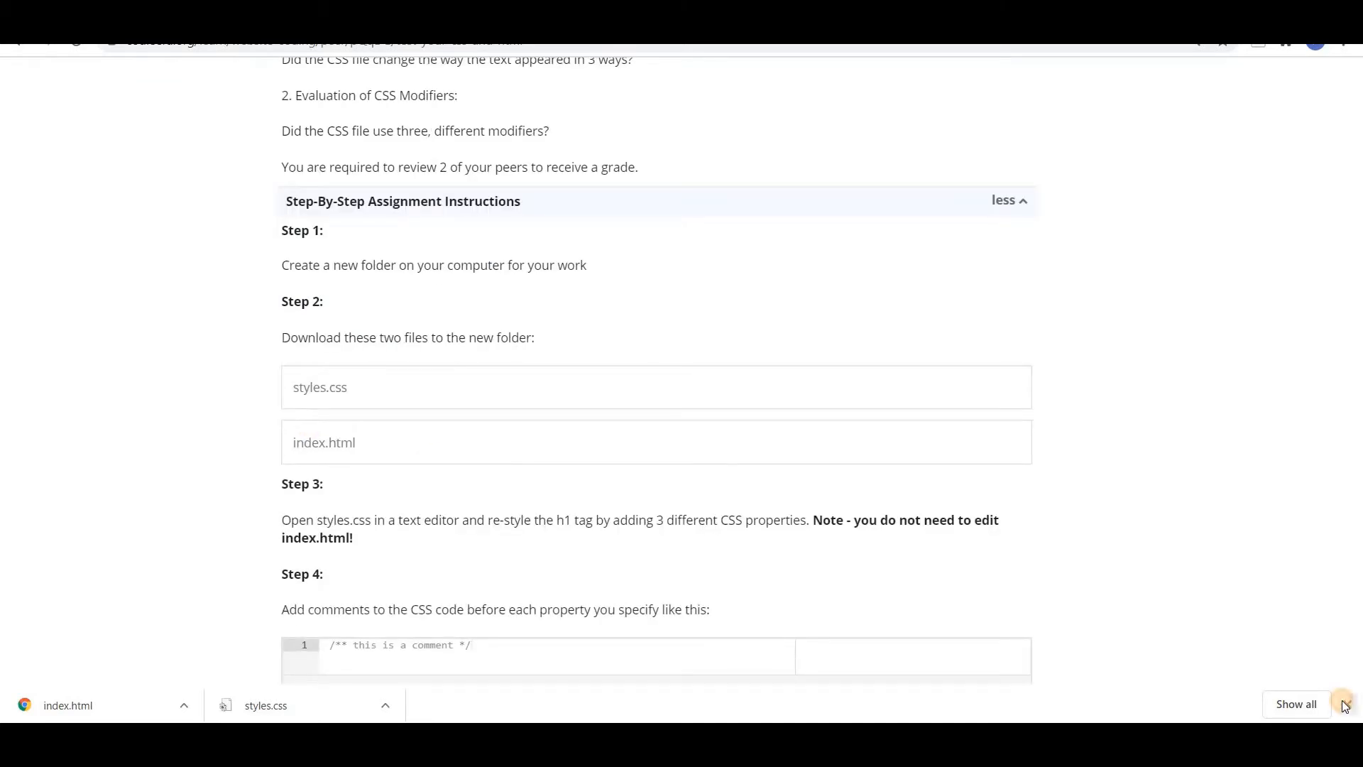
pyautogui.scroll(-3)
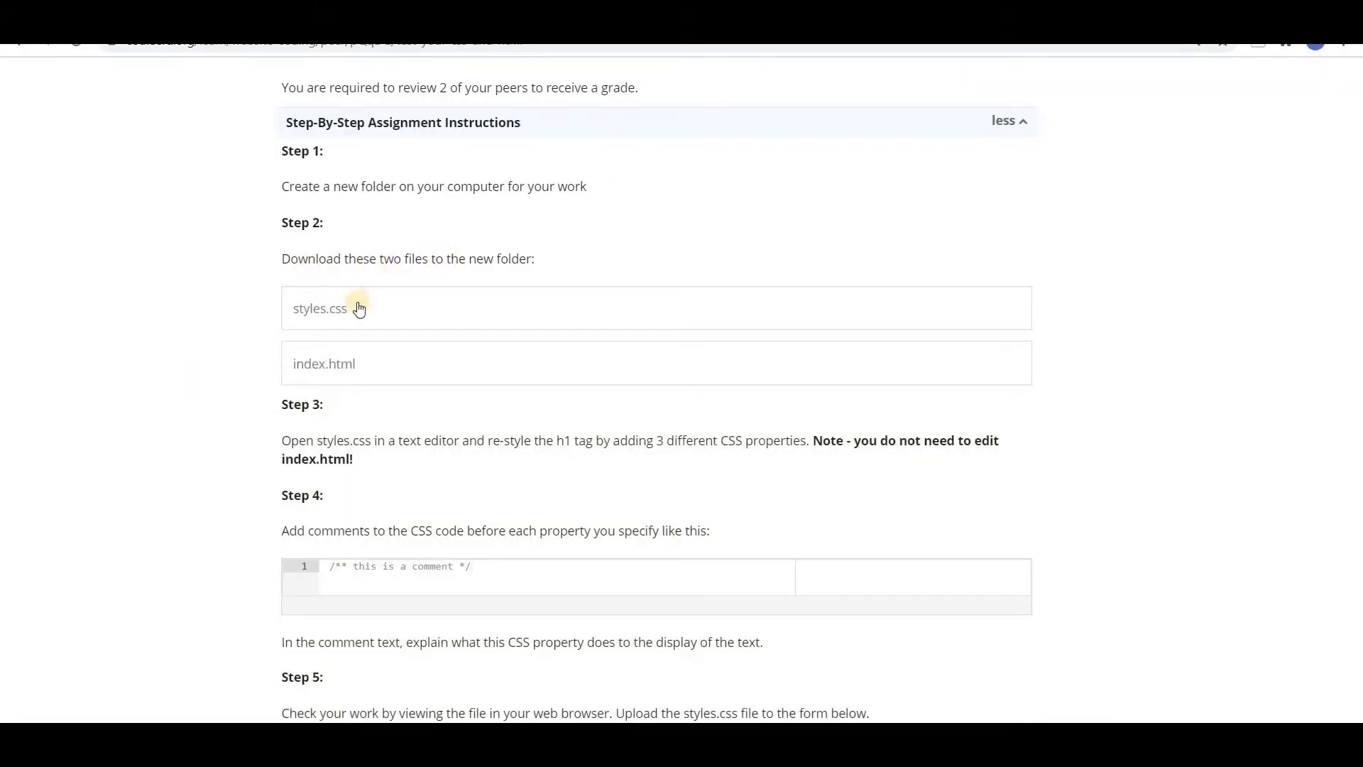
pyautogui.rightClick(319, 308)
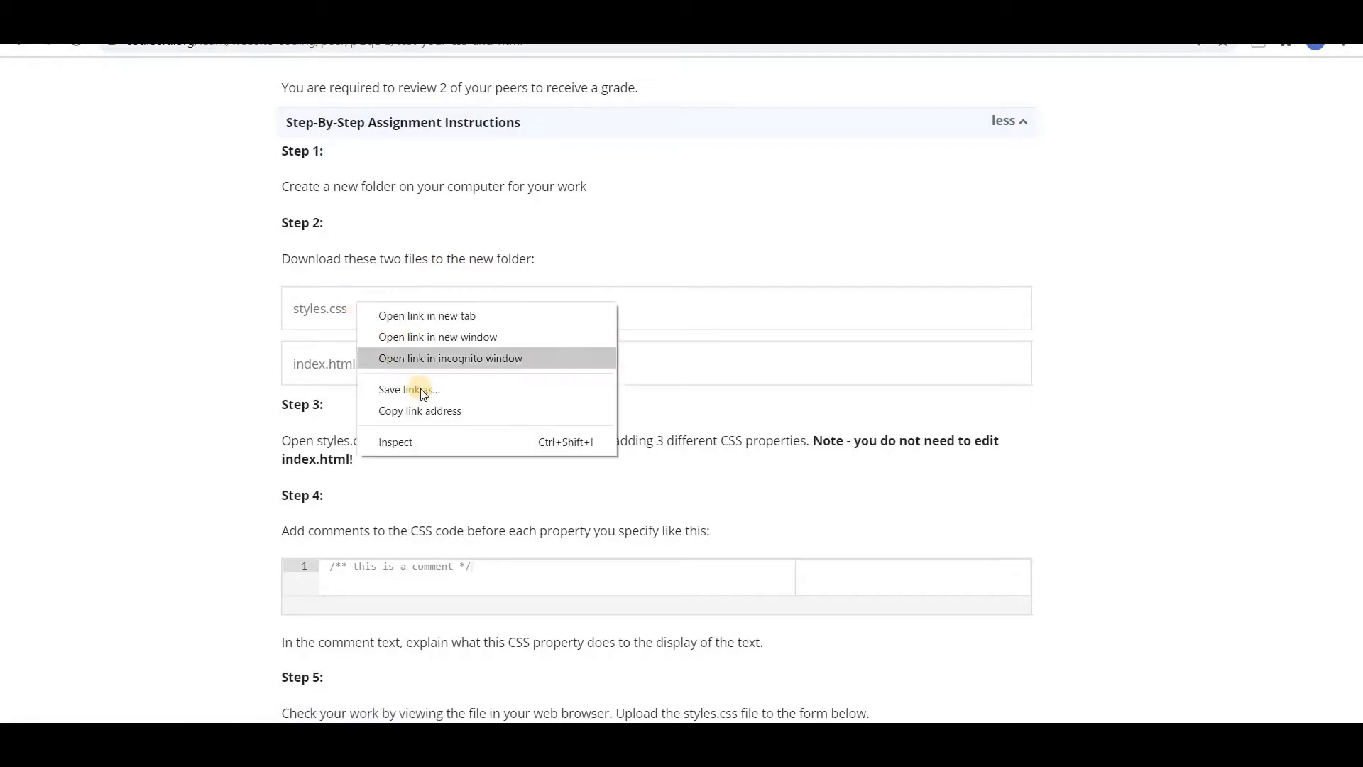
pyautogui.click(410, 389)
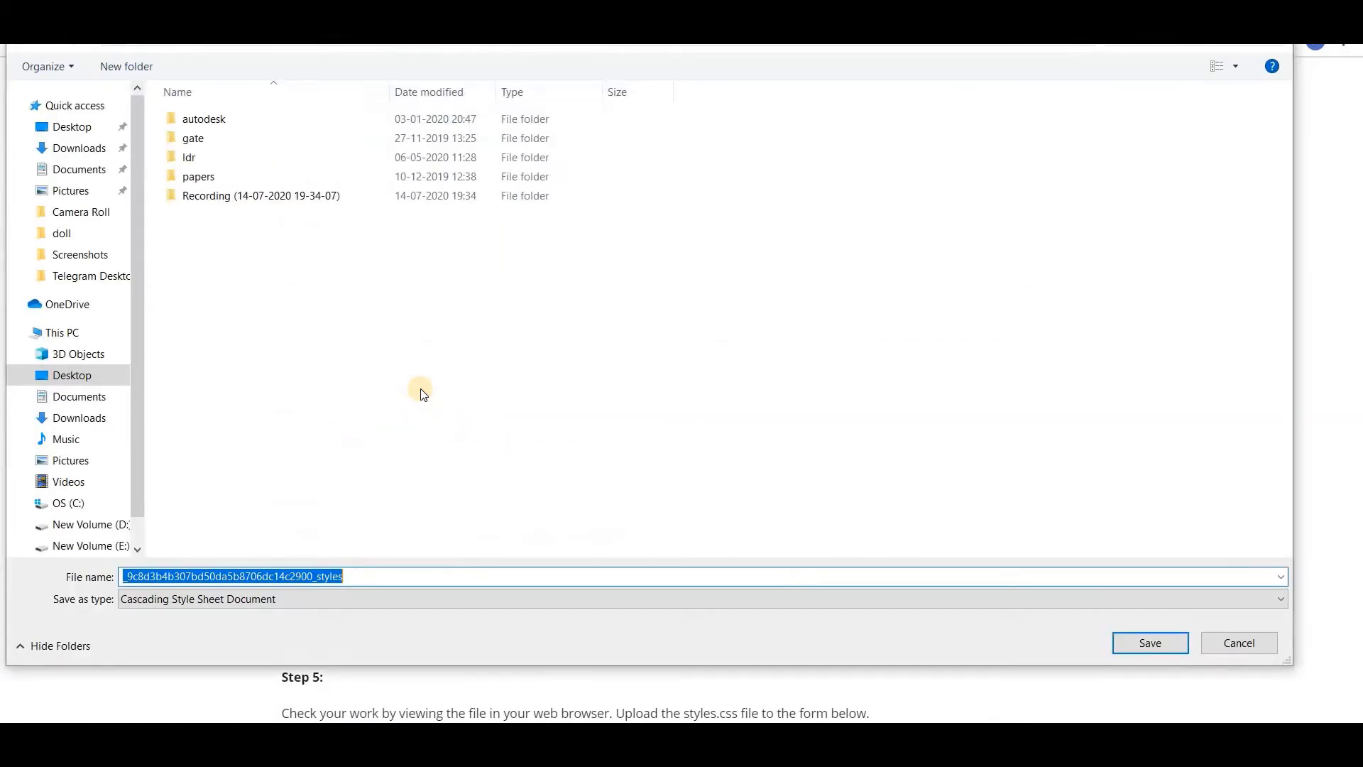
pyautogui.write('styles.css')
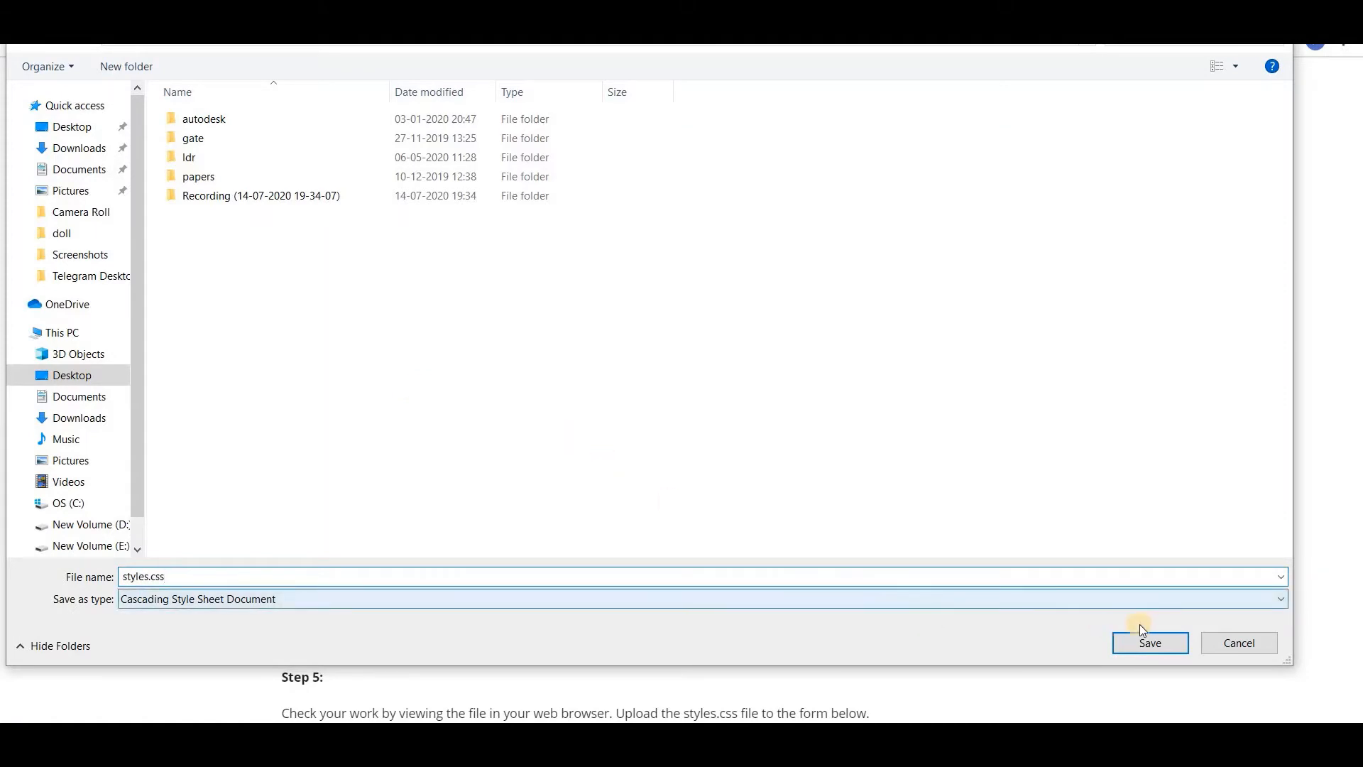
pyautogui.click(1150, 642)
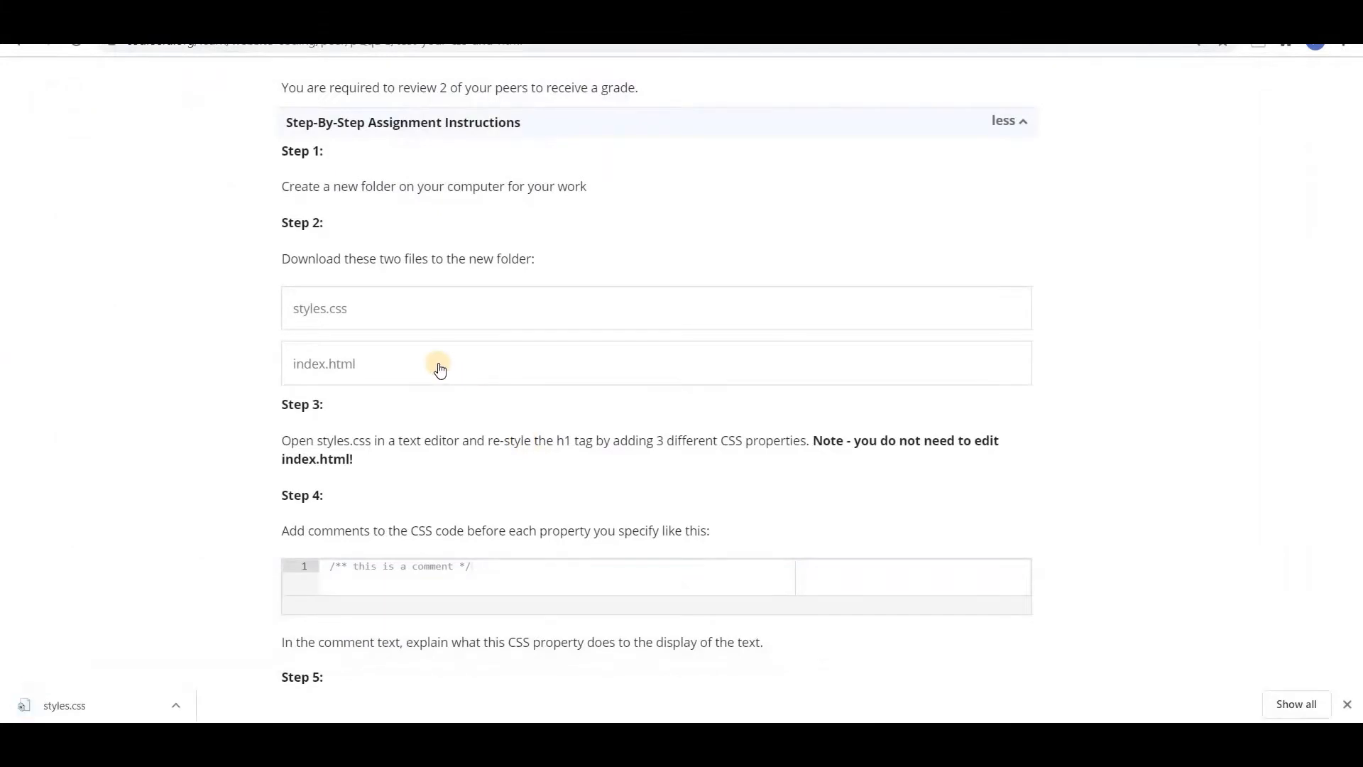
# - Save the index.html starter file to the Desktop
pyautogui.rightClick(438, 367)
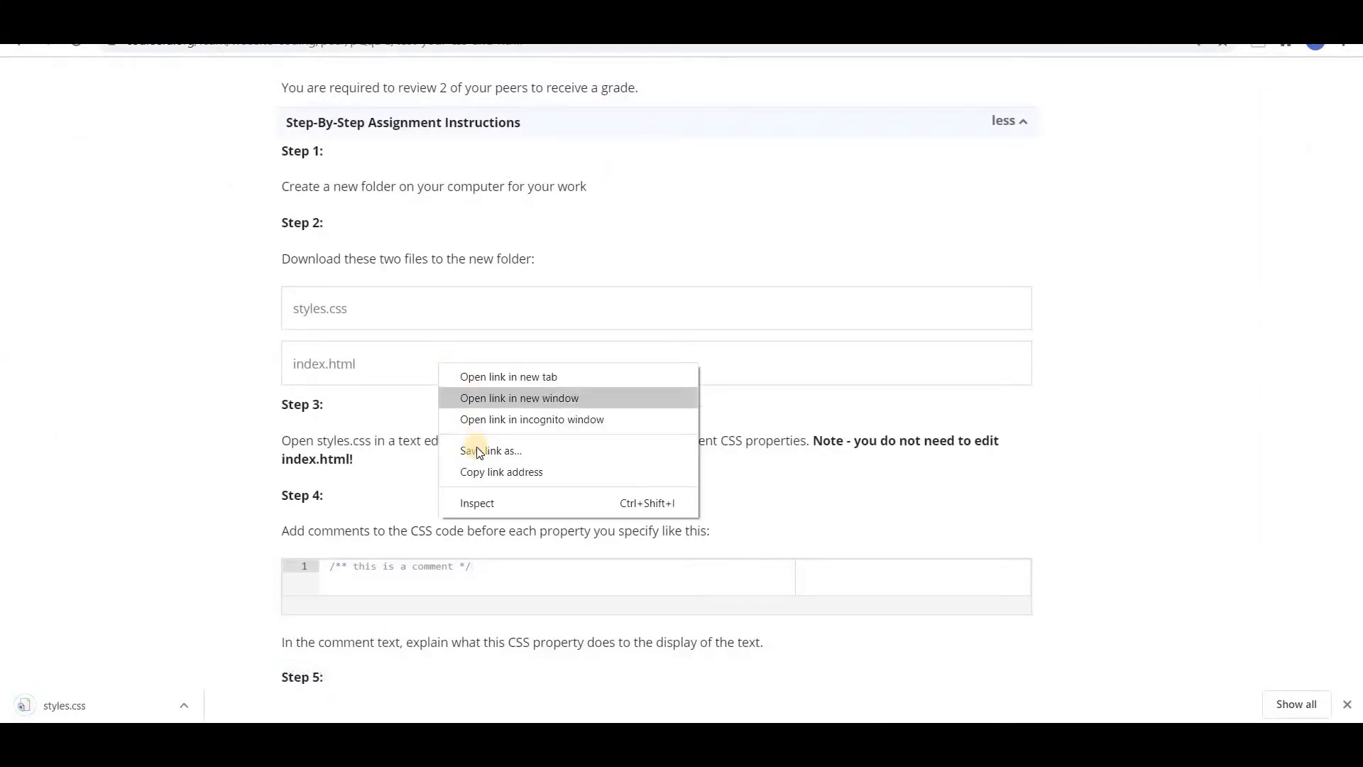
pyautogui.click(491, 451)
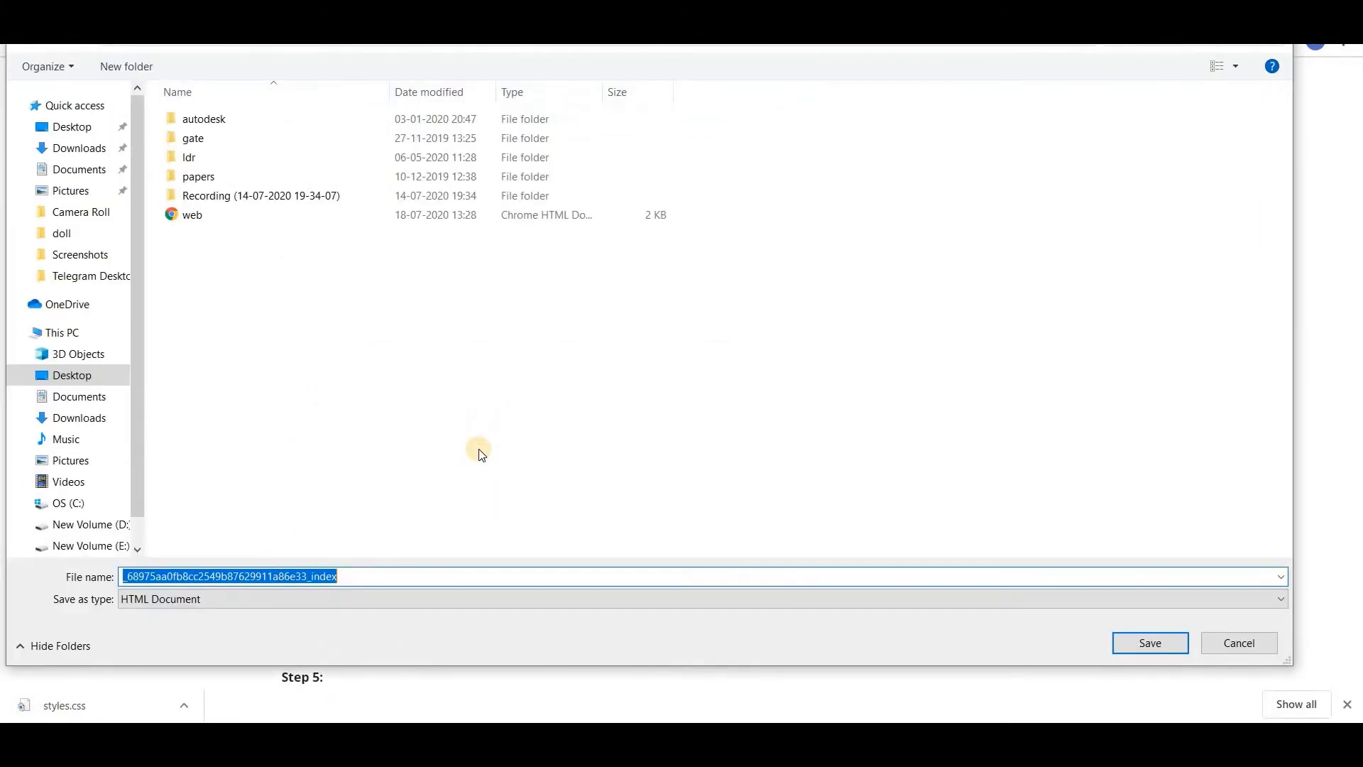
pyautogui.write('index.')
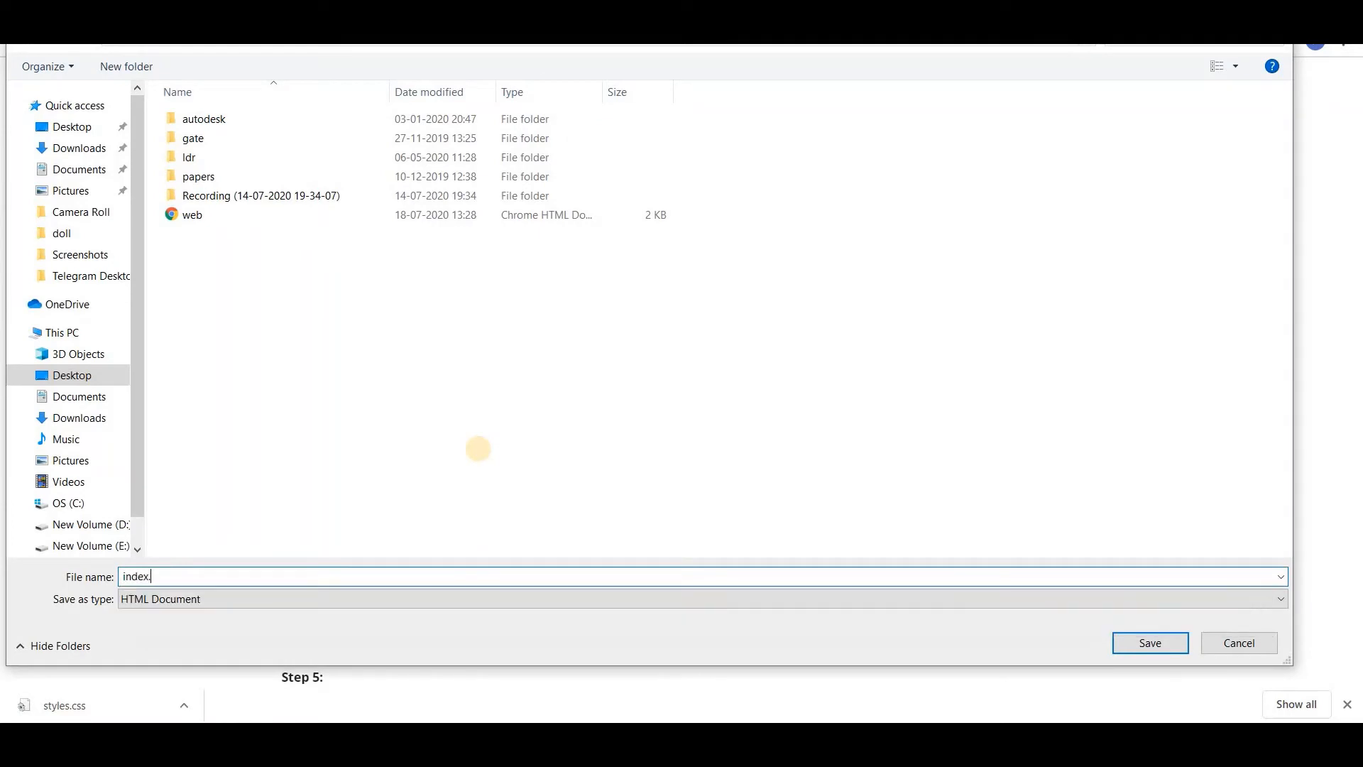
pyautogui.write('html')
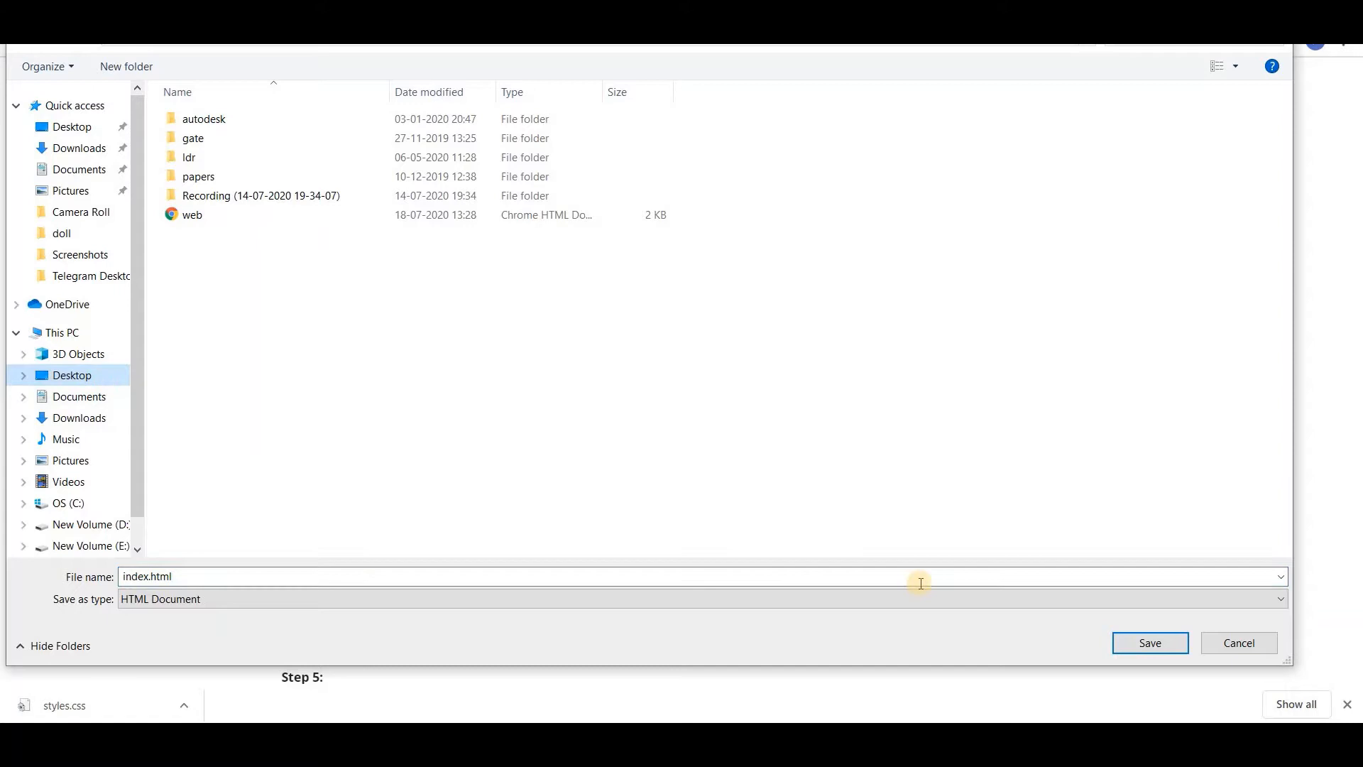
pyautogui.click(1150, 643)
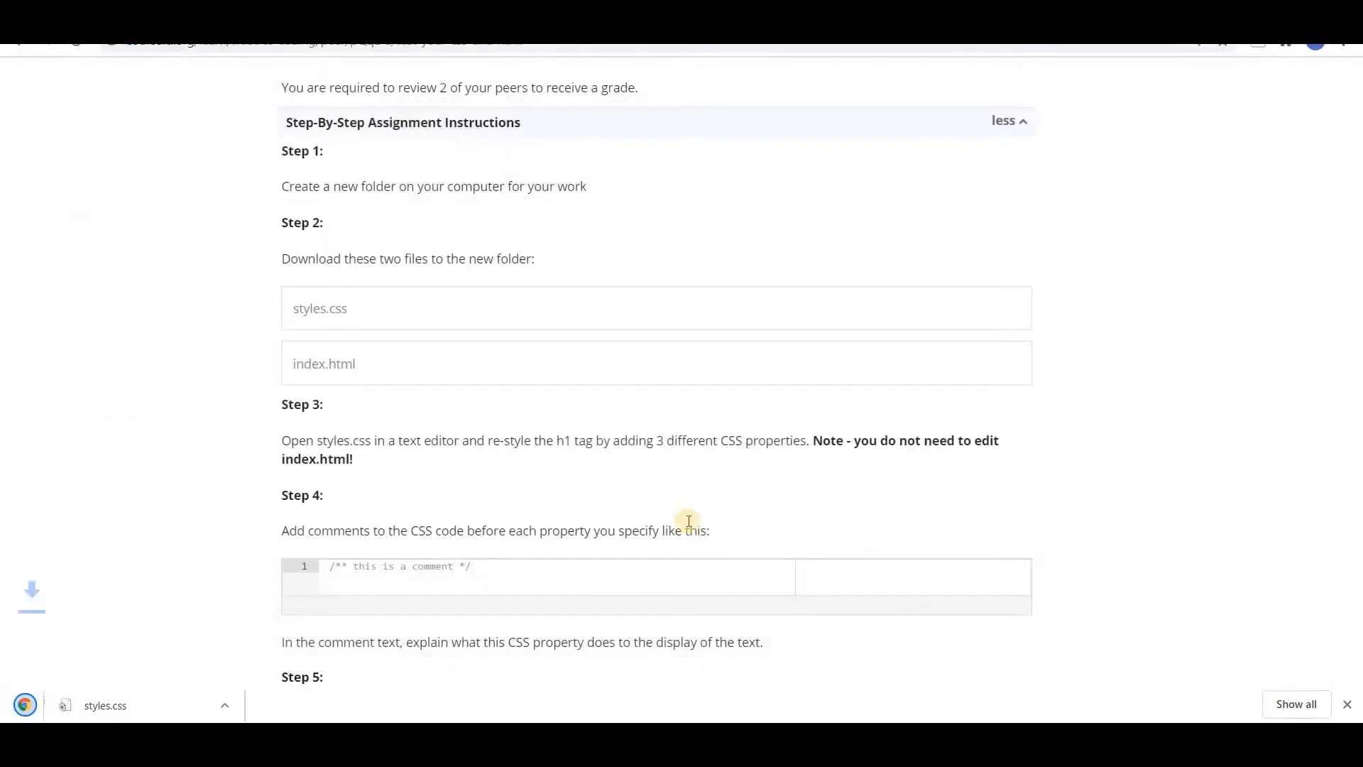
pyautogui.scroll(-3)
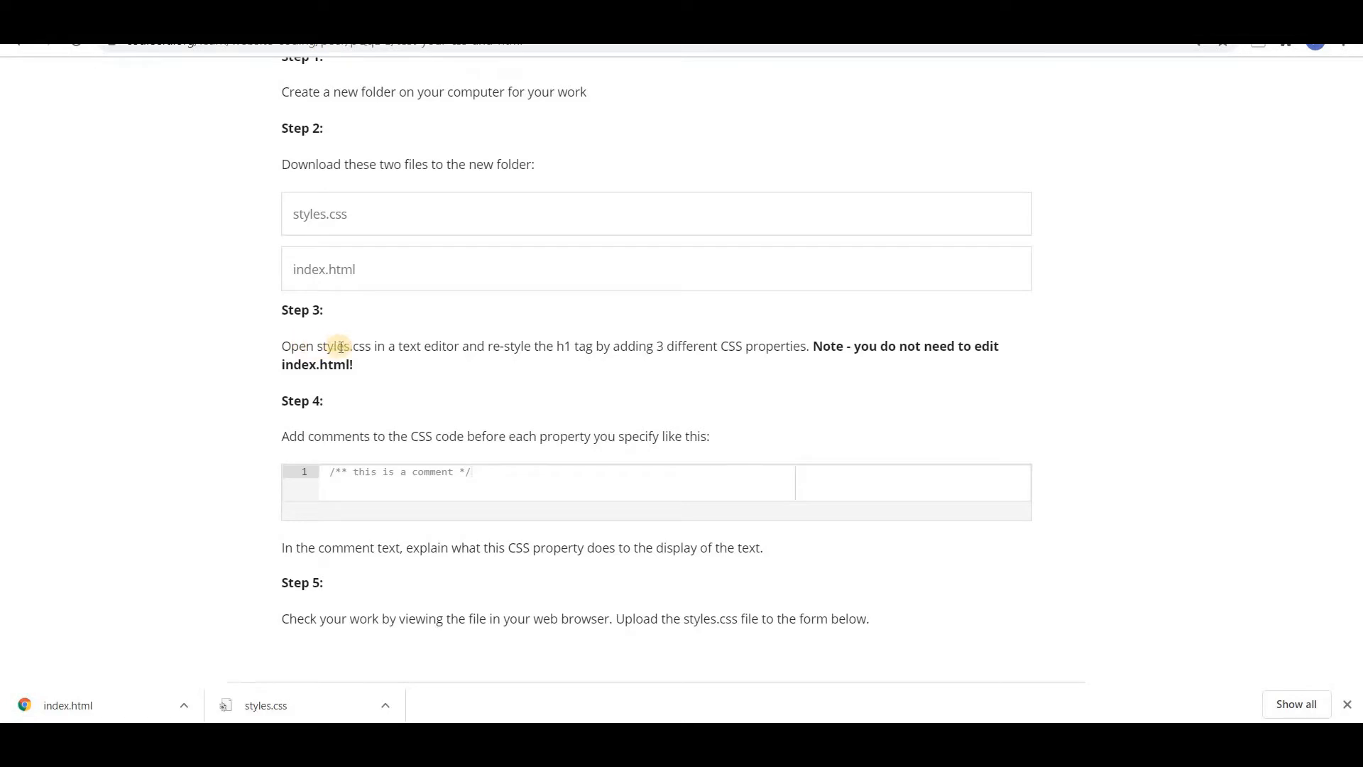
pyautogui.moveTo(517, 345)
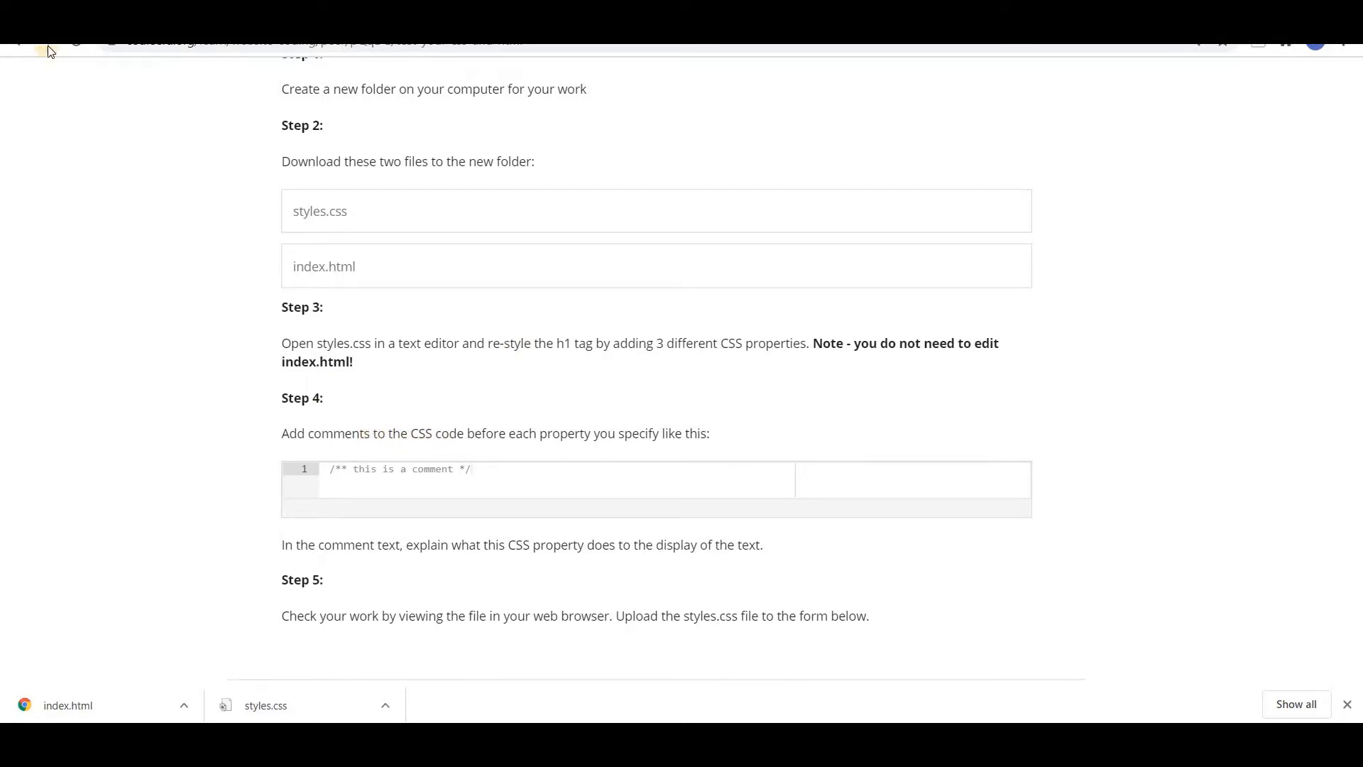
pyautogui.moveTo(43, 49)
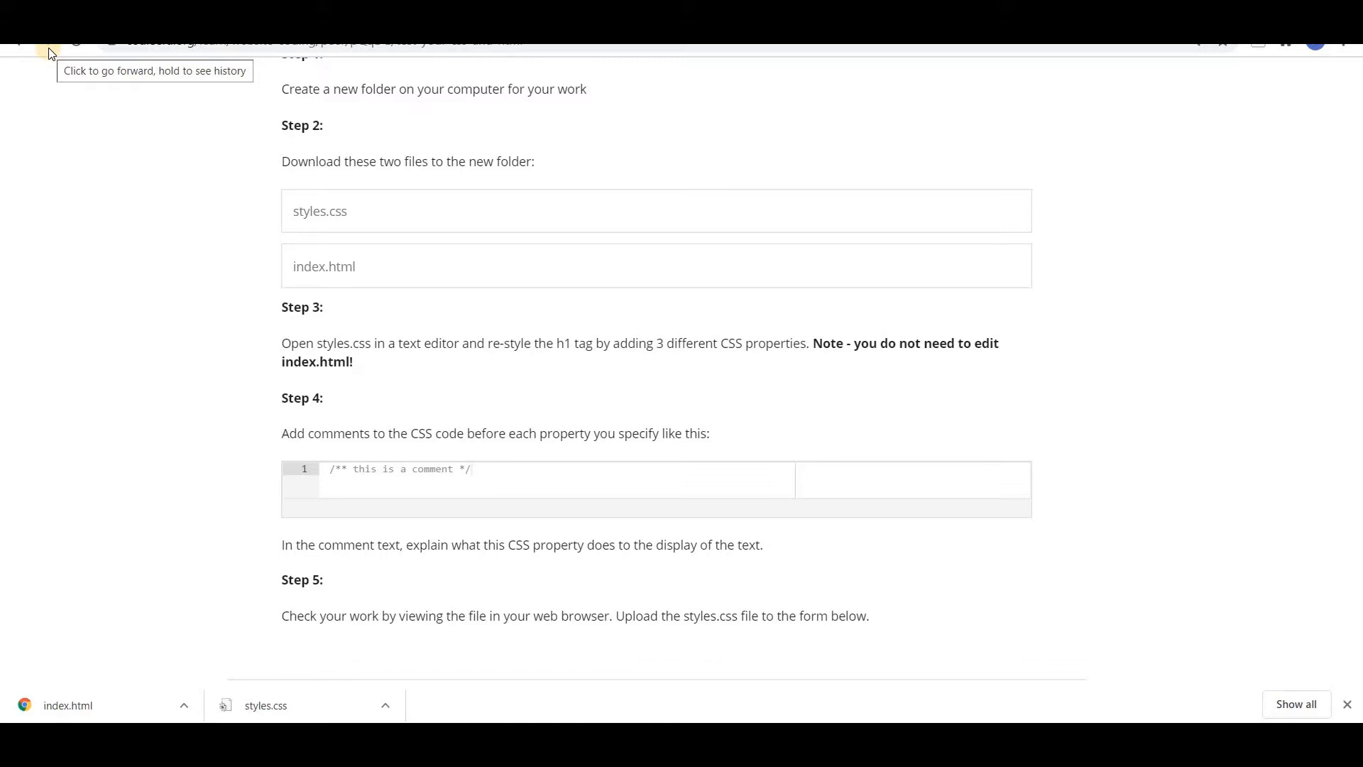
pyautogui.moveTo(150, 193)
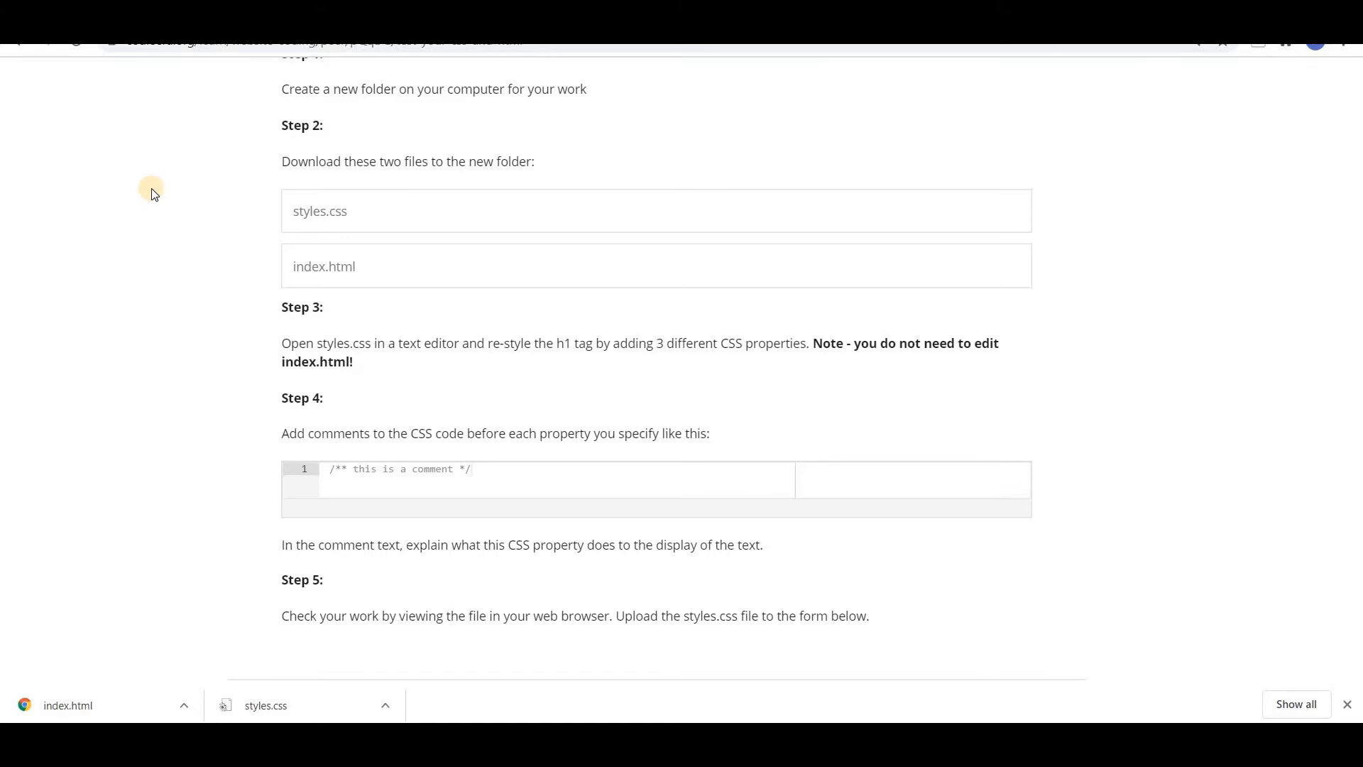
pyautogui.moveTo(221, 267)
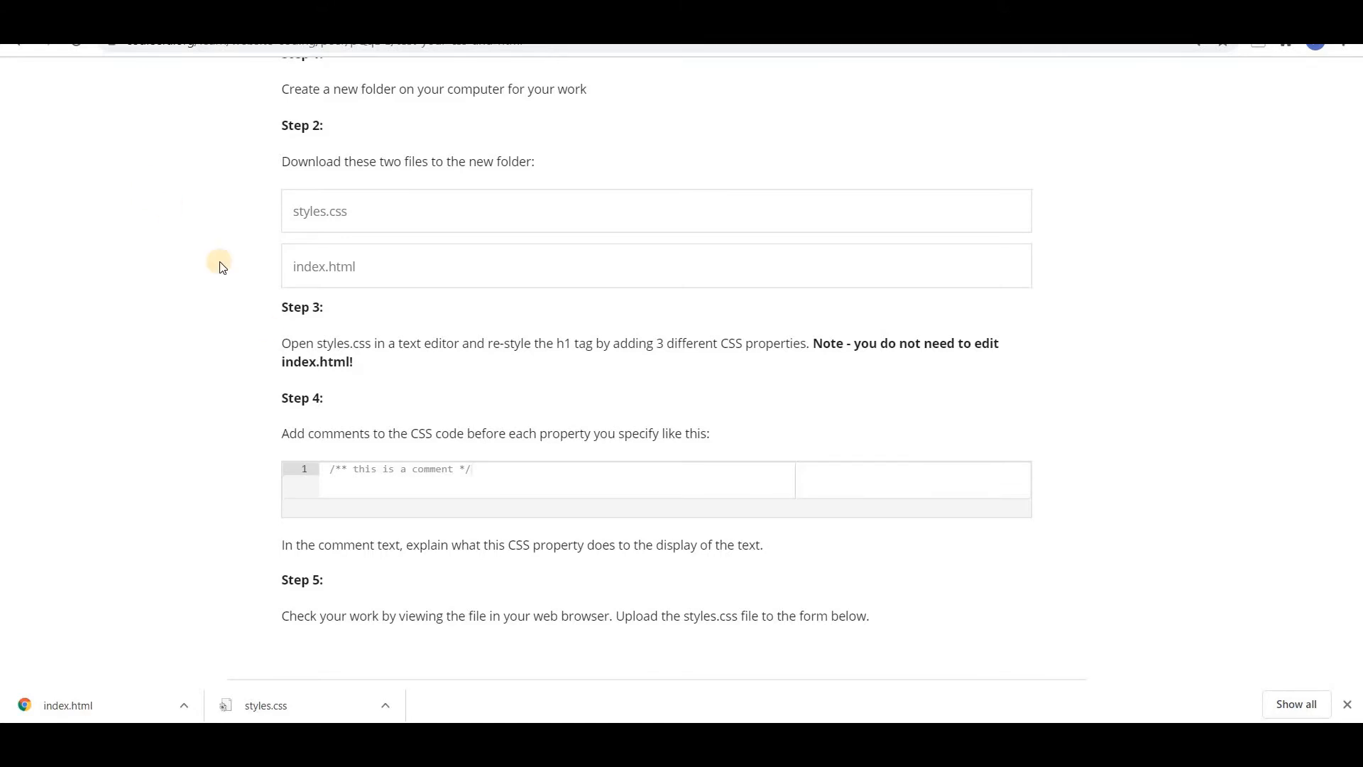
pyautogui.moveTo(487, 576)
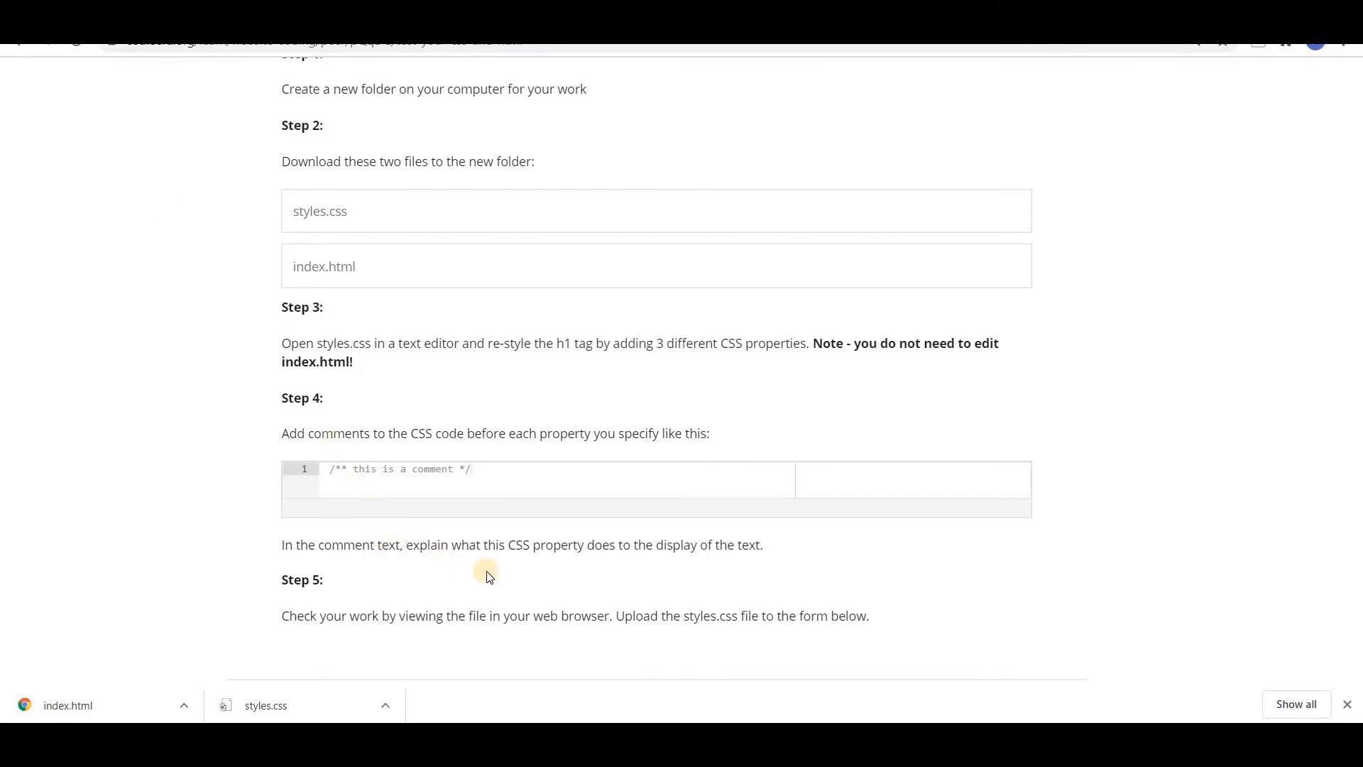
pyautogui.moveTo(516, 565)
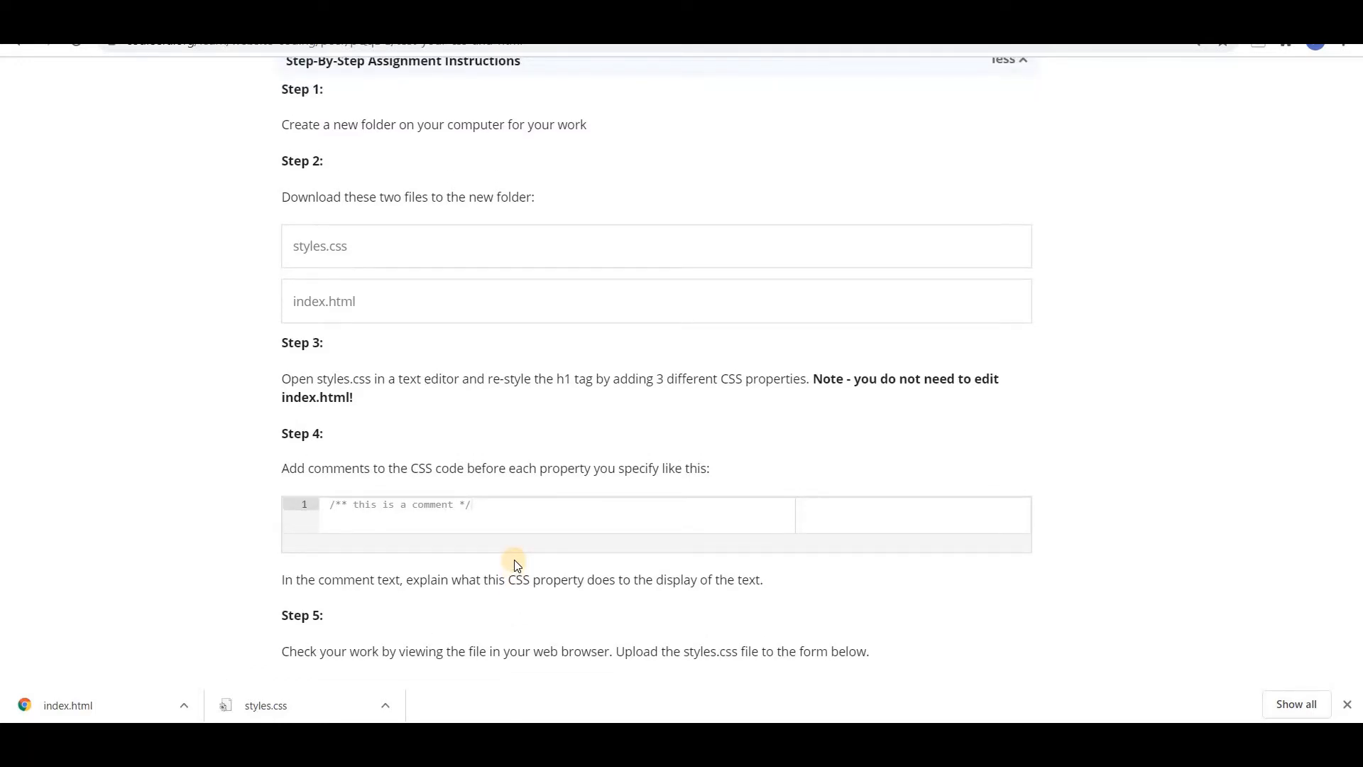
pyautogui.moveTo(1271, 677)
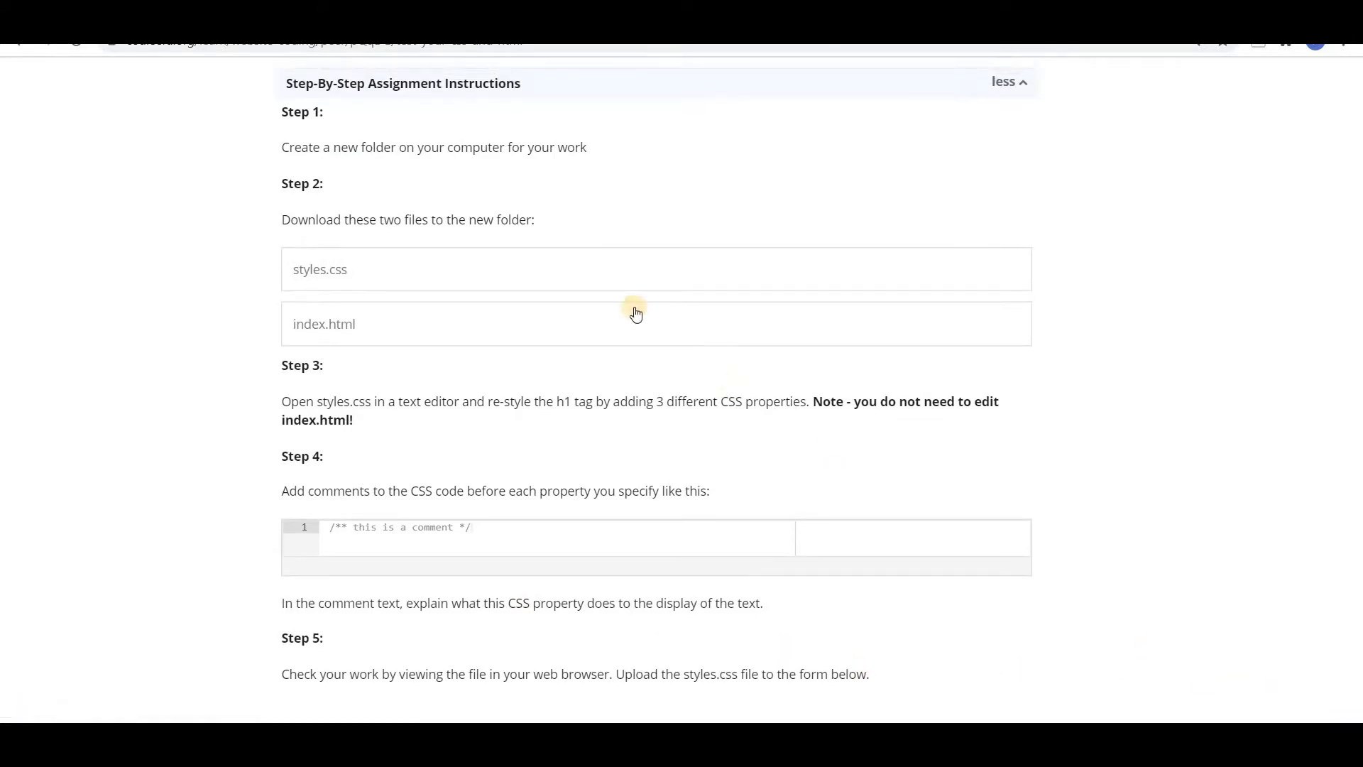
pyautogui.moveTo(458, 330)
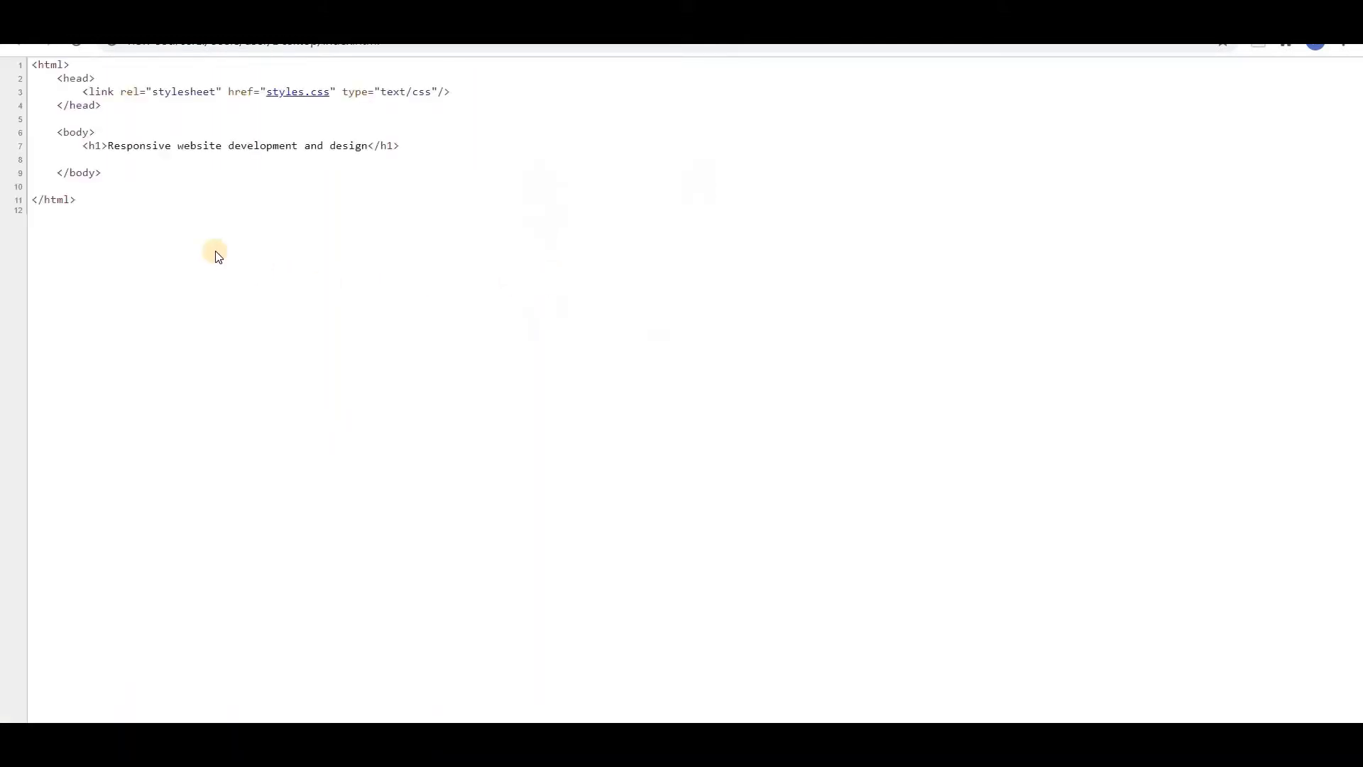
pyautogui.moveTo(159, 220)
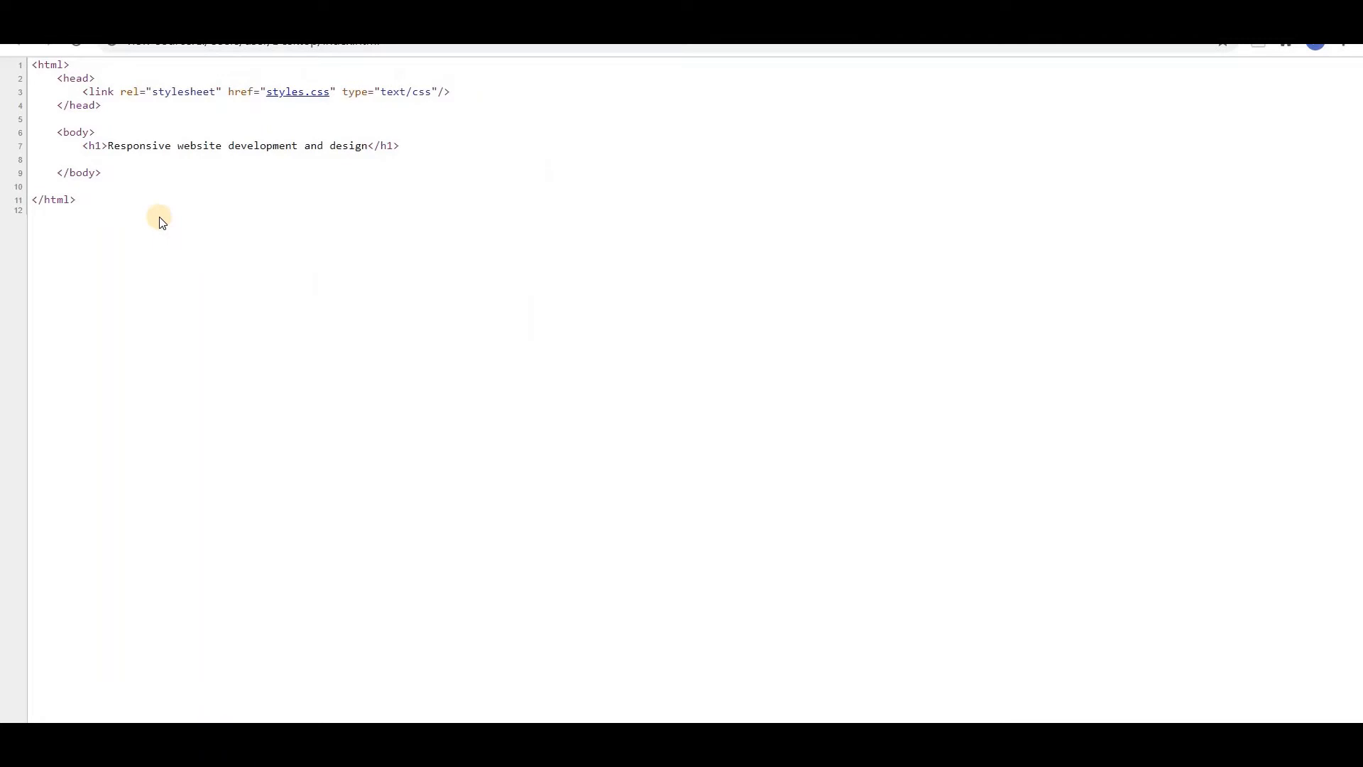
pyautogui.moveTo(234, 265)
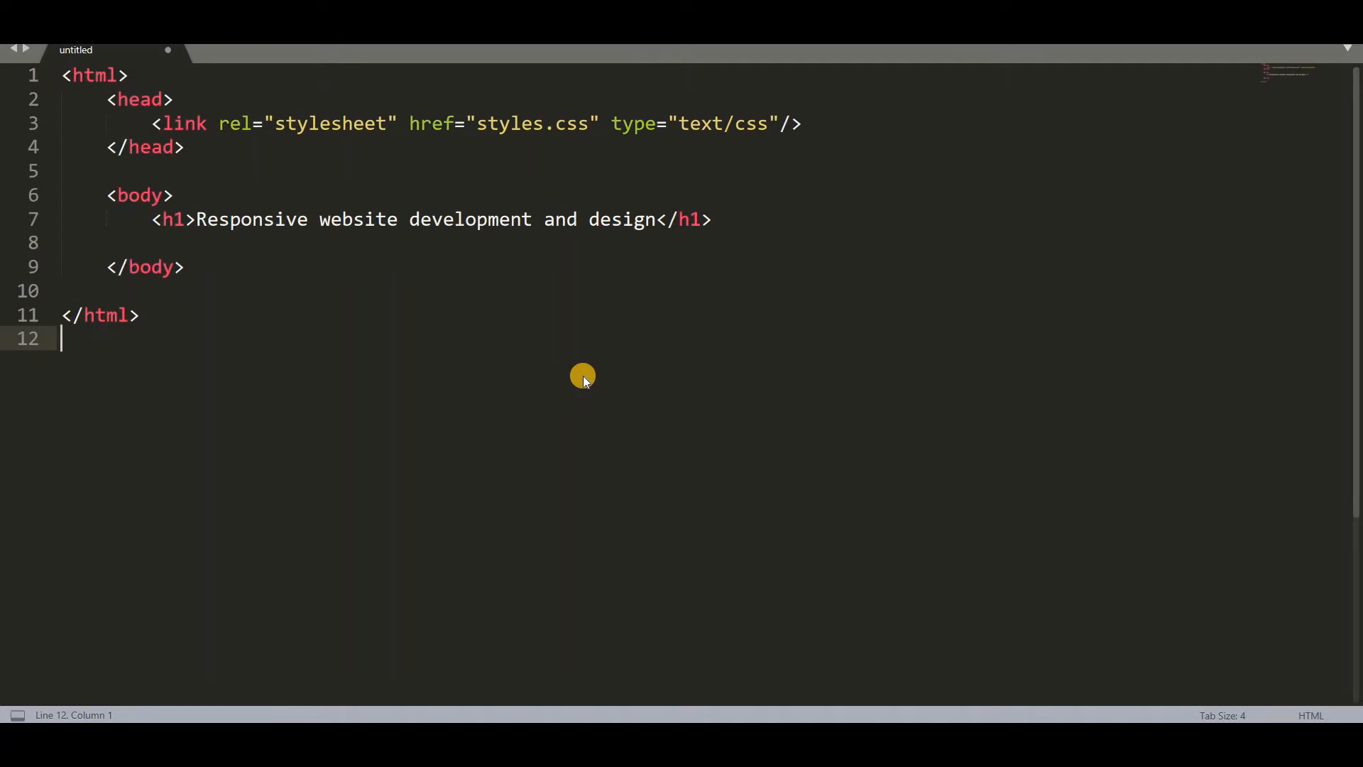
# - Save the HTML document as index.html on the Desktop, replacing the existing file
pyautogui.press('ctrl+s')
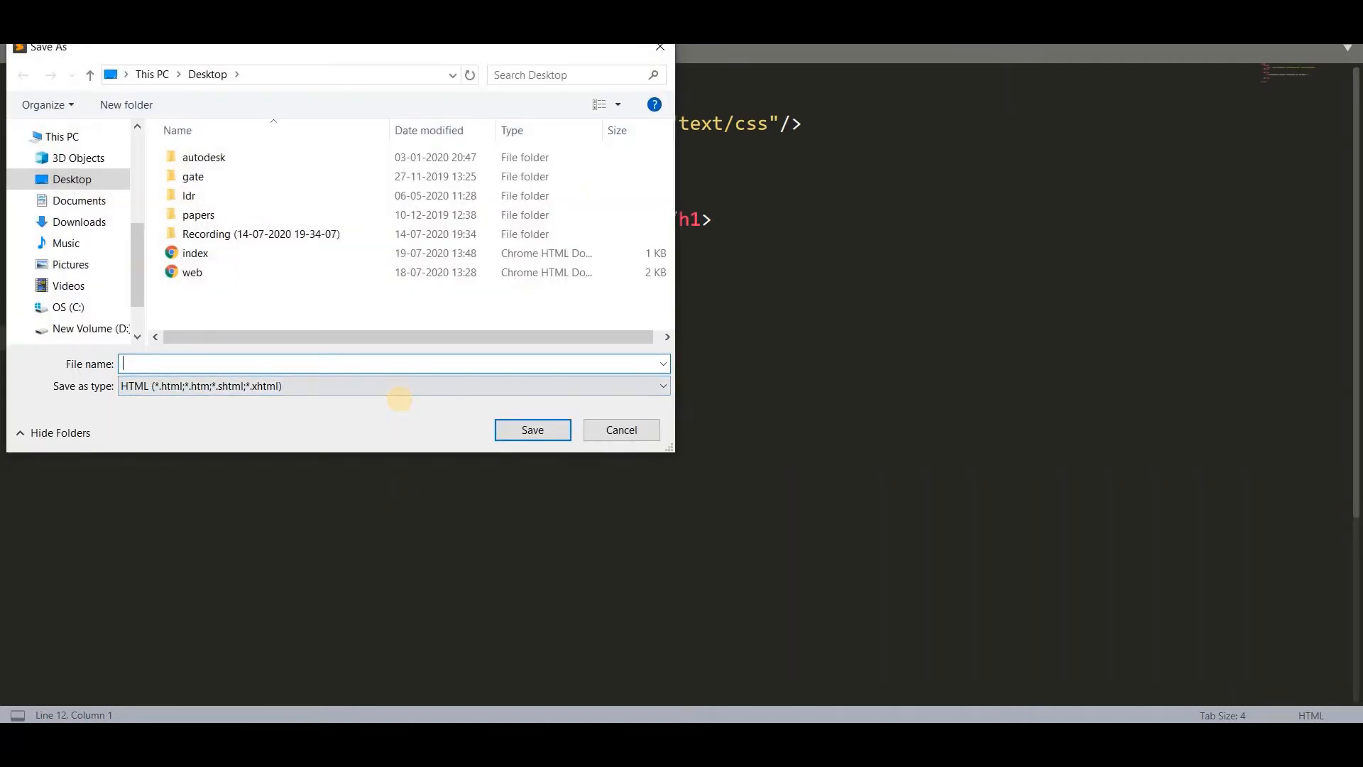
pyautogui.write('index.ht')
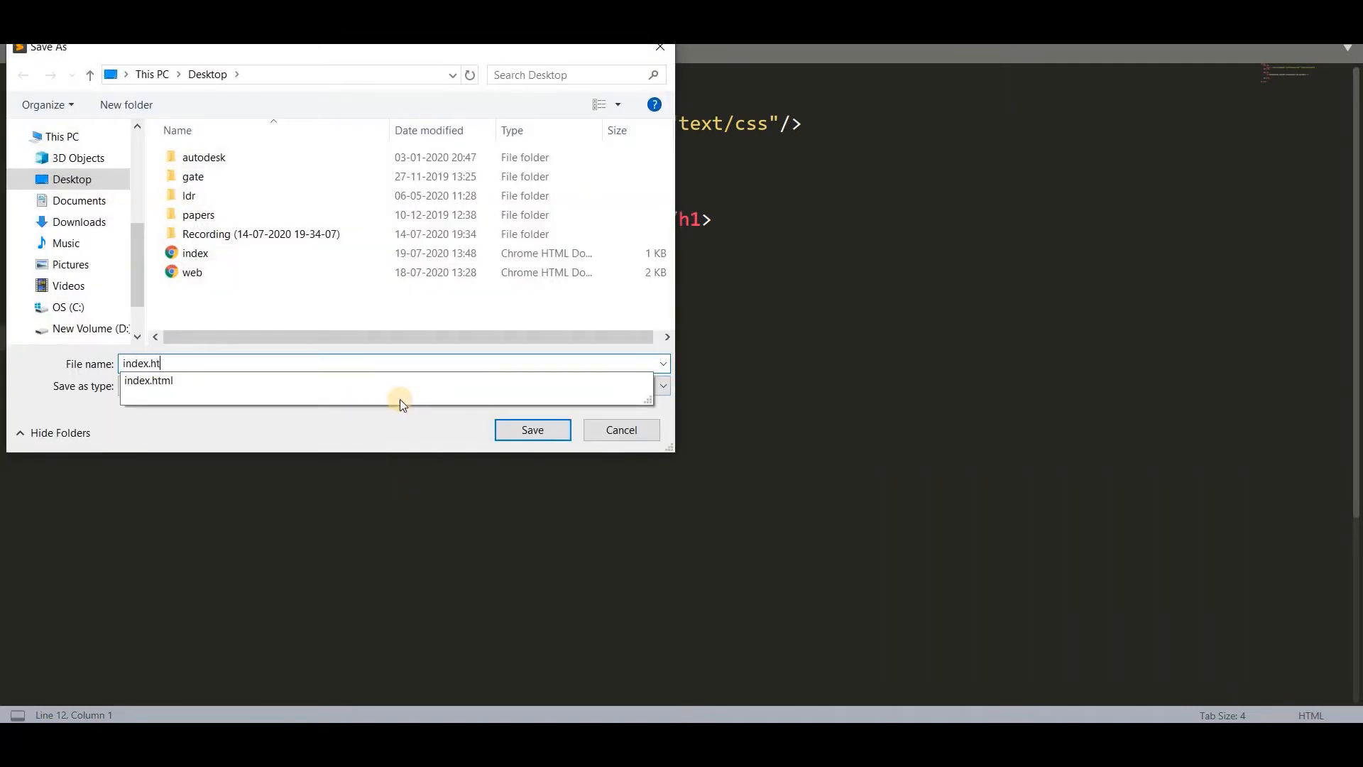
pyautogui.click(149, 381)
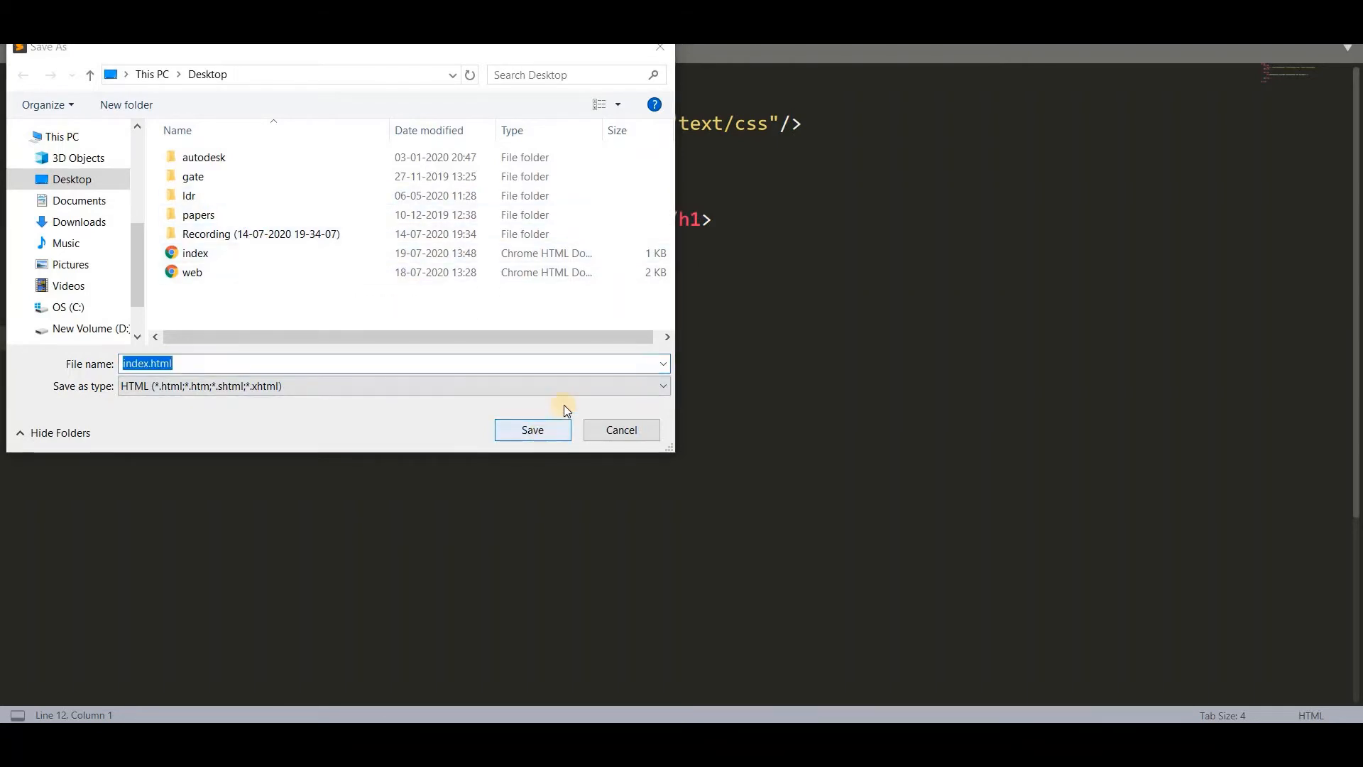
pyautogui.click(533, 429)
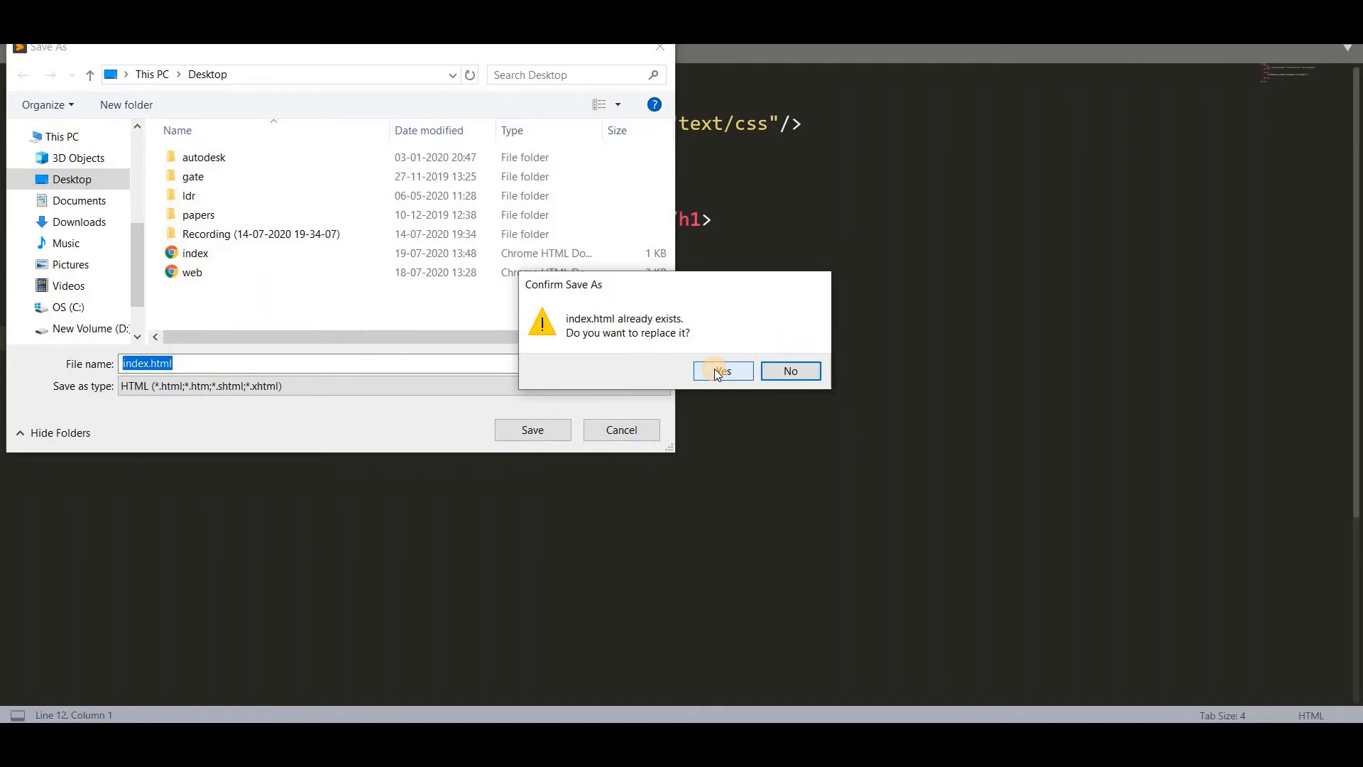
pyautogui.click(722, 371)
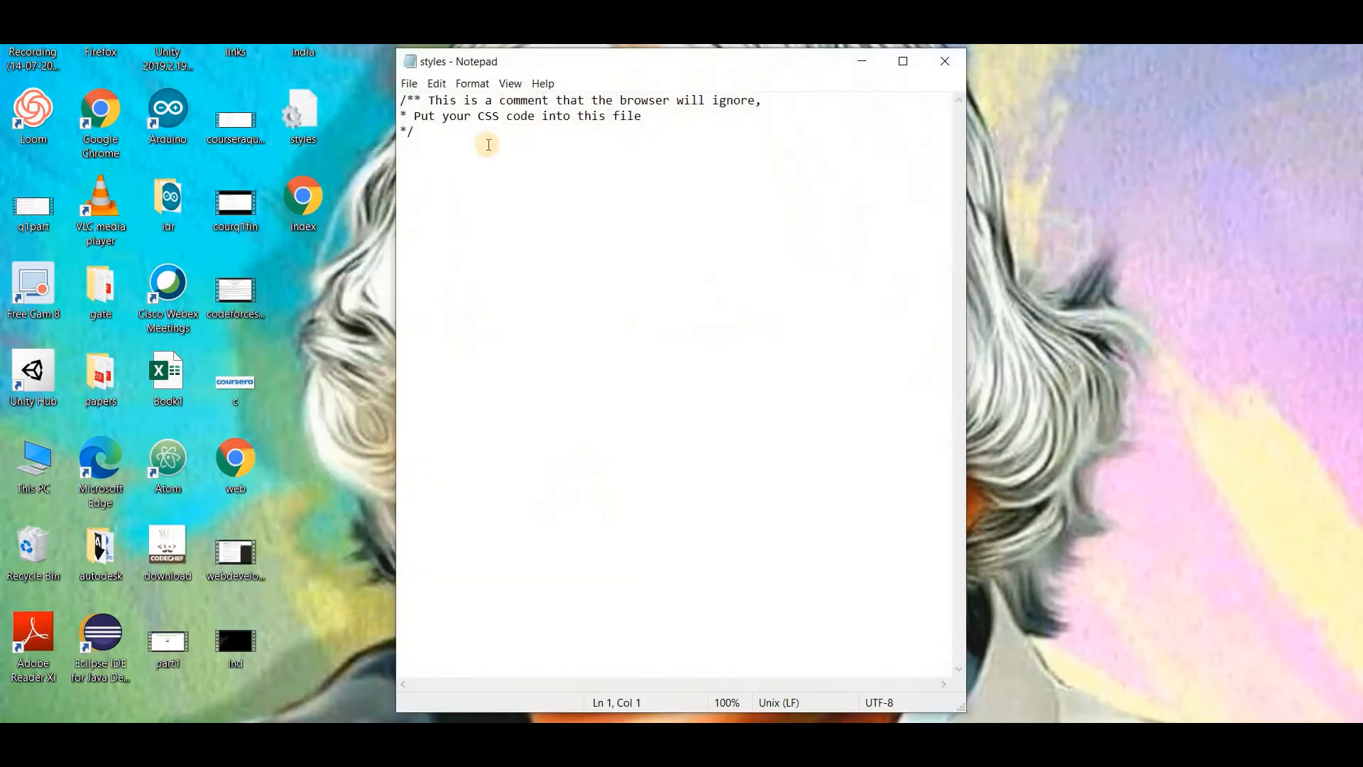
# - Save the starter CSS comment as styles.css on the Desktop, overwriting the old file
pyautogui.press('ctrl+a')
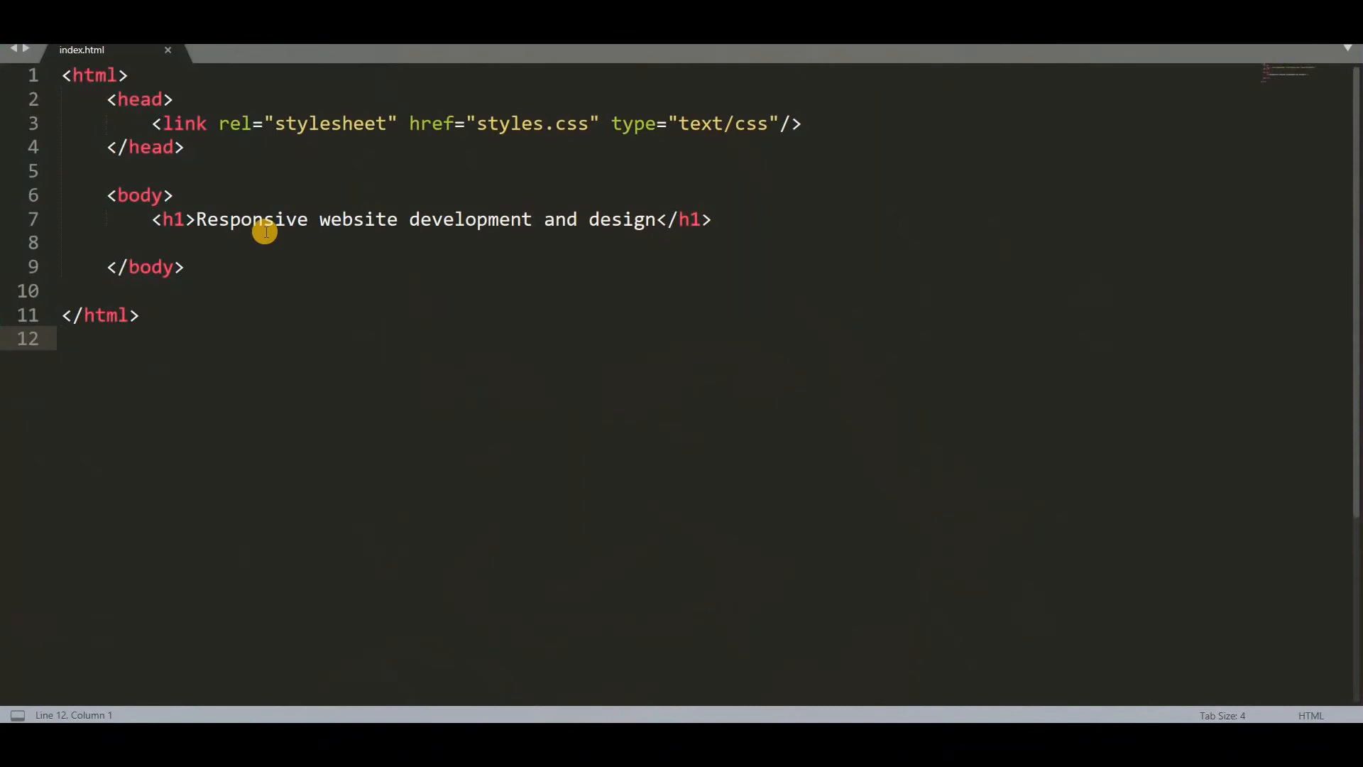
pyautogui.moveTo(285, 69)
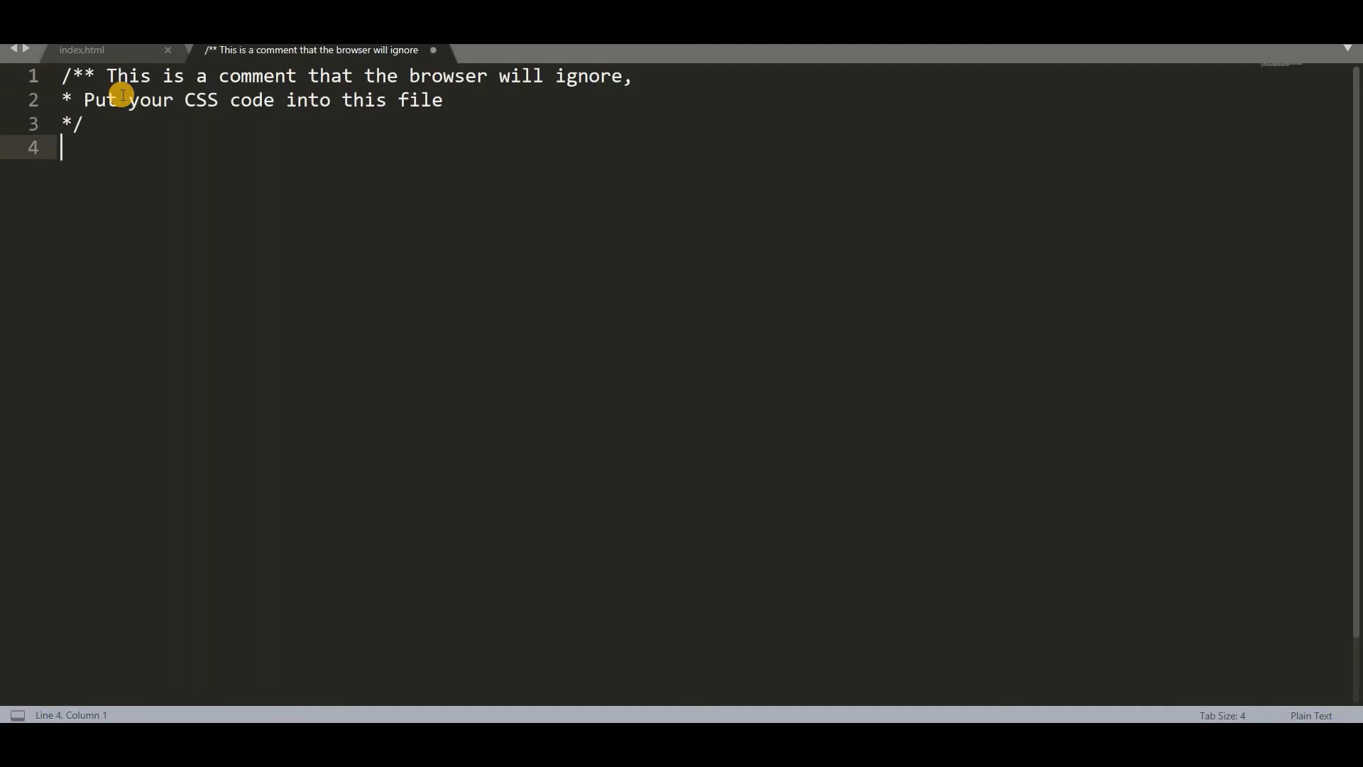
pyautogui.press('ctrl+s')
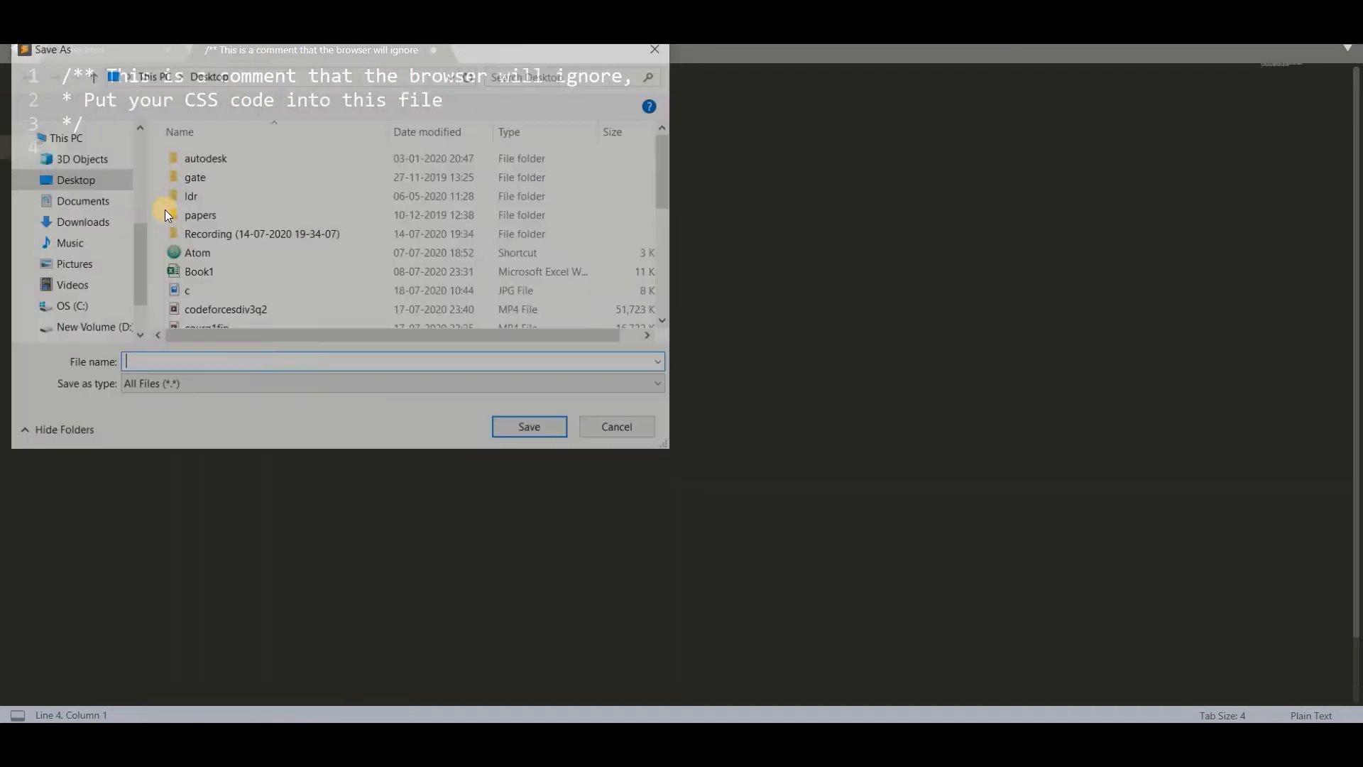
pyautogui.write('styles.css')
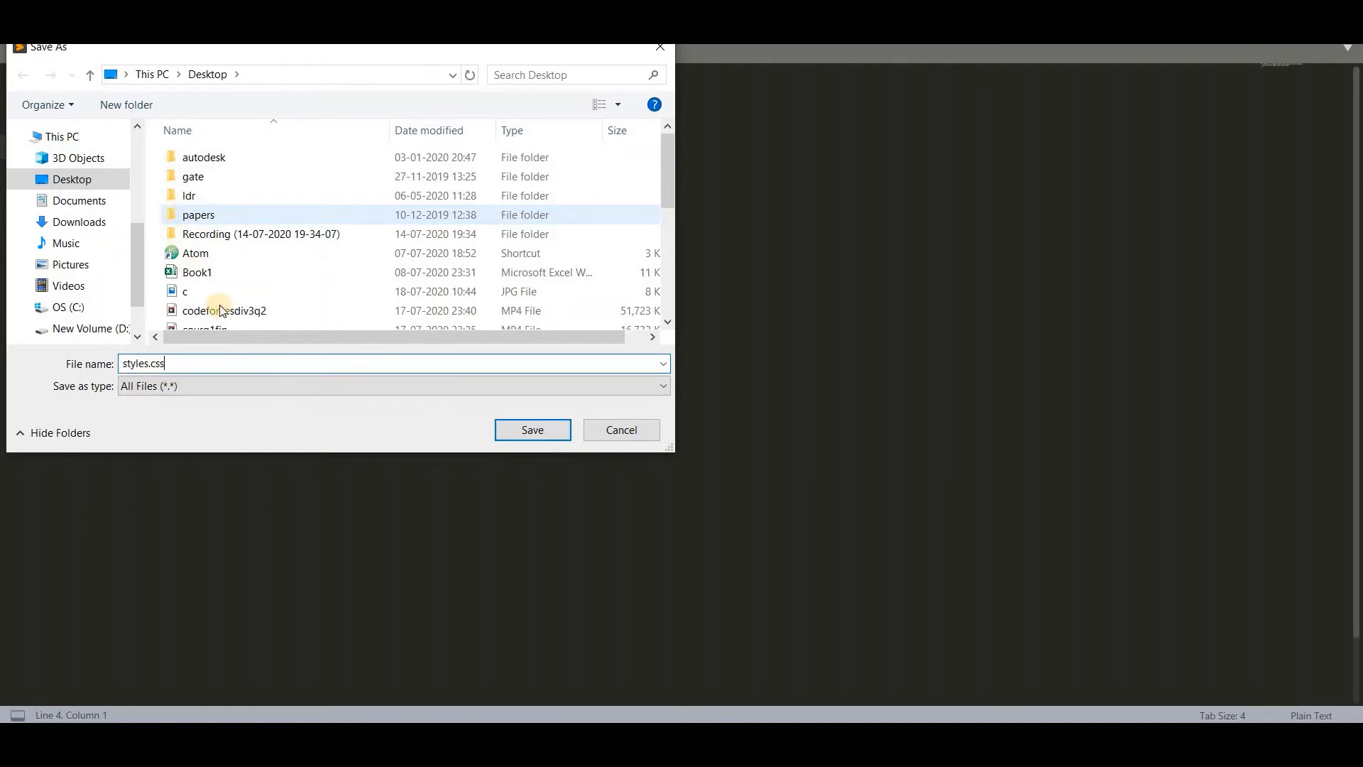
pyautogui.click(533, 430)
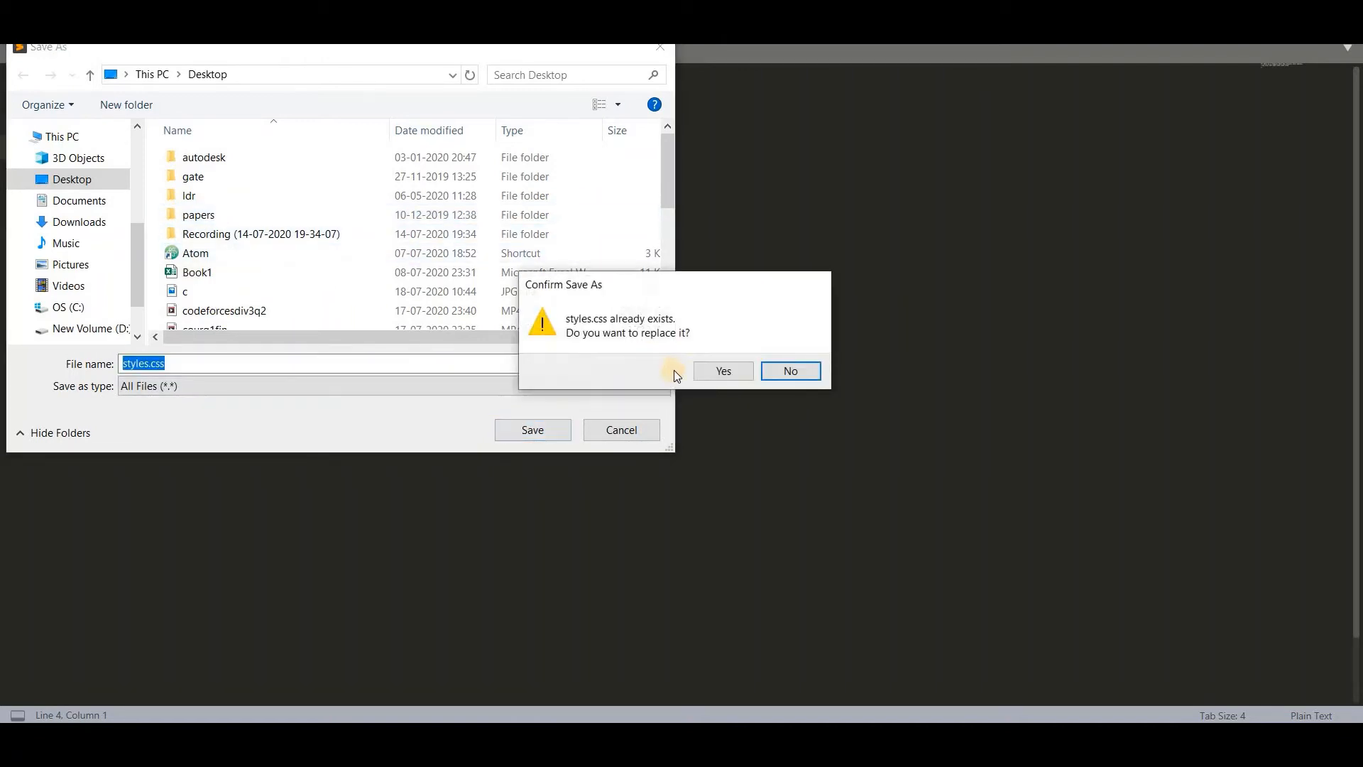
pyautogui.click(723, 370)
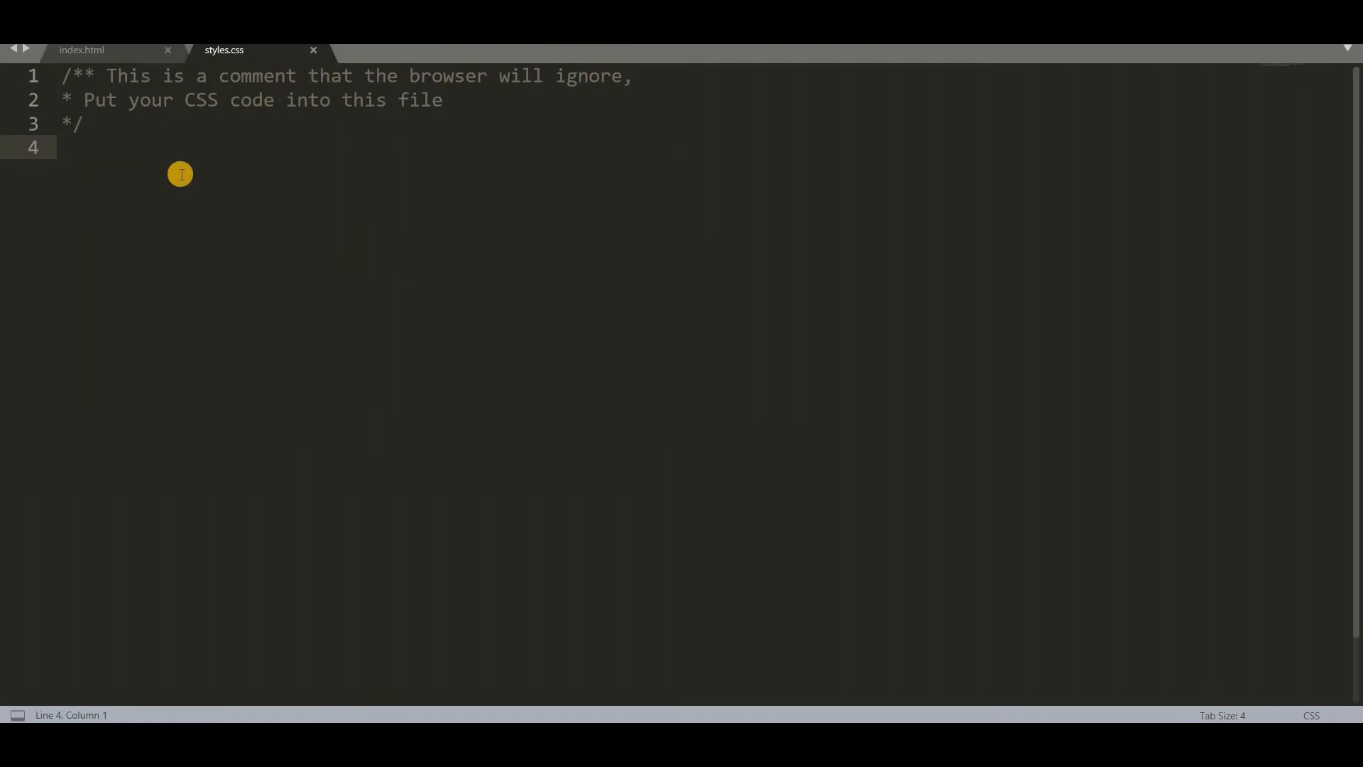
pyautogui.click(83, 51)
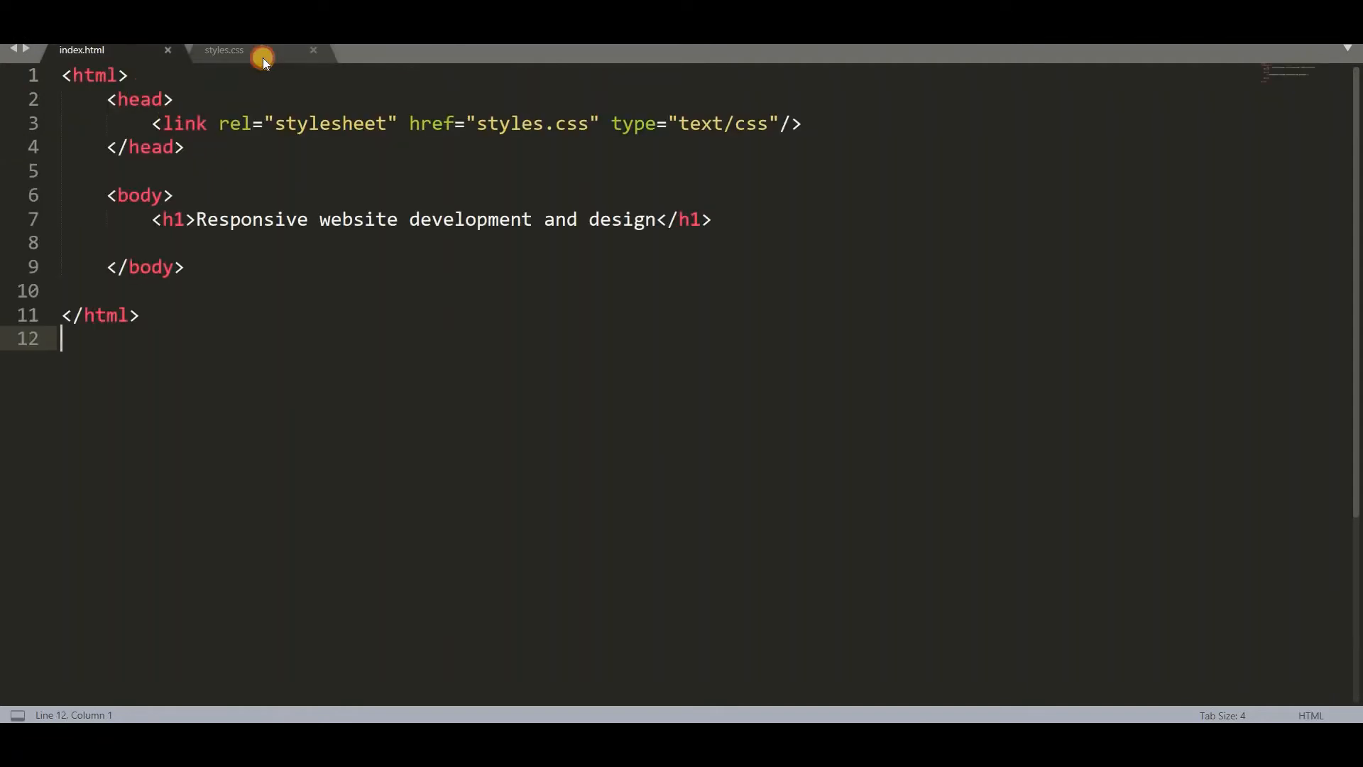
pyautogui.click(224, 50)
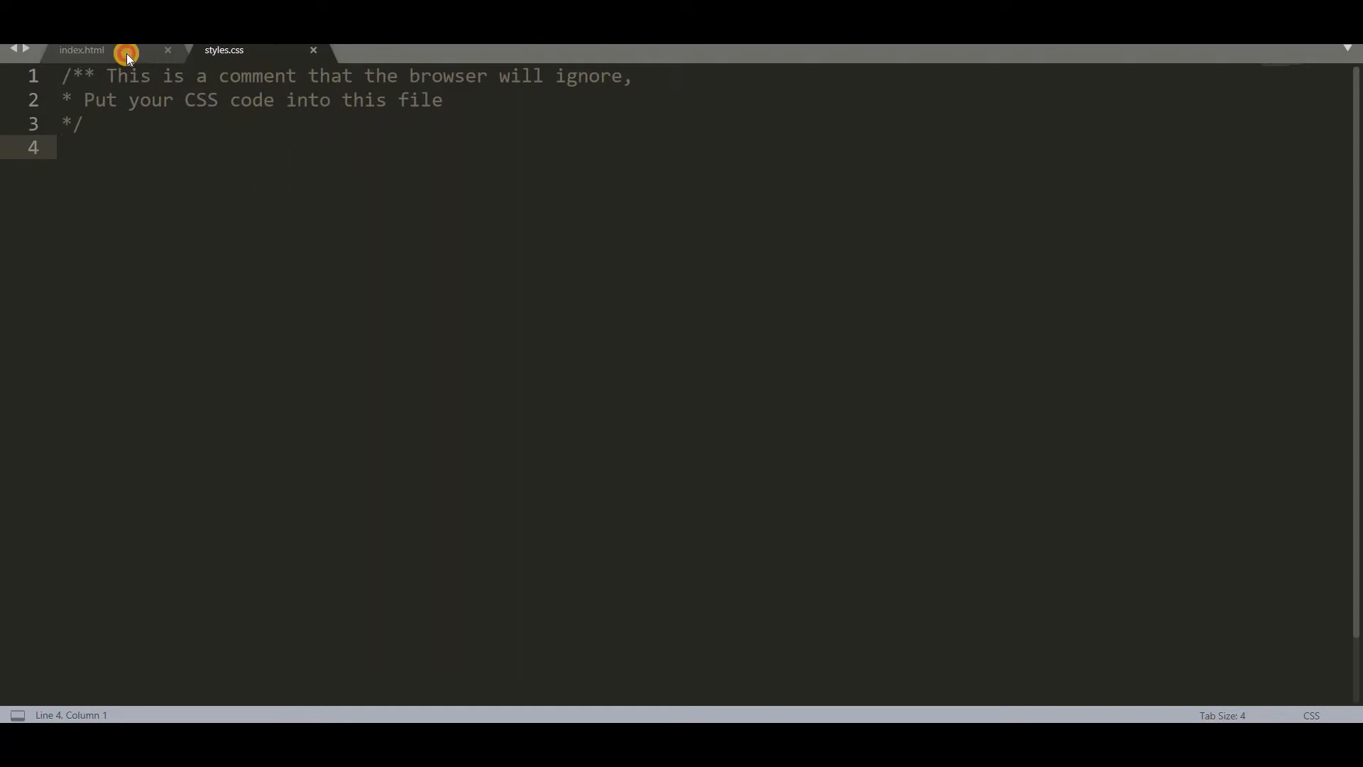
pyautogui.click(83, 50)
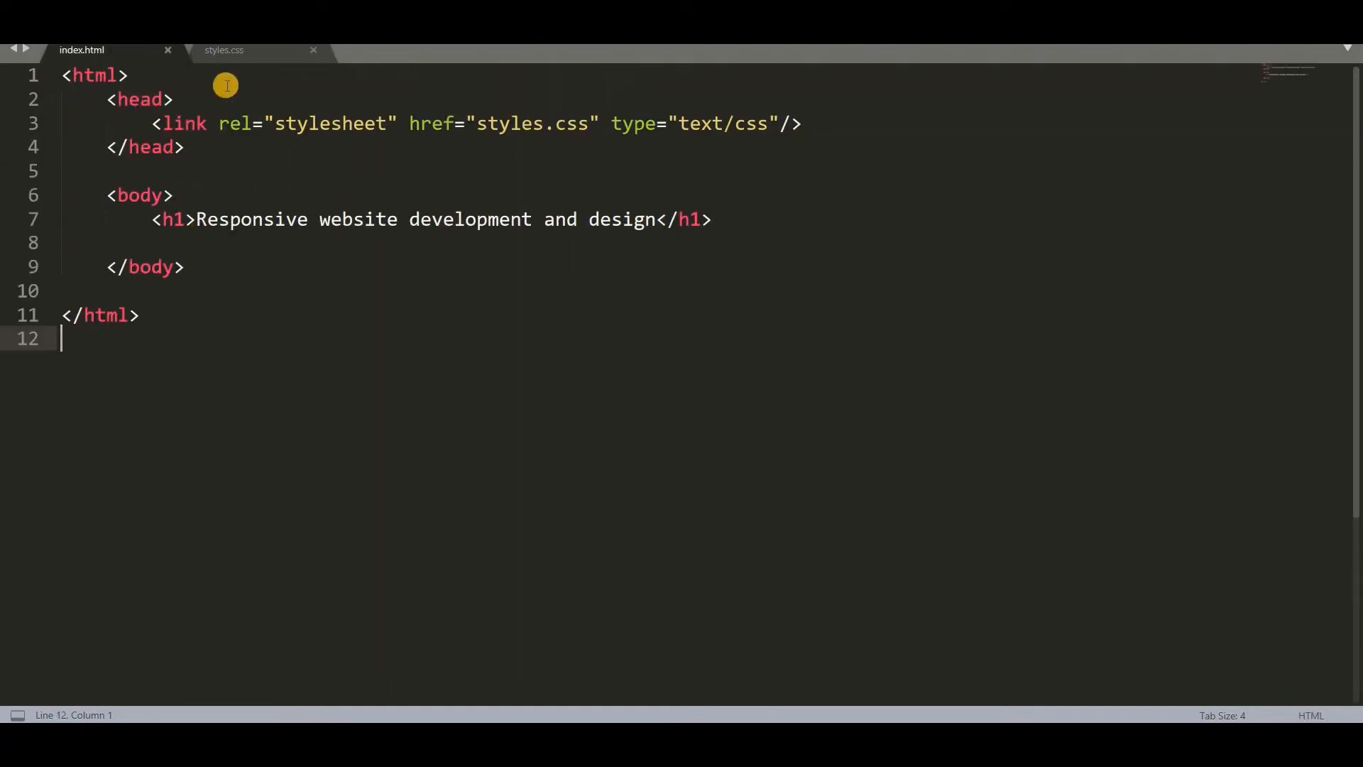
pyautogui.click(223, 50)
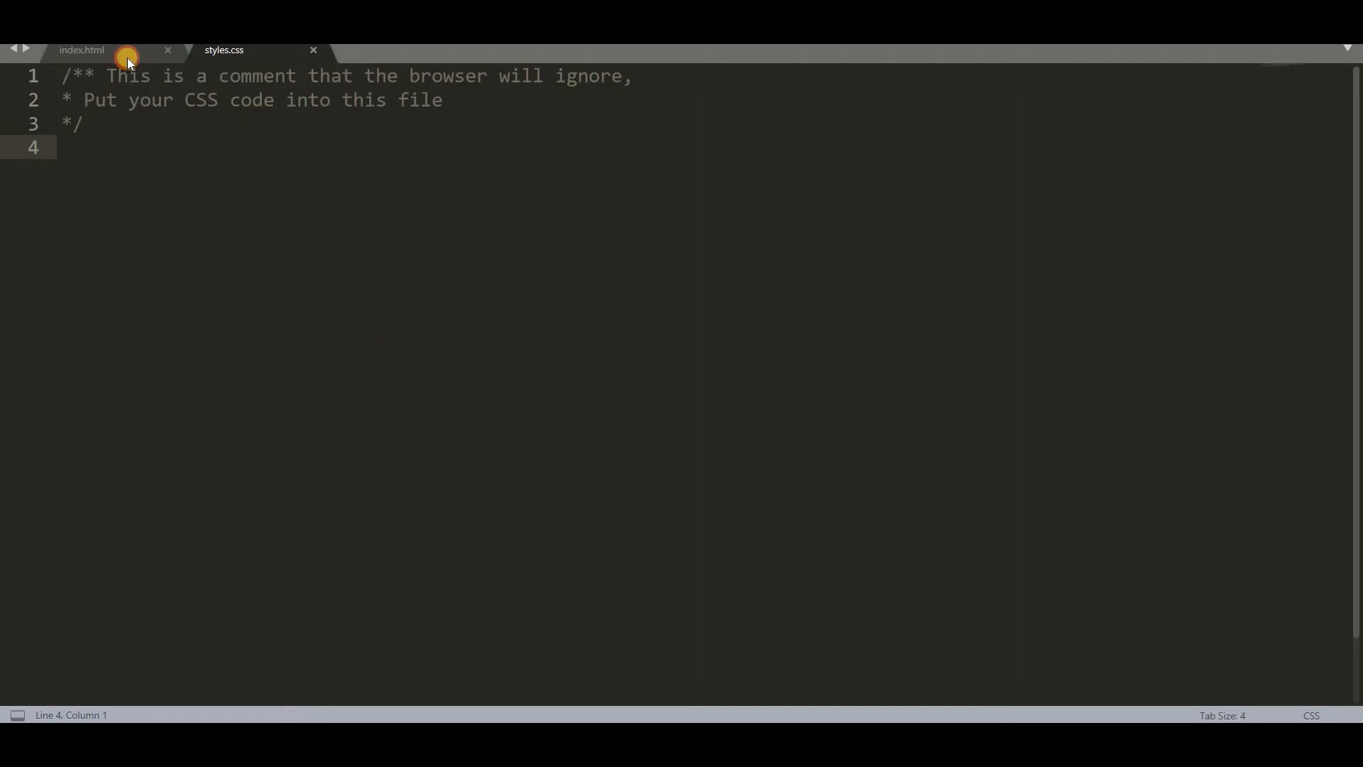
pyautogui.click(83, 70)
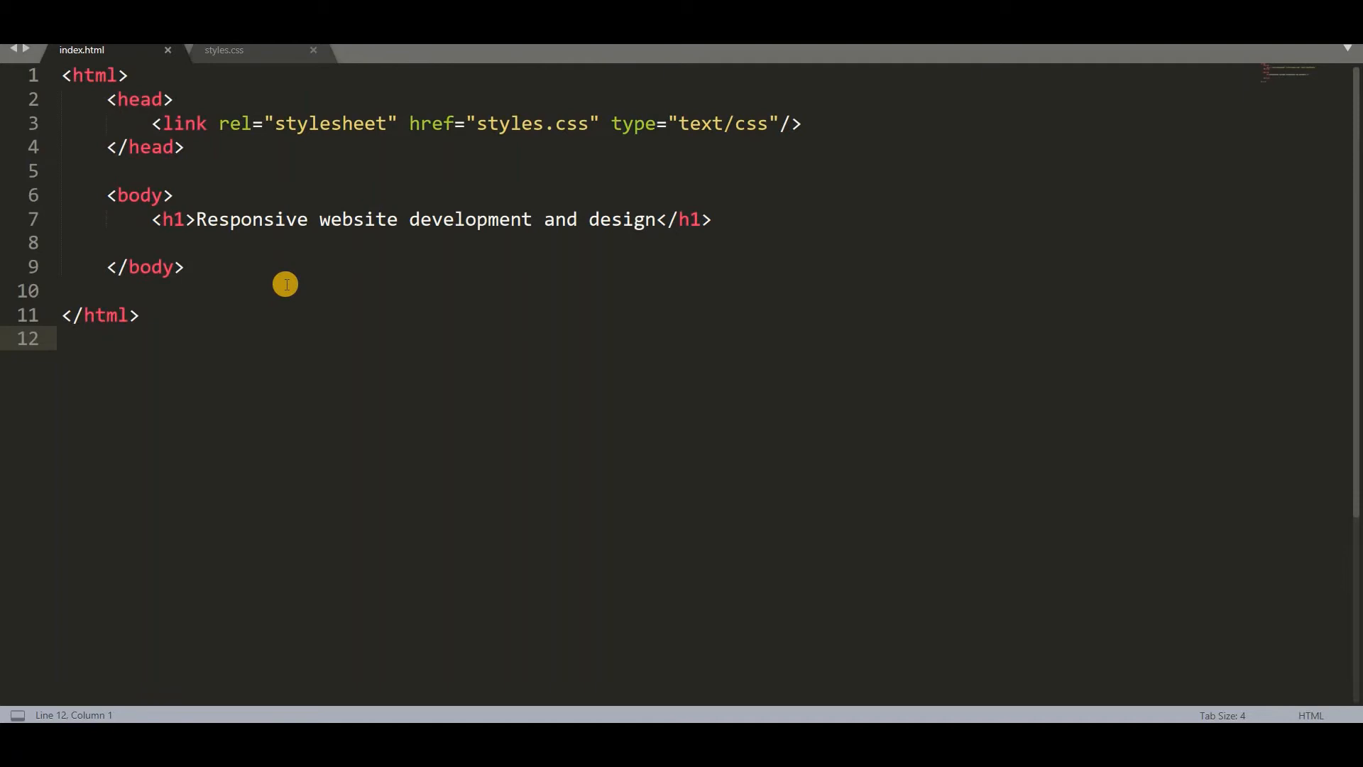
pyautogui.moveTo(522, 415)
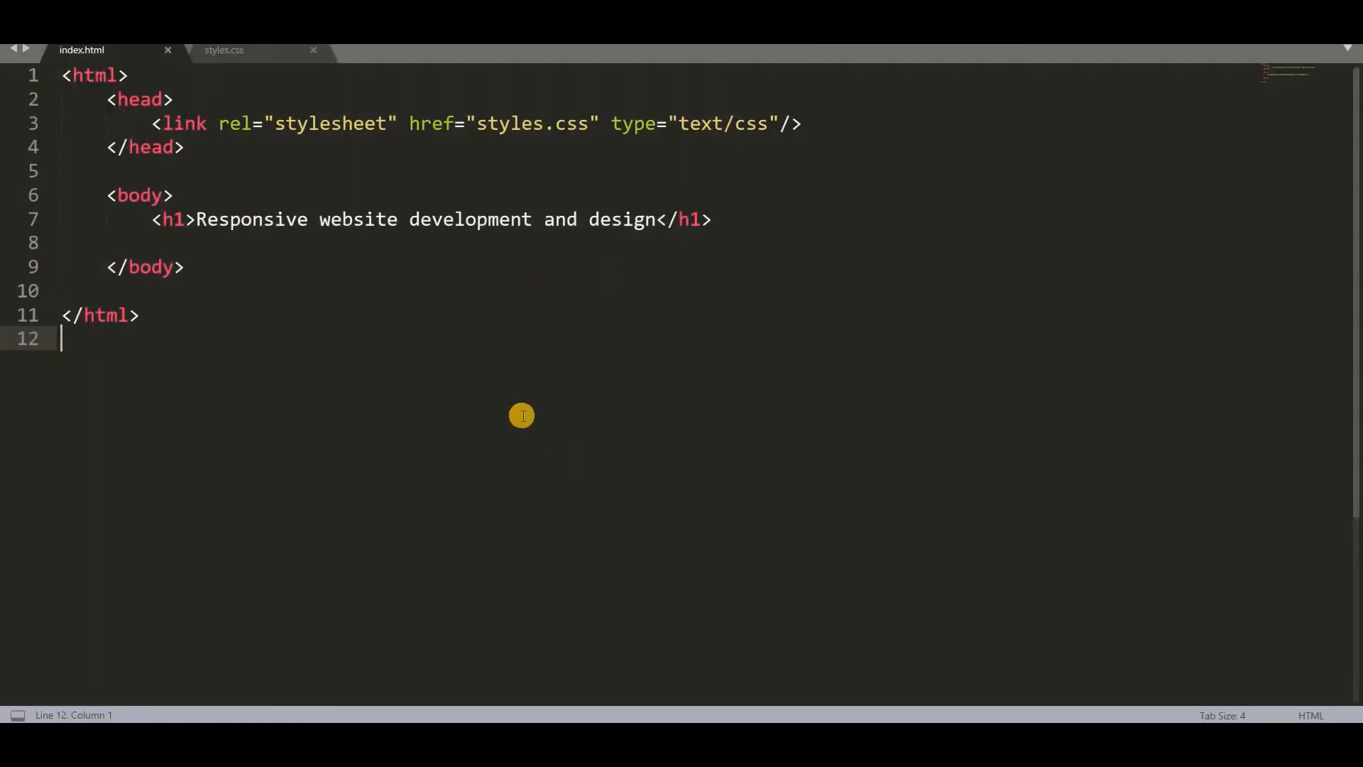
pyautogui.click(223, 50)
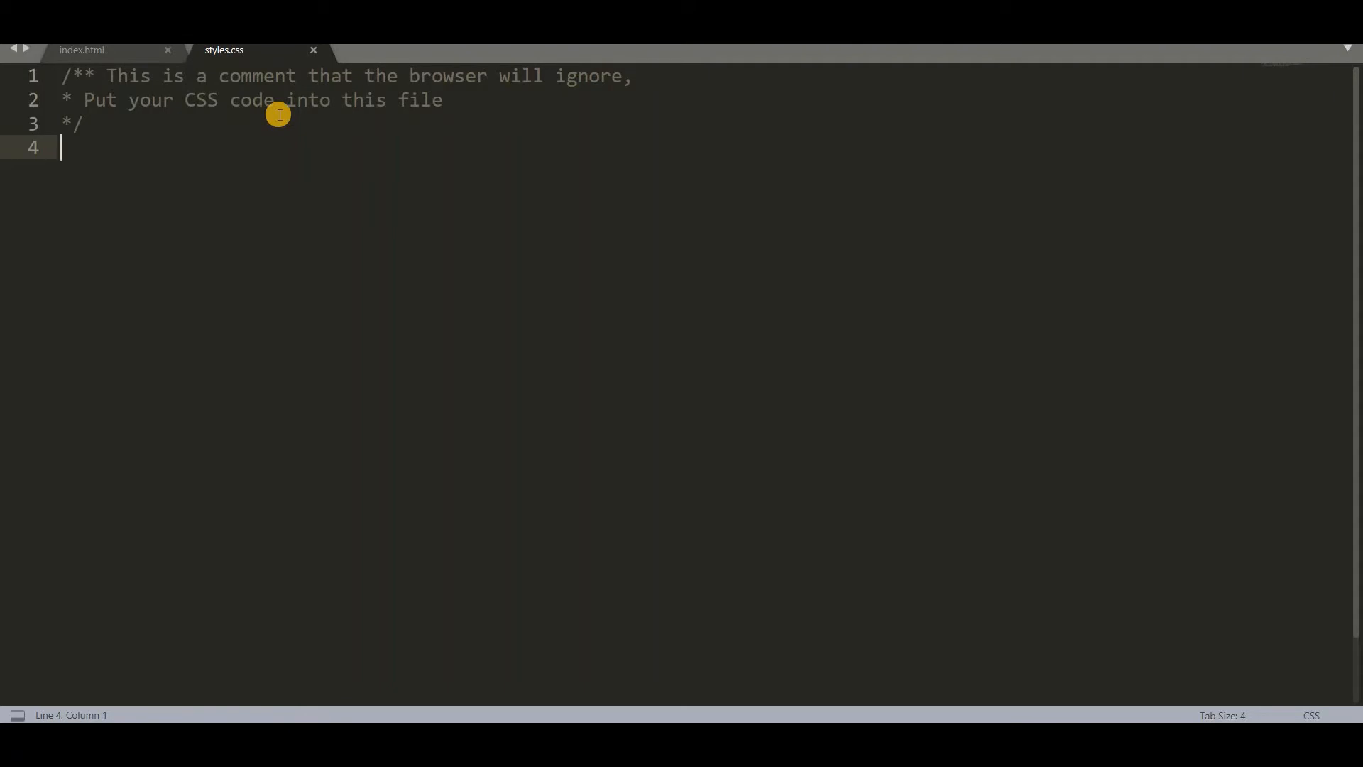
# - Write a body rule with background-color: yellow, fixing the property name typo
pyautogui.write('bo')
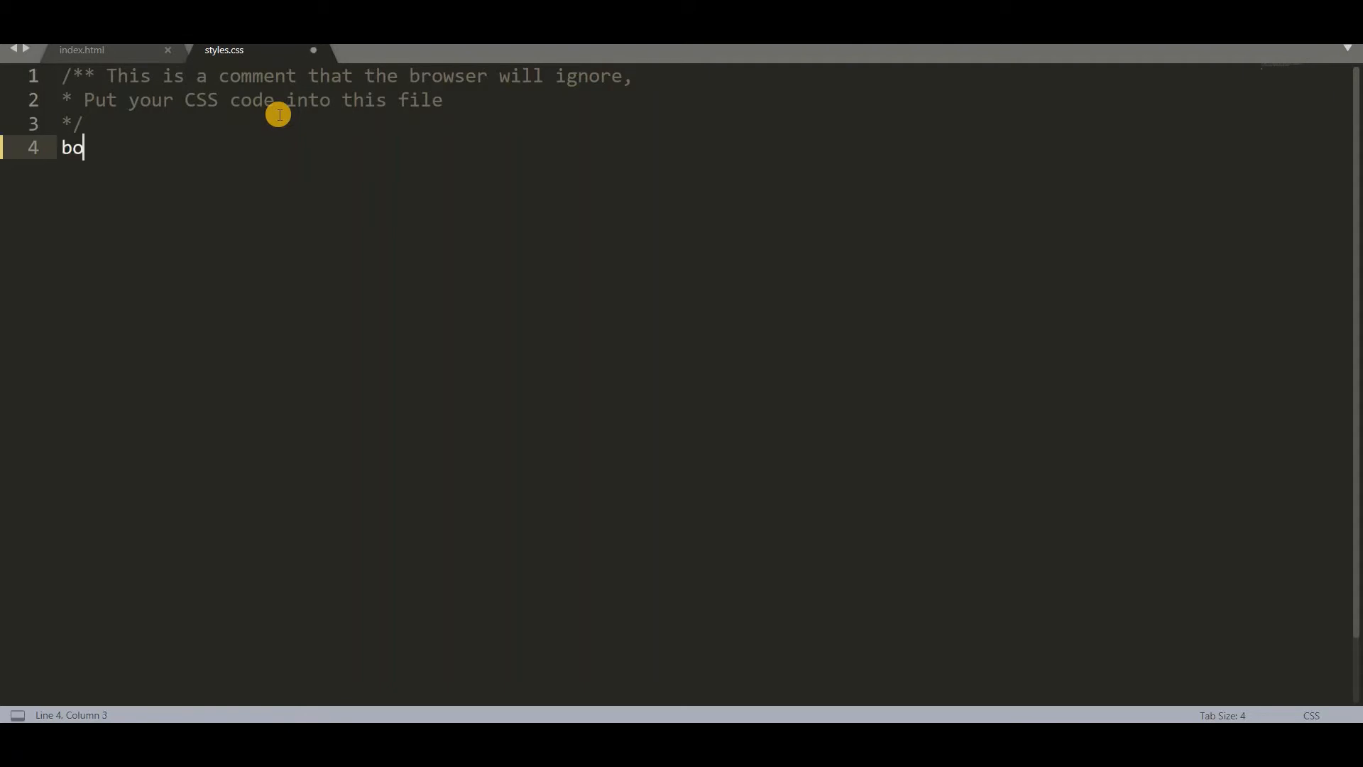
pyautogui.write('dy{')
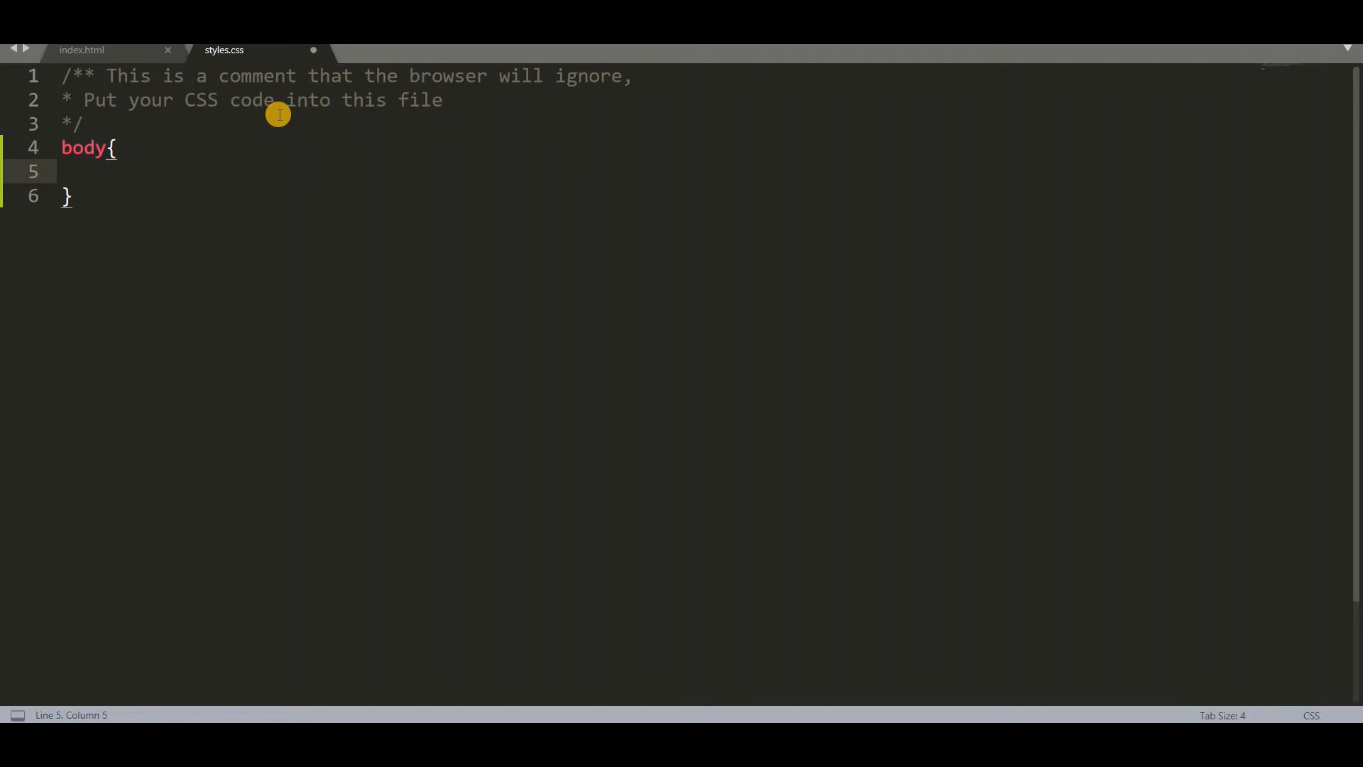
pyautogui.write('back-ground')
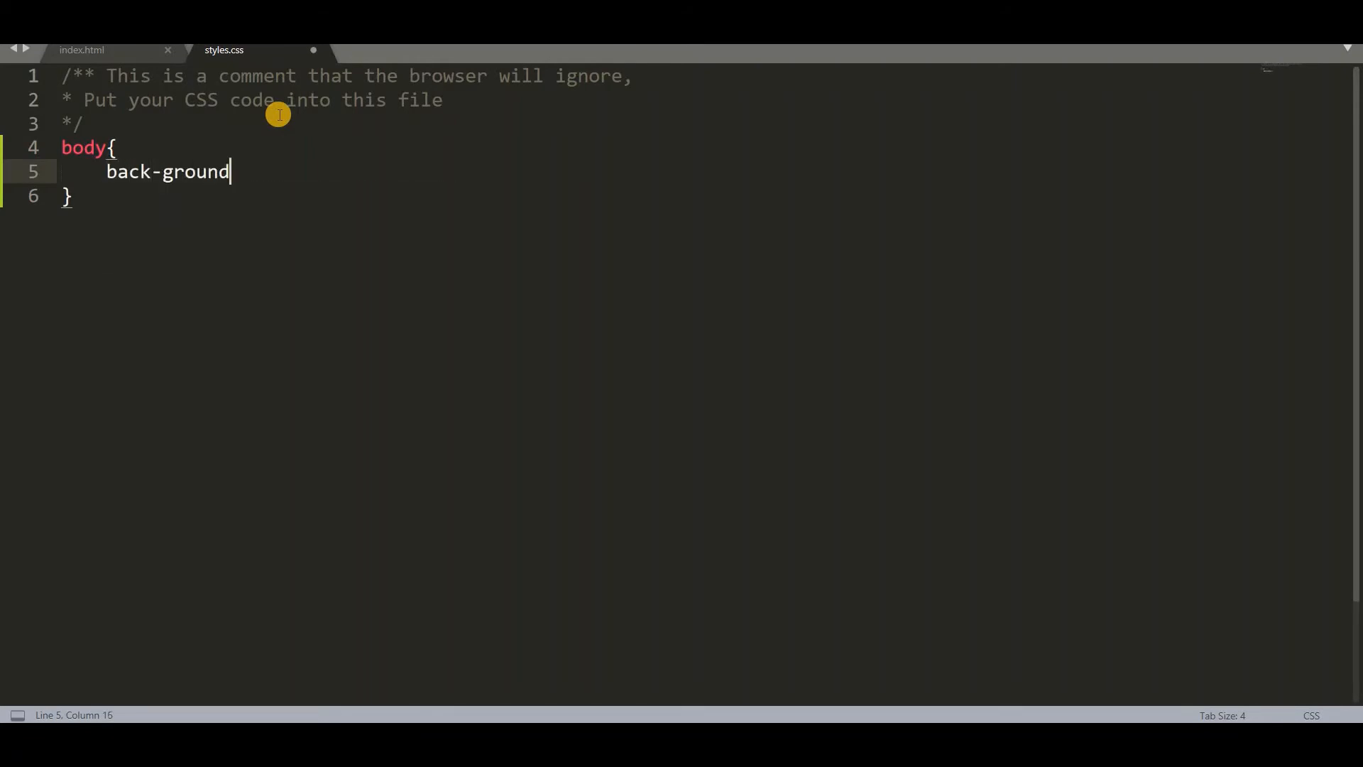
pyautogui.click(166, 172)
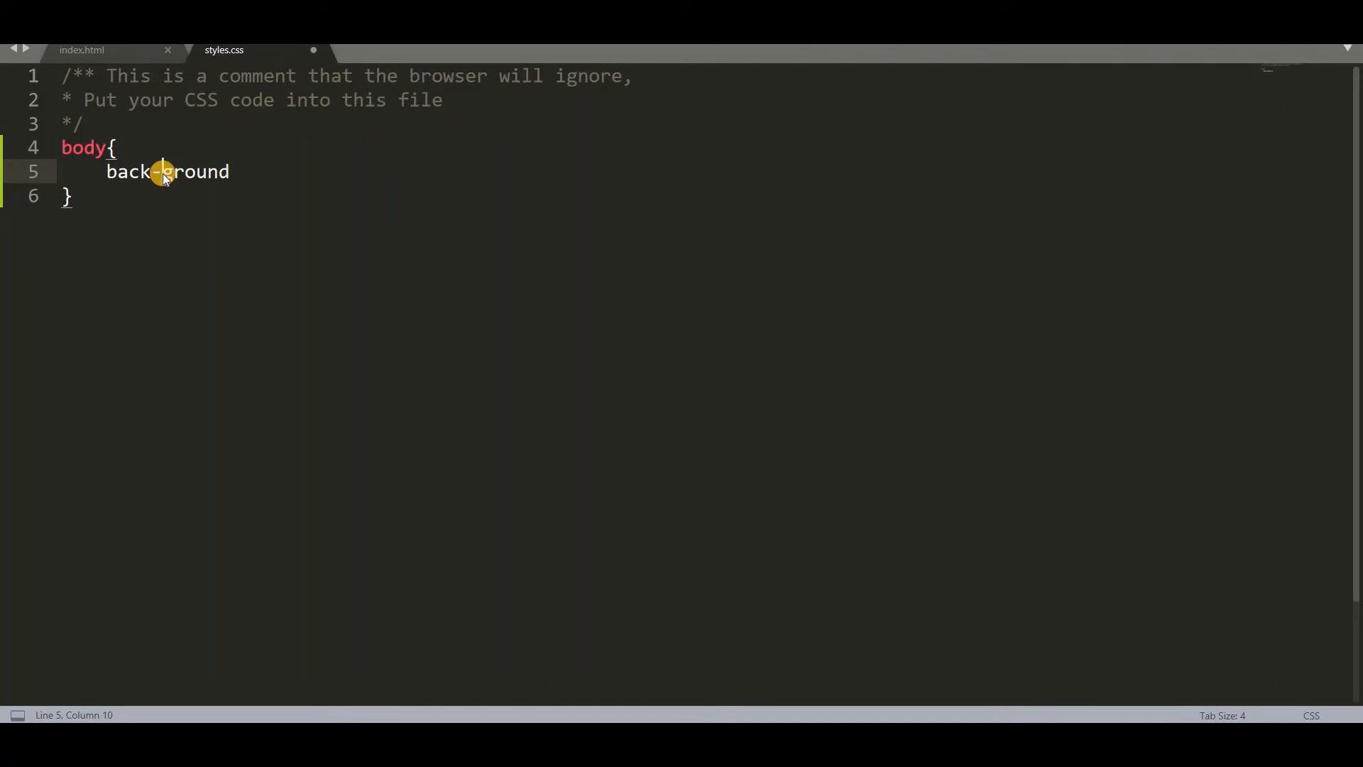
pyautogui.write('-color:;')
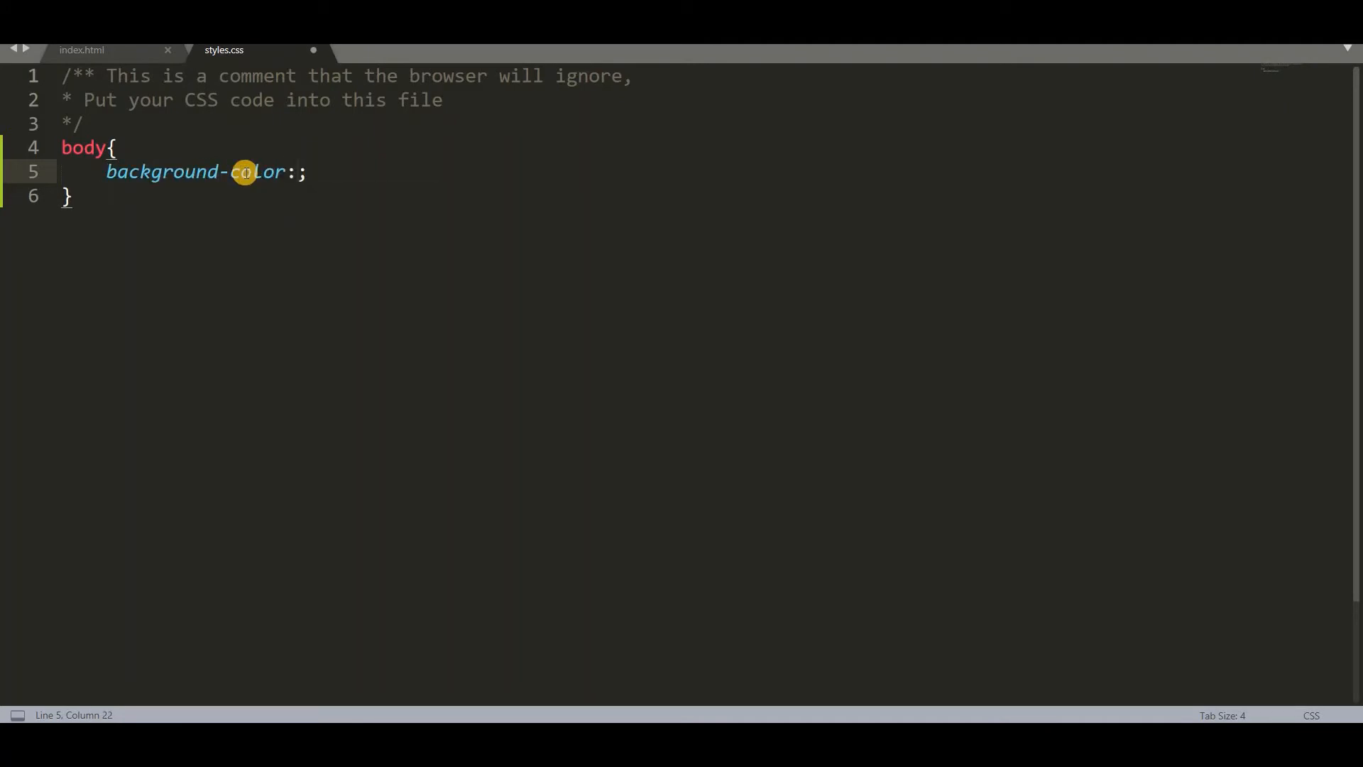
pyautogui.write('yello')
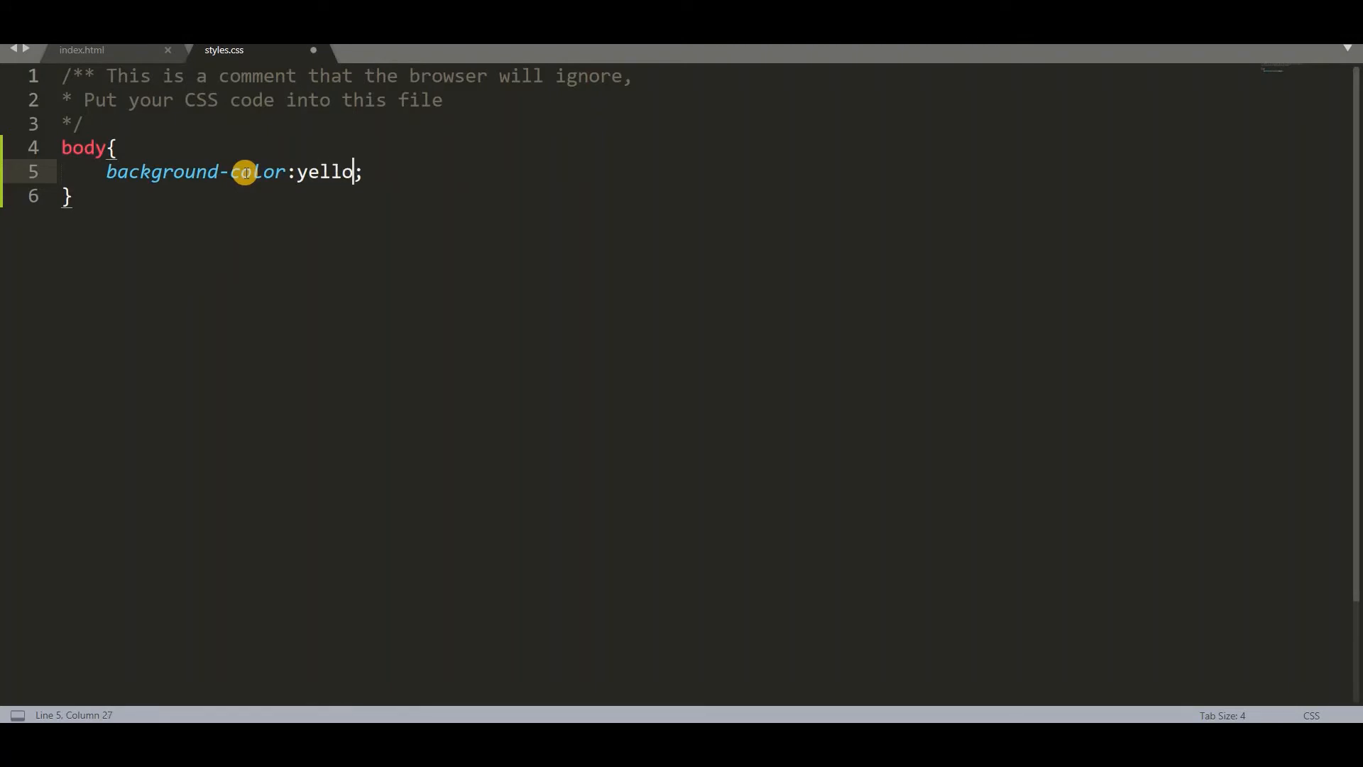
pyautogui.write('w')
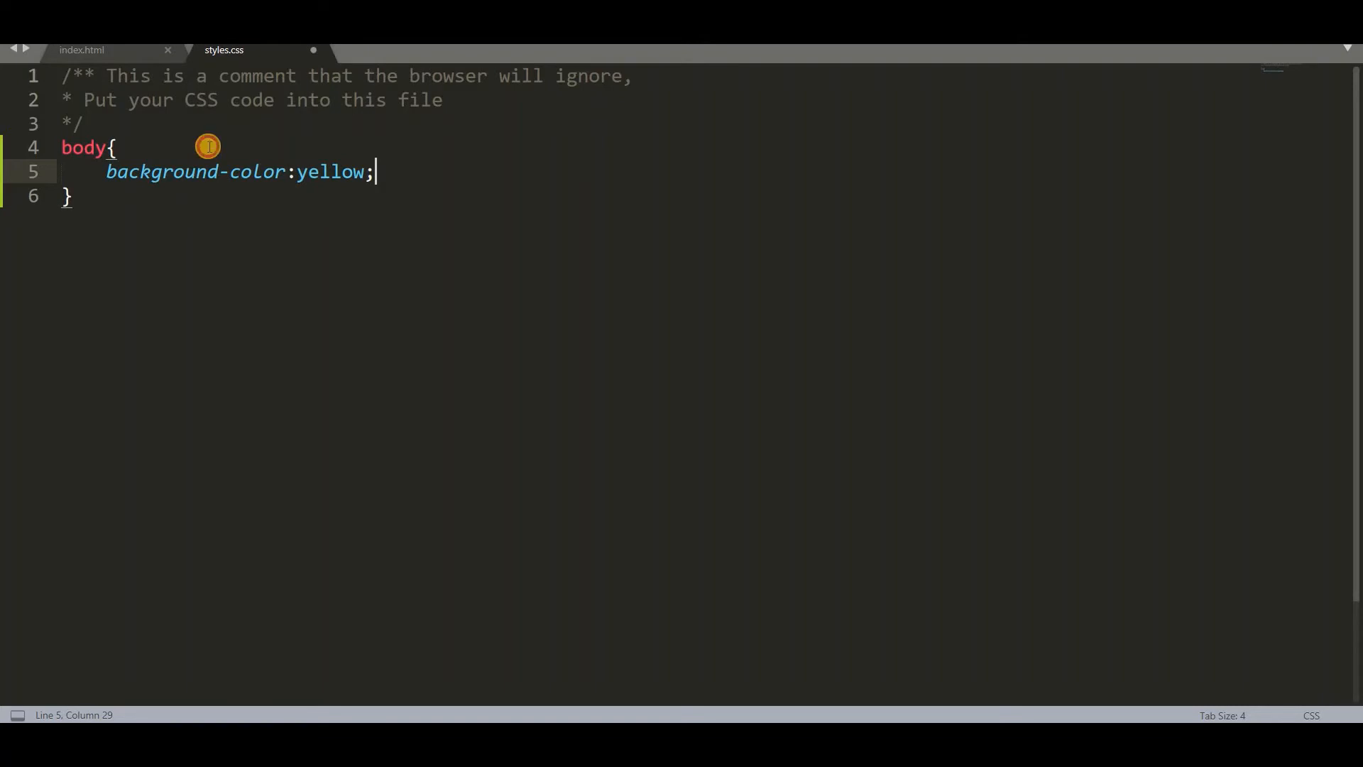
# - Add the comment /*Changes the background color to yellow*/ above the declaration
pyautogui.press('Enter')
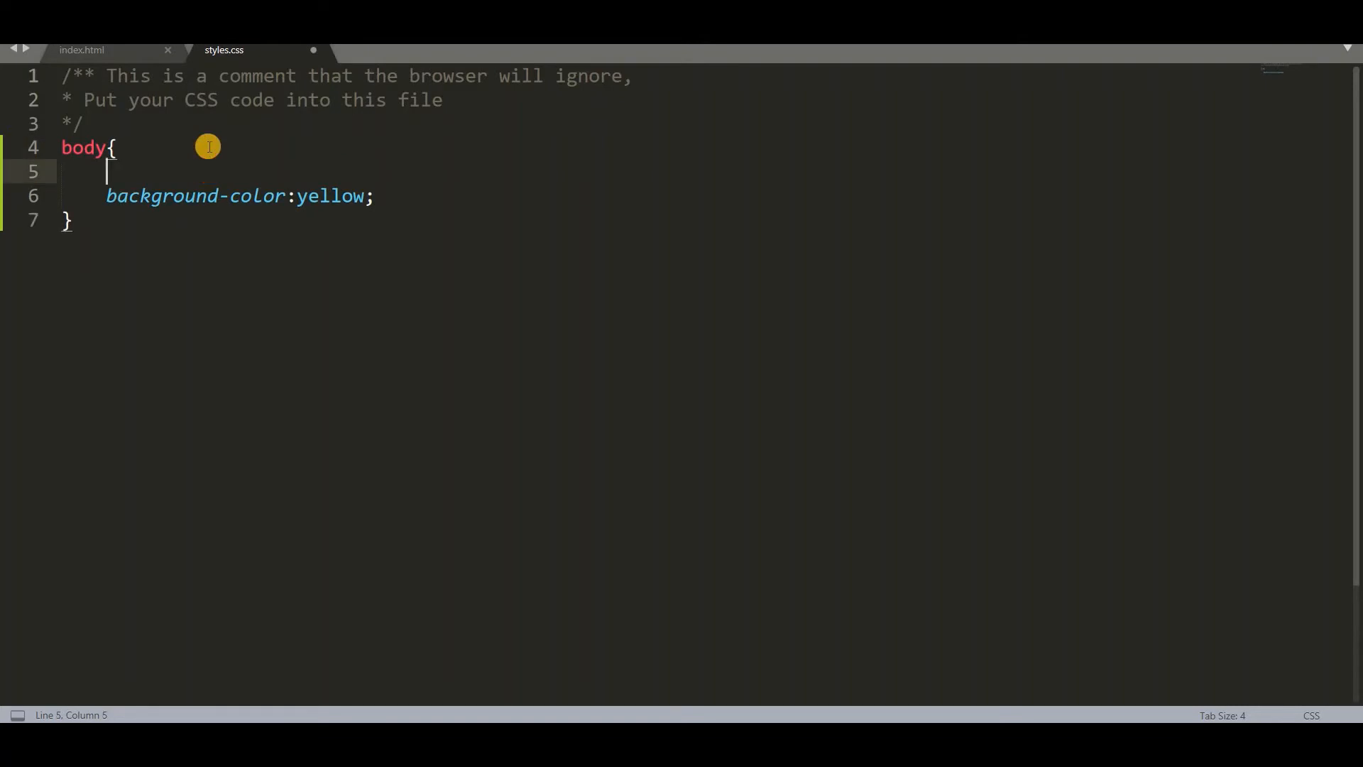
pyautogui.write('/*')
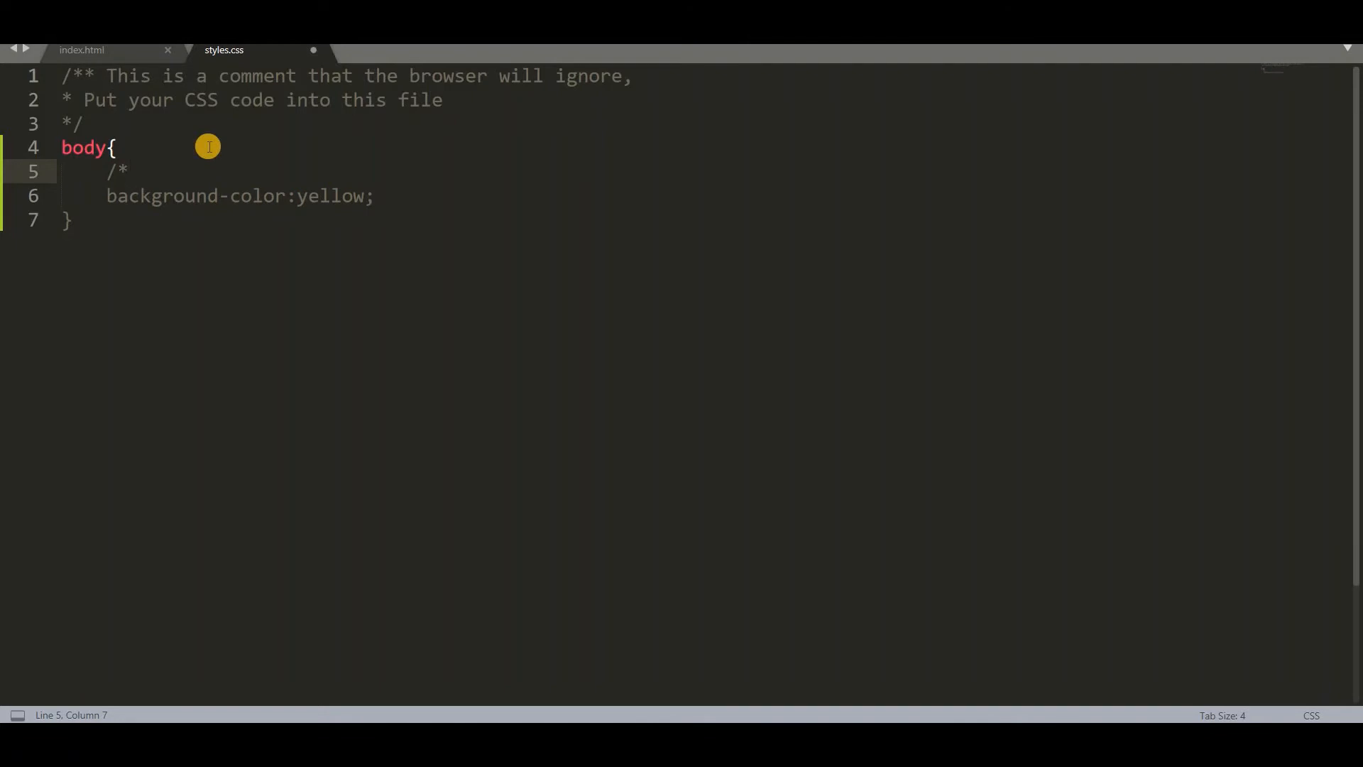
pyautogui.write('Changes')
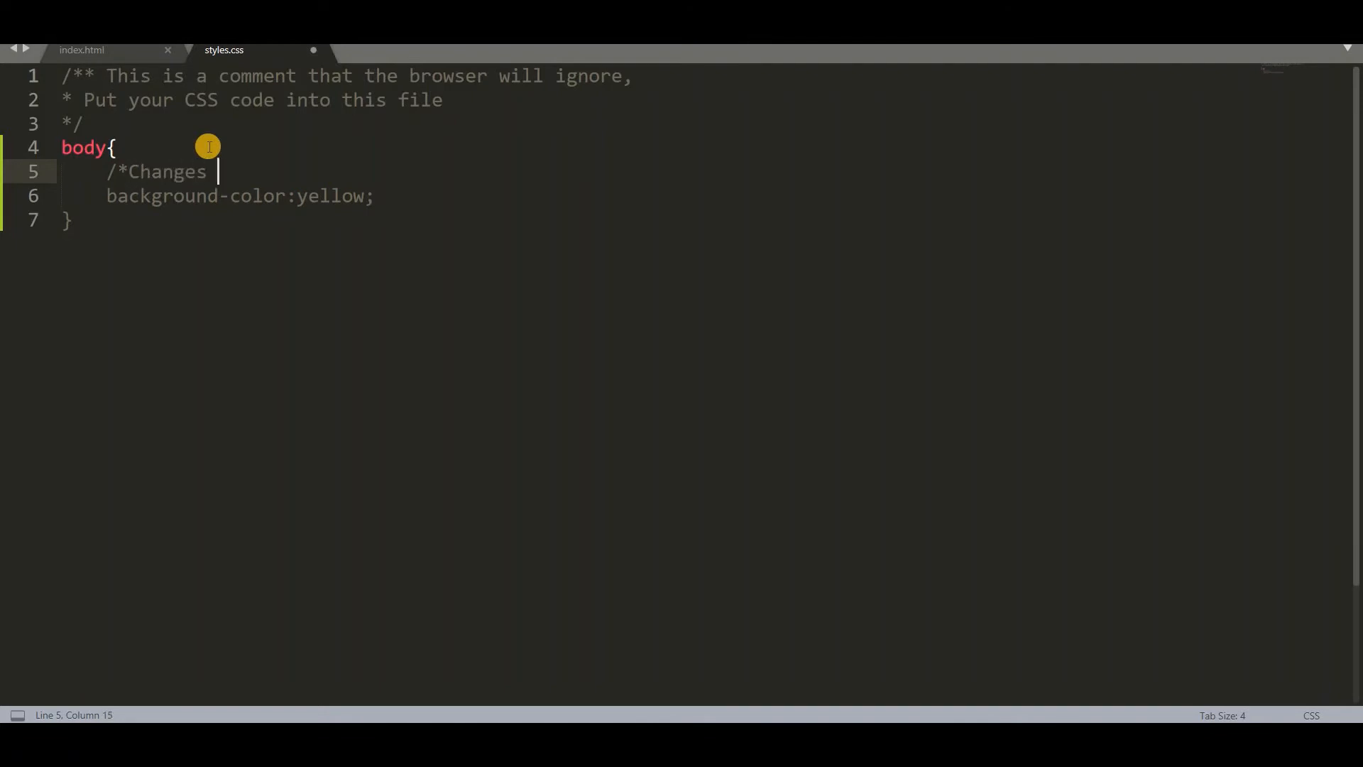
pyautogui.write('the')
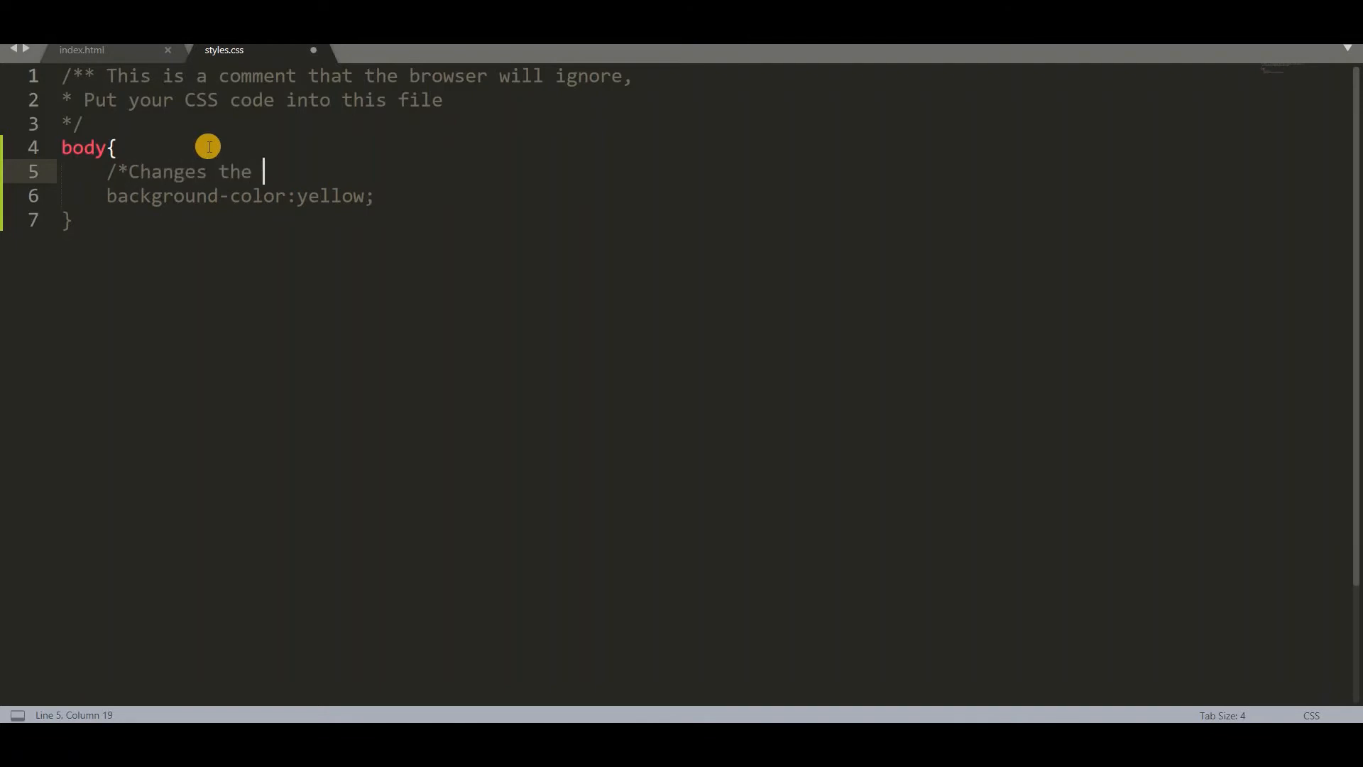
pyautogui.write('back')
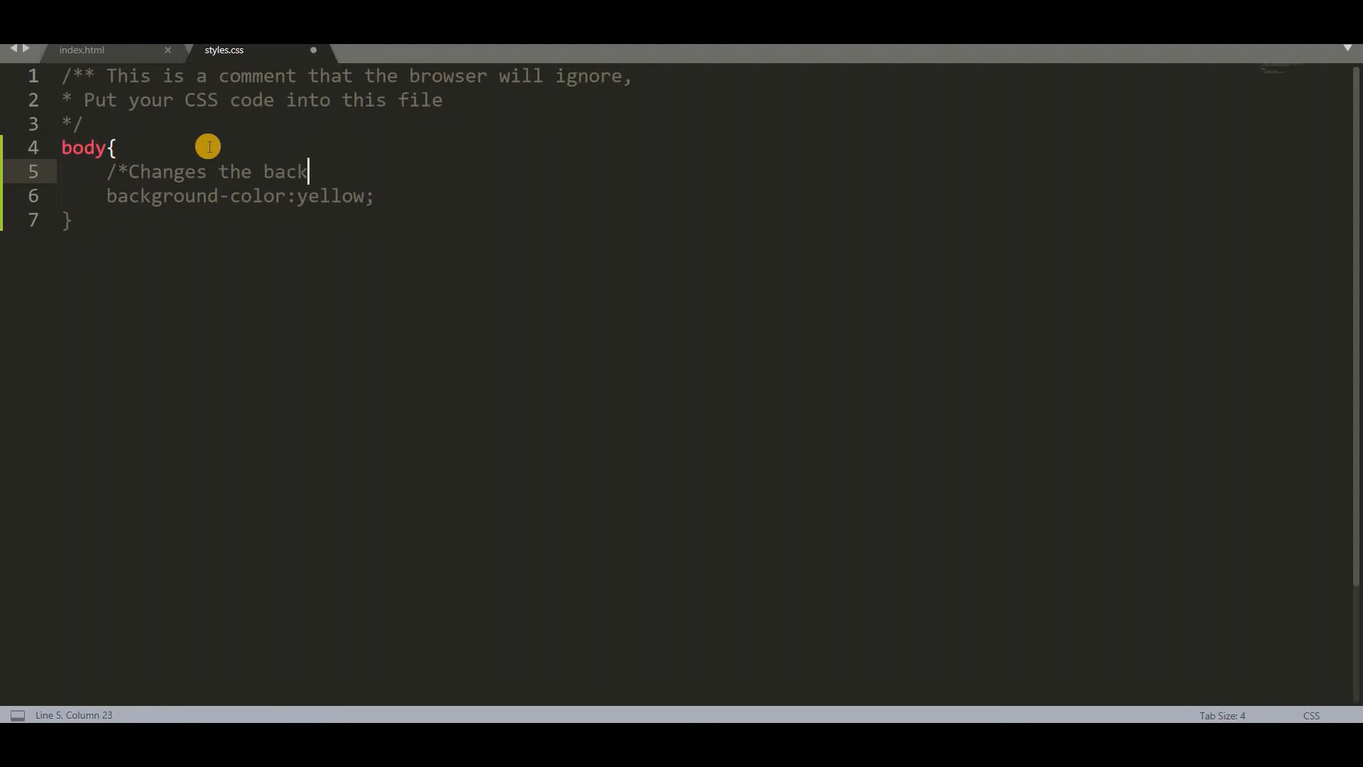
pyautogui.write('ground')
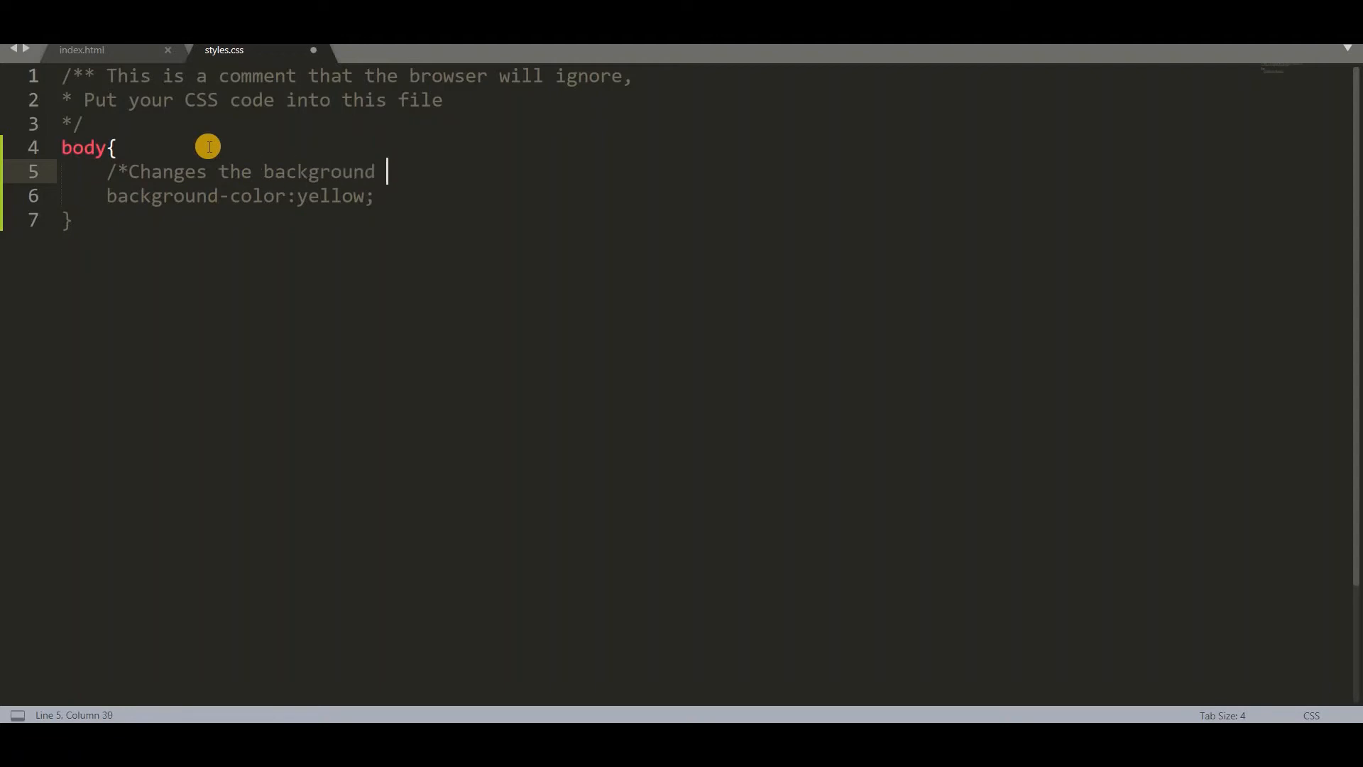
pyautogui.write('color to ye')
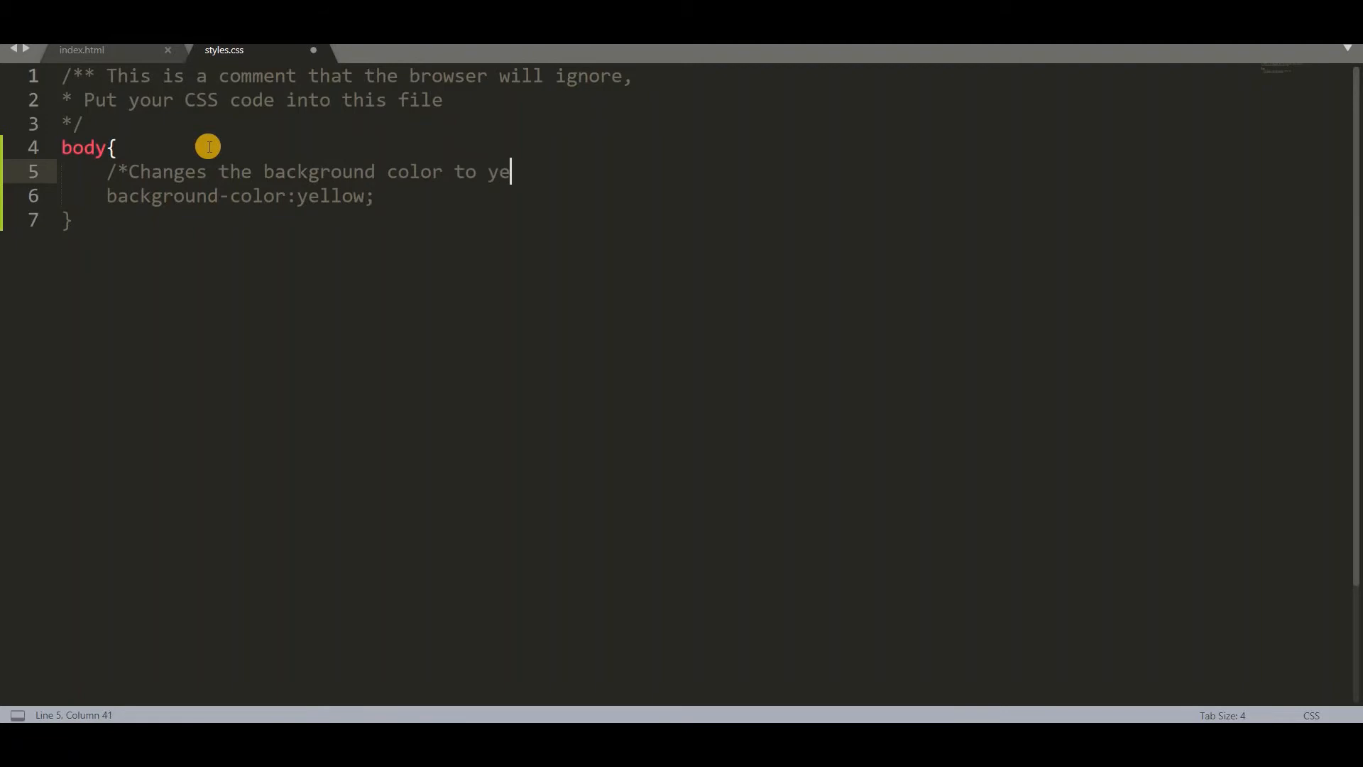
pyautogui.write('llow*/')
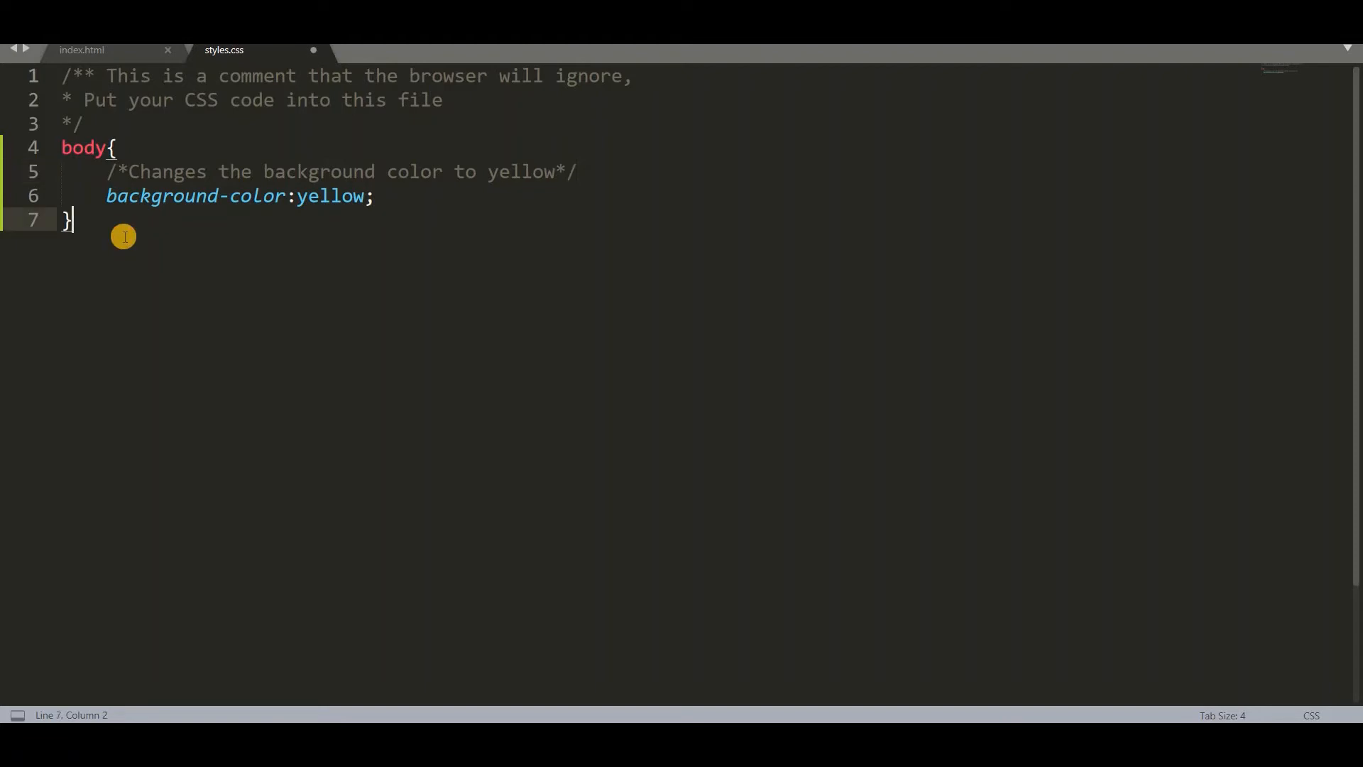
# - Start an h1{ rule below the body rule after checking the h1 markup in index.html
pyautogui.write('h1')
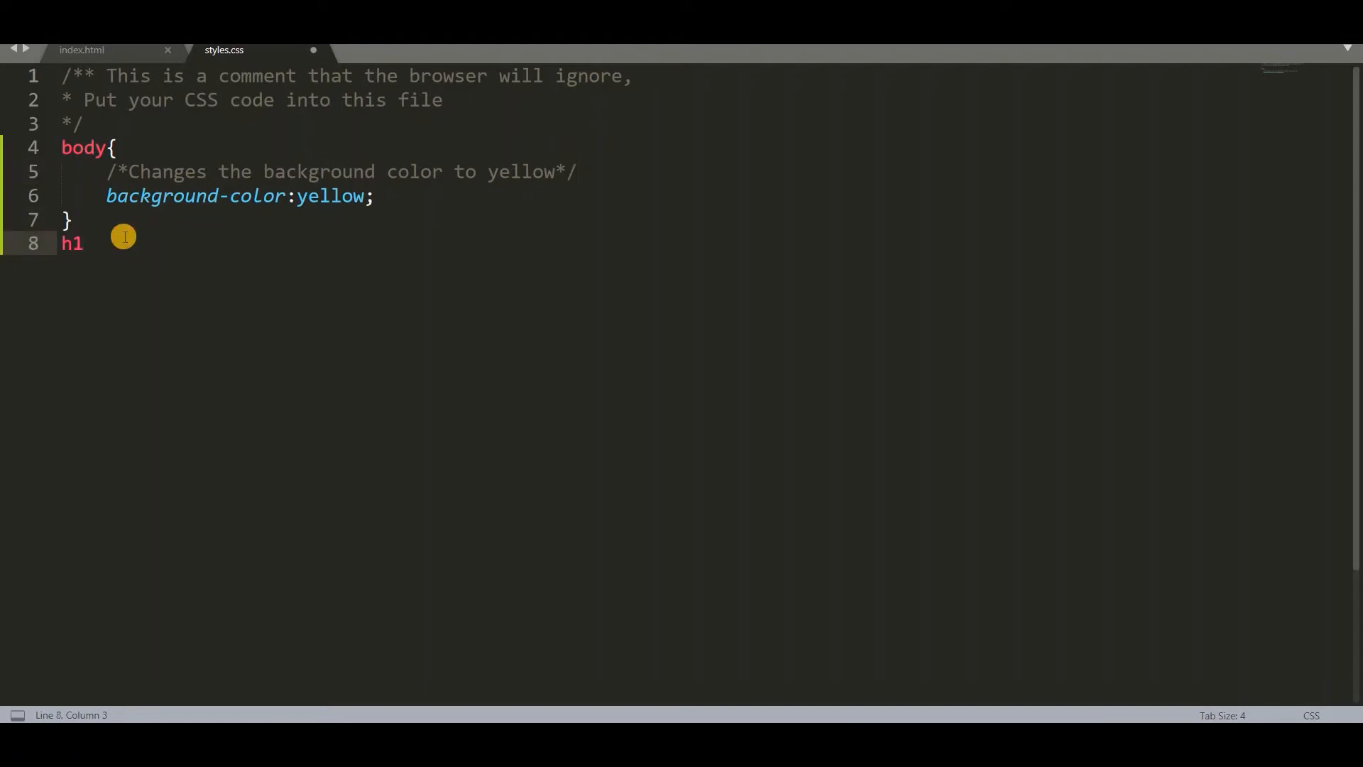
pyautogui.write('{')
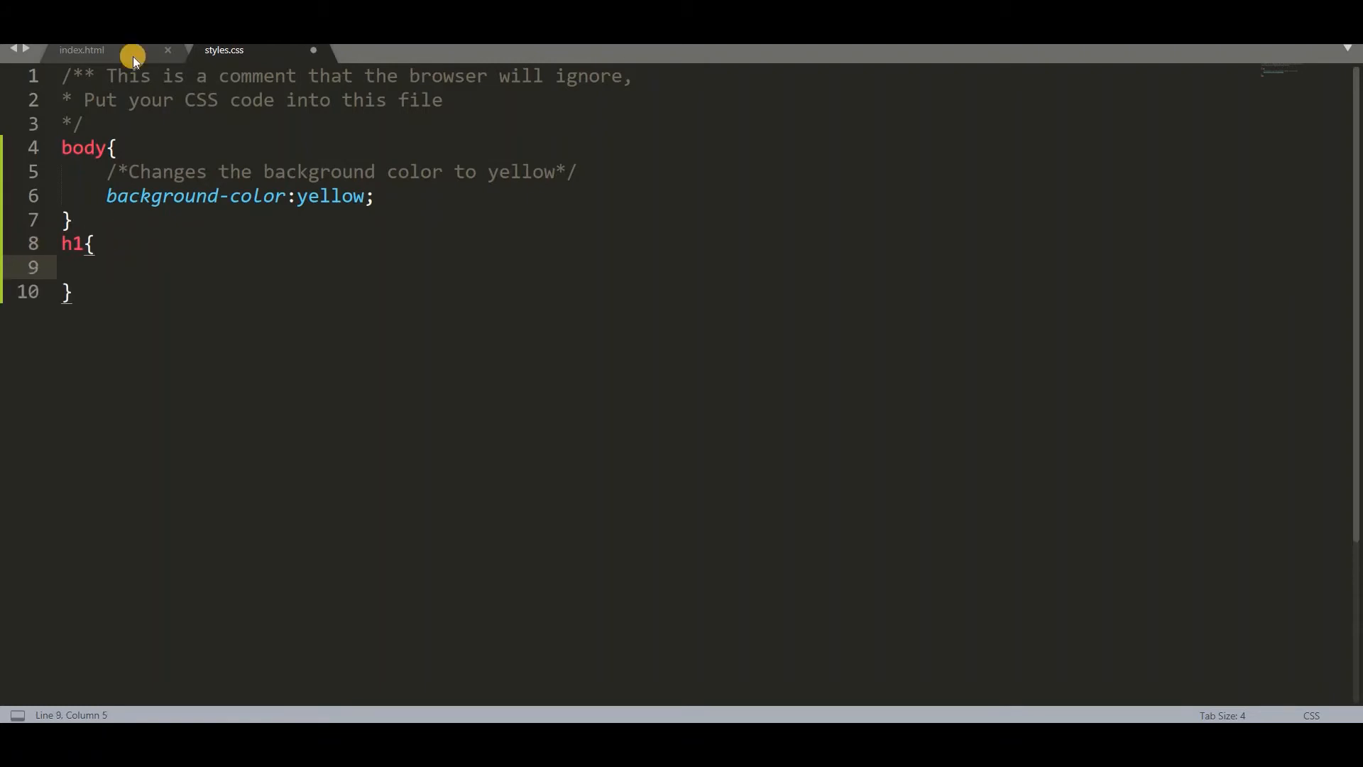
pyautogui.click(84, 50)
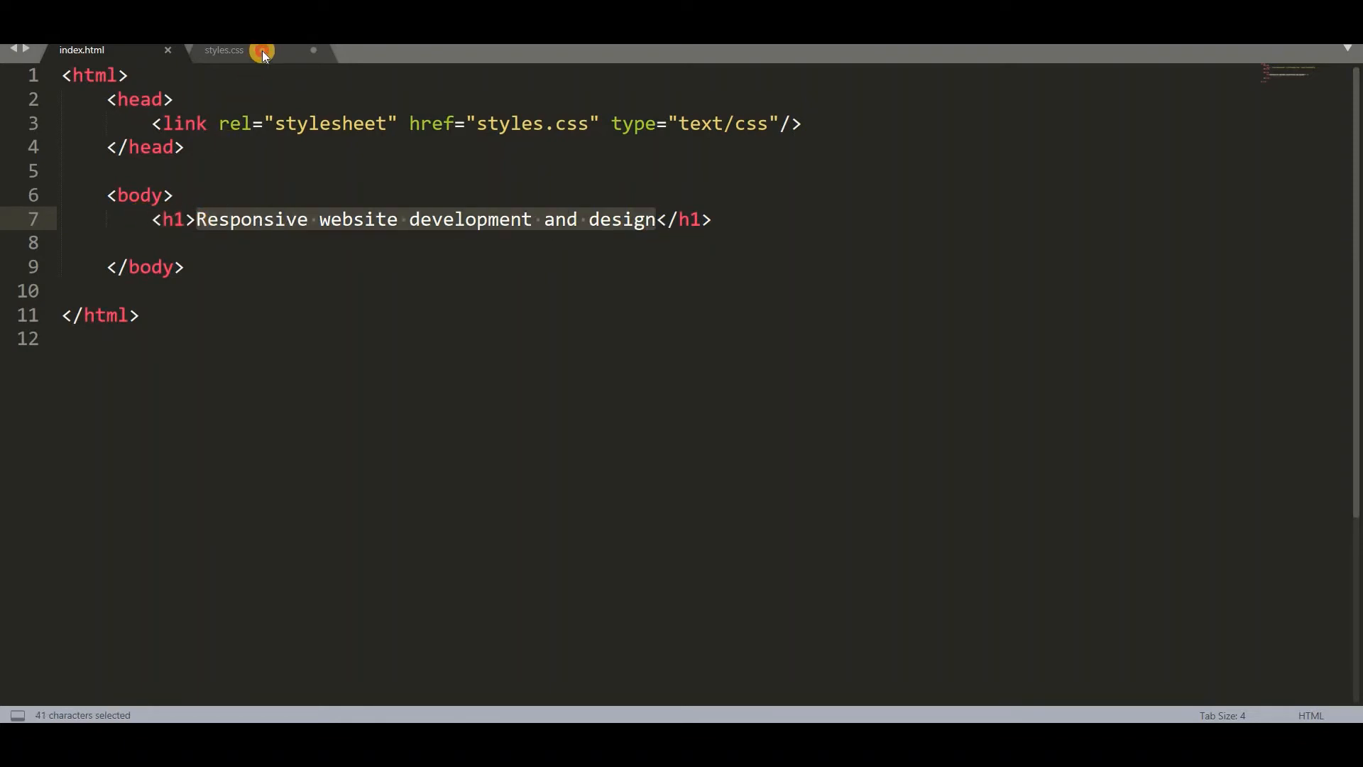
pyautogui.click(224, 50)
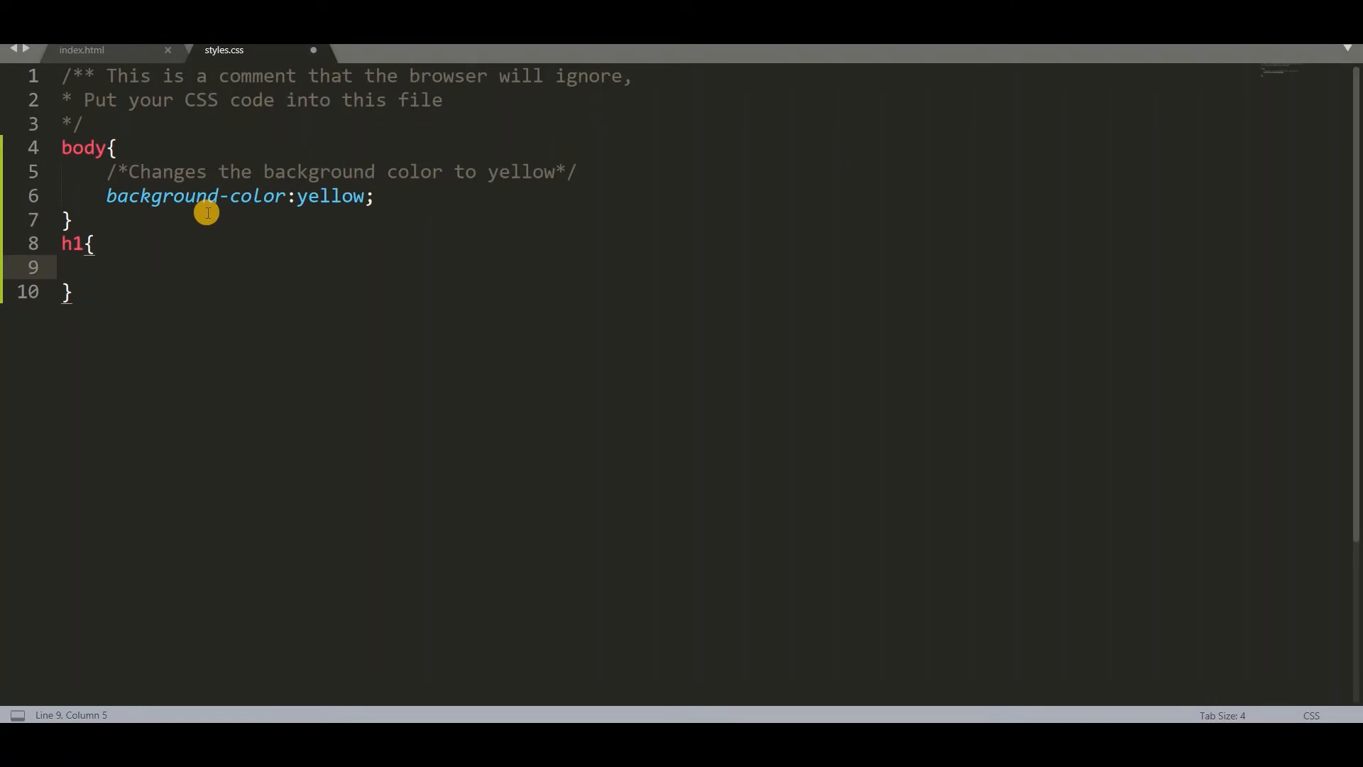
# - Set the h1 text colour to blue with a comment explaining the colour change
pyautogui.write('coloe')
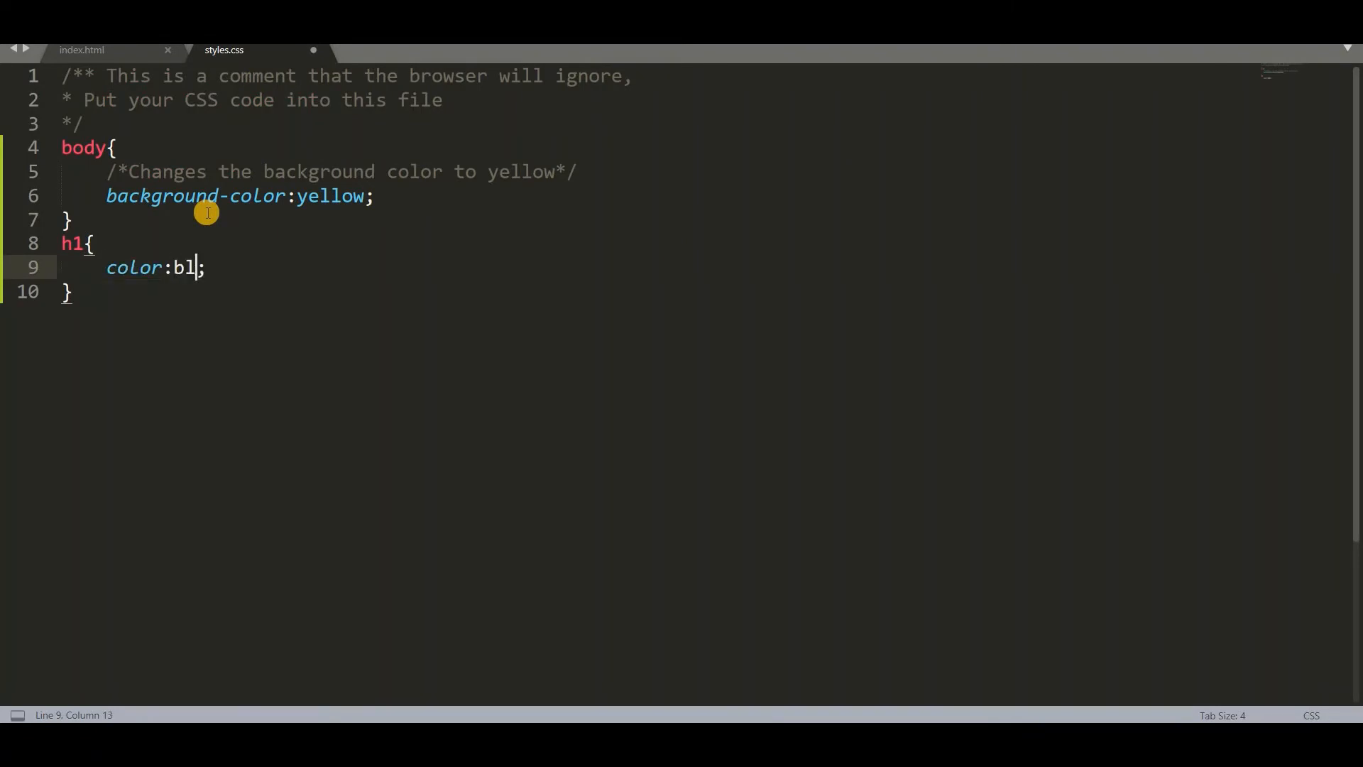
pyautogui.write('ue')
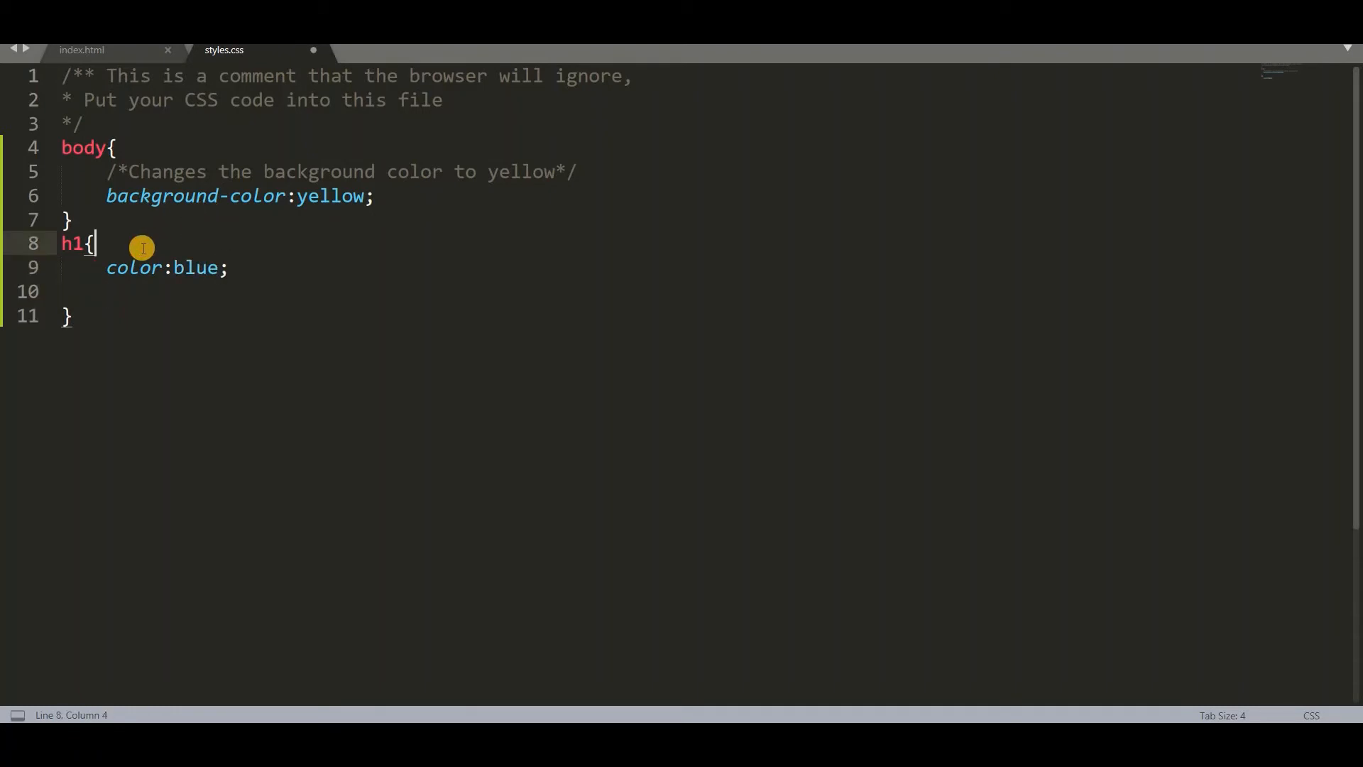
pyautogui.write('/*')
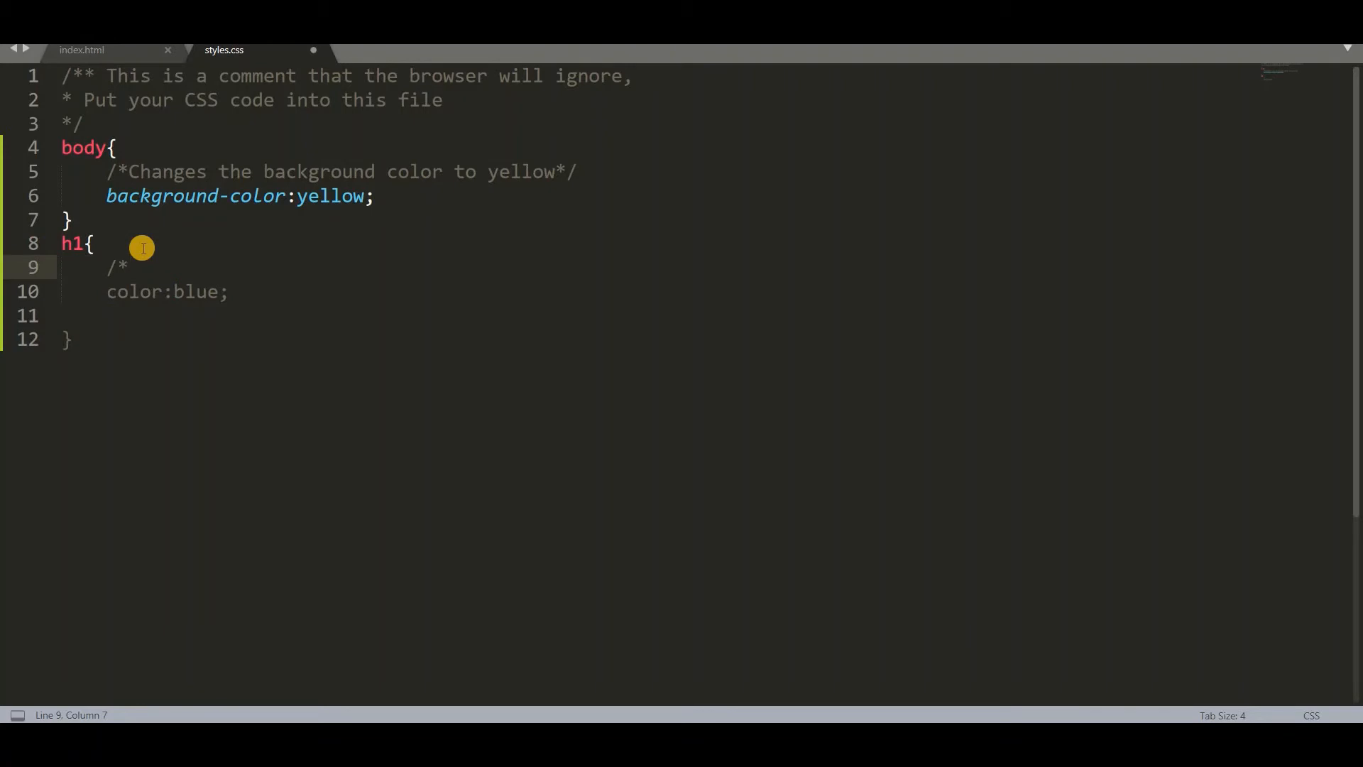
pyautogui.write('chan')
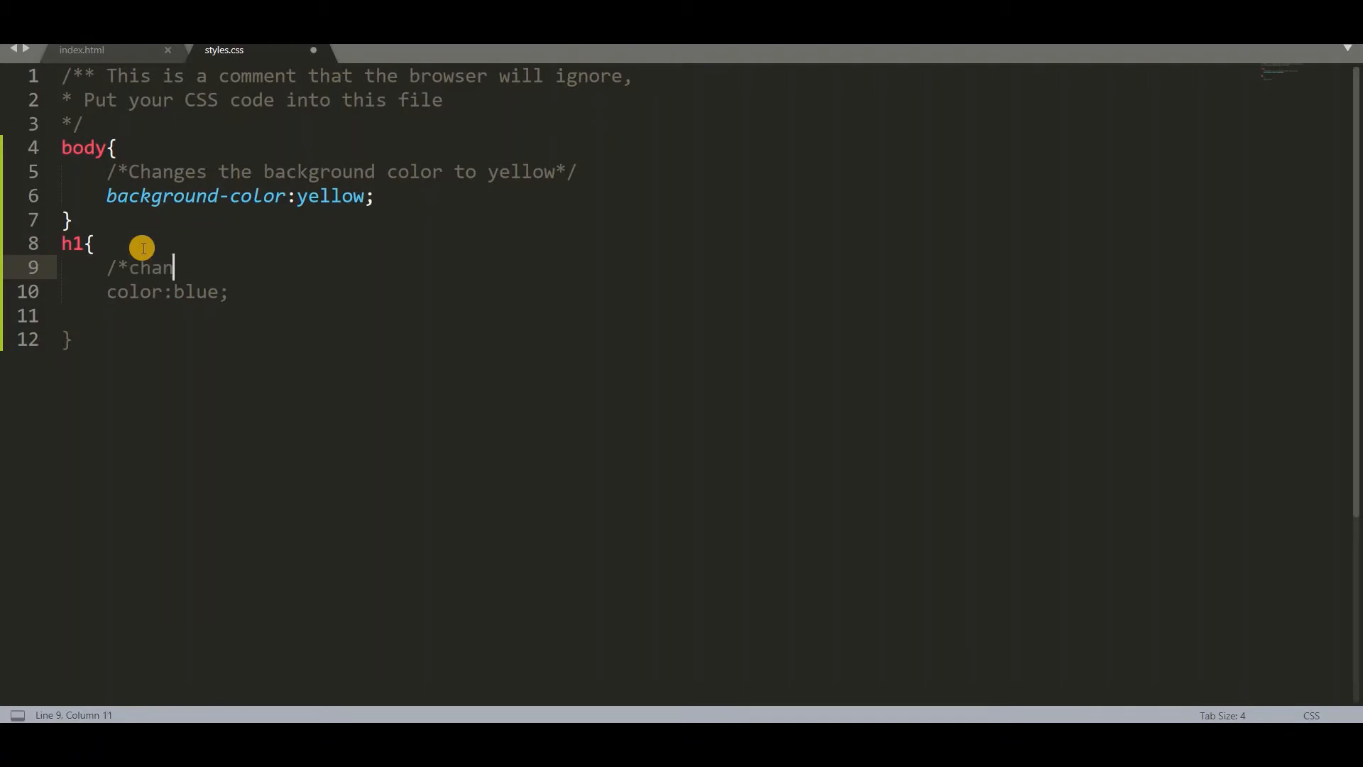
pyautogui.write('ge the color of text to blue')
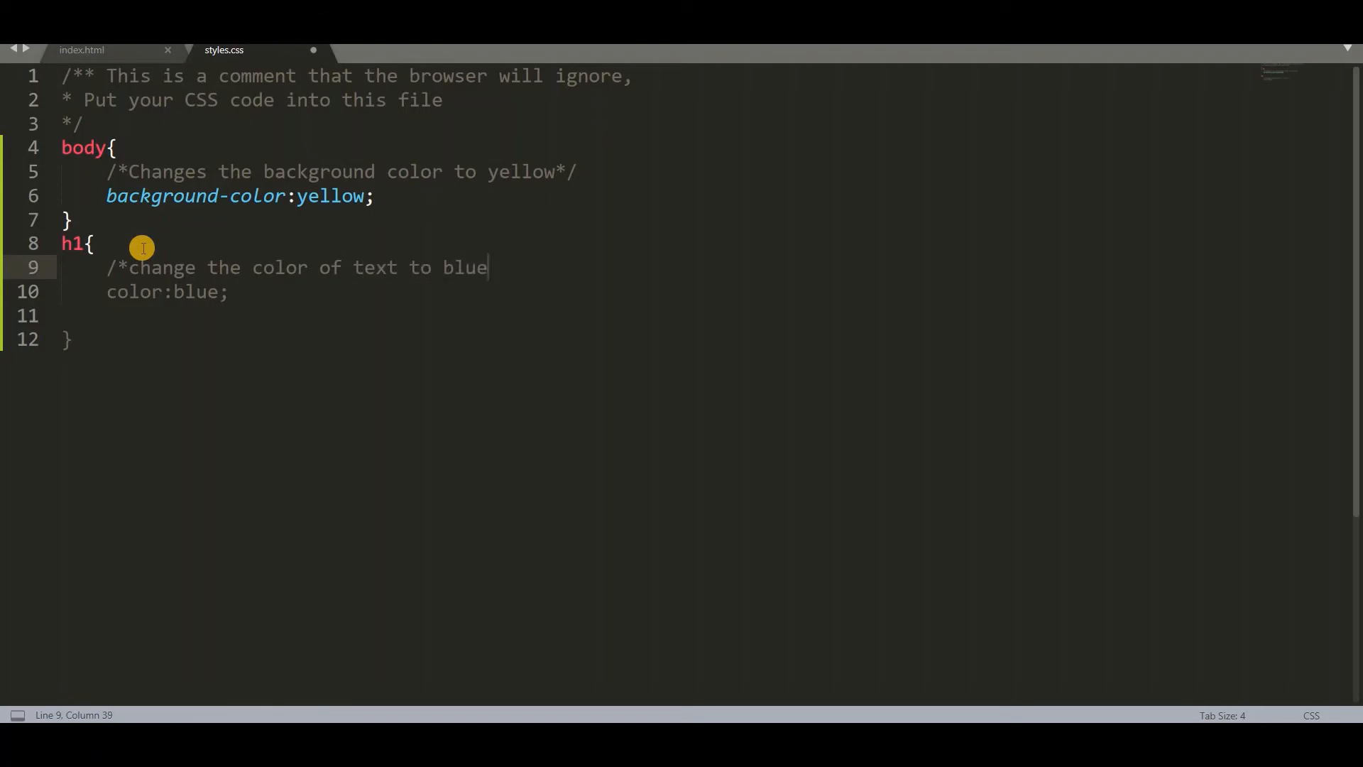
pyautogui.write('*/')
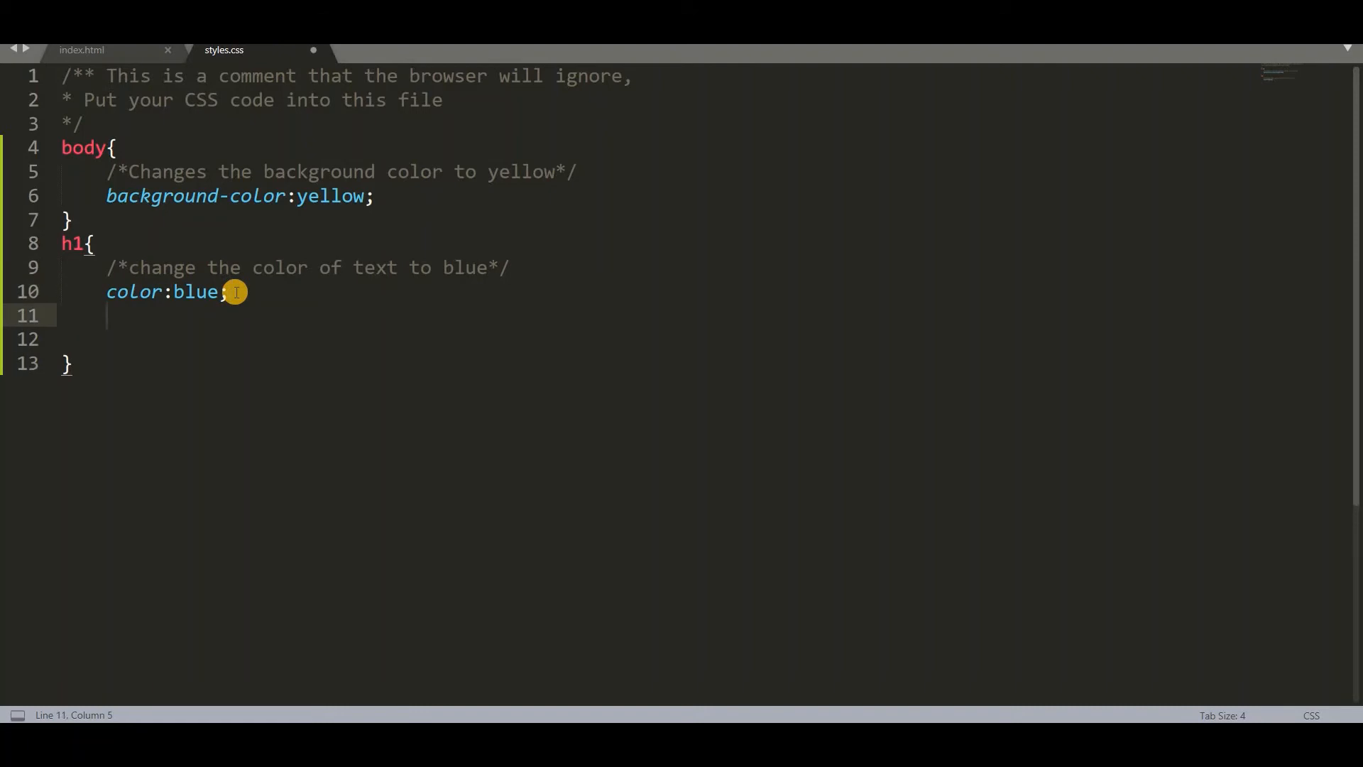
# - Add text-align:center; to the h1 rule with a comment about centring the text
pyautogui.write('te')
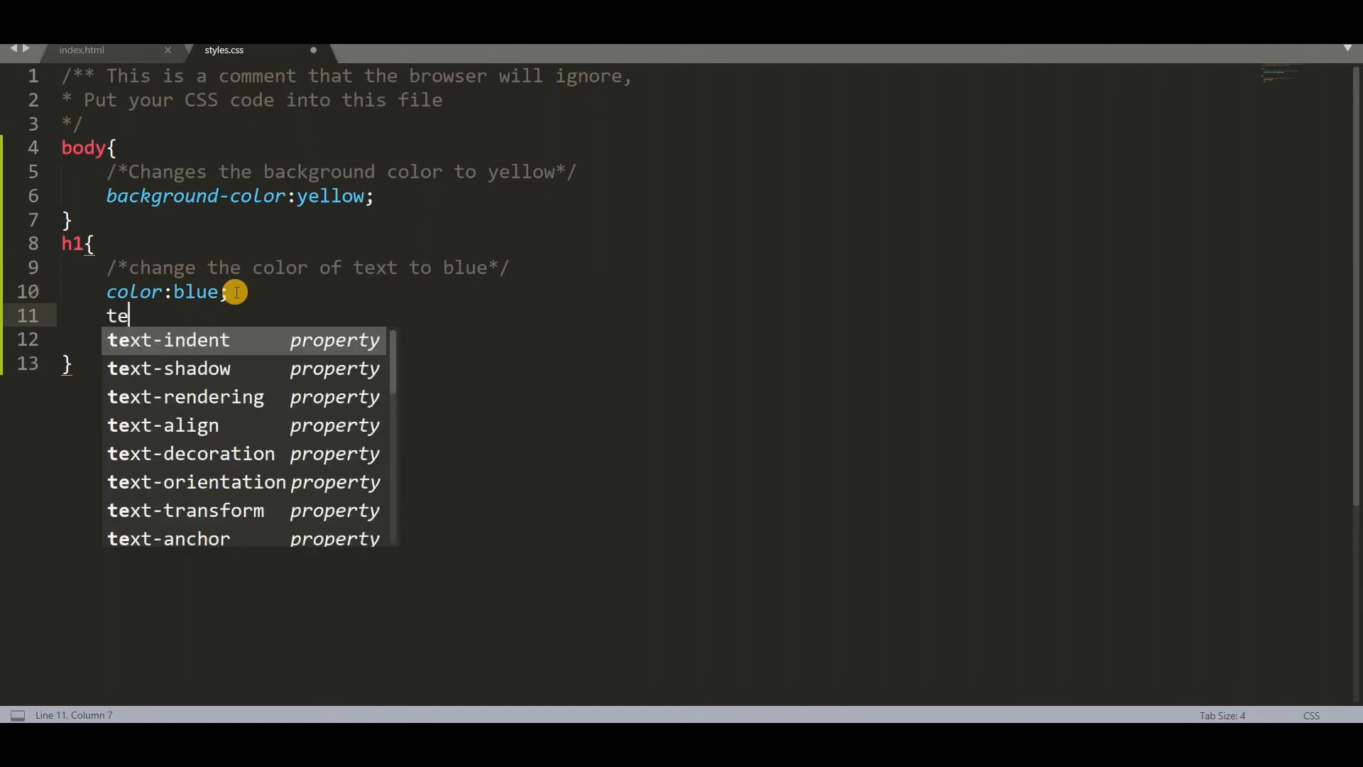
pyautogui.write('x')
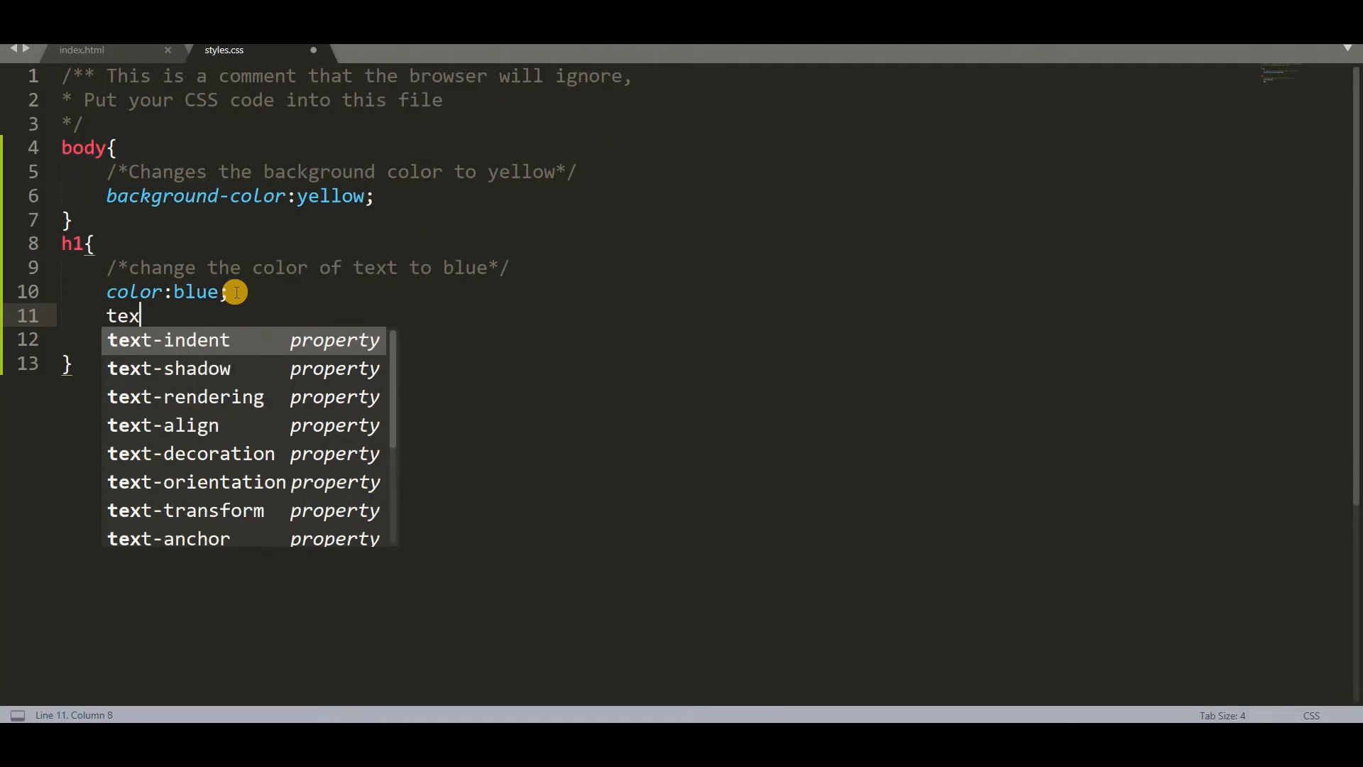
pyautogui.write('t-align')
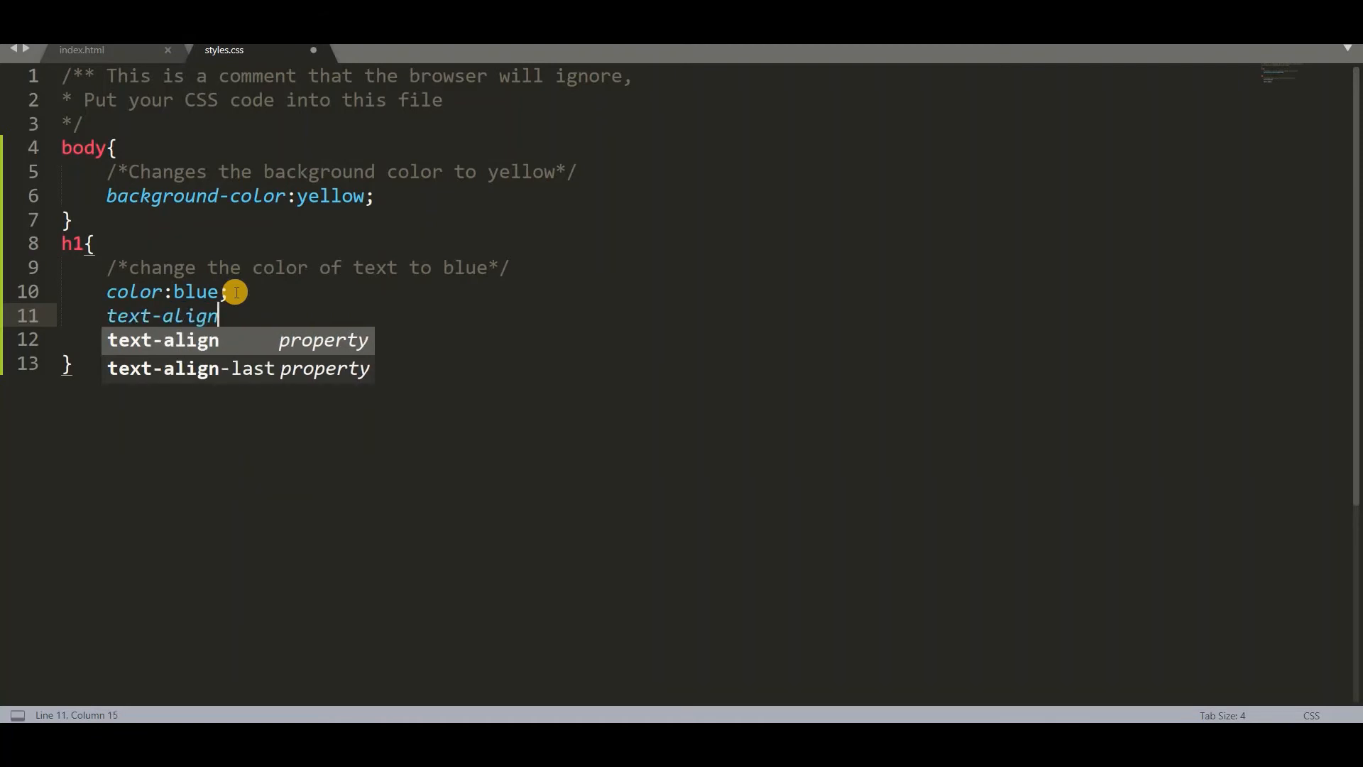
pyautogui.write(':center;')
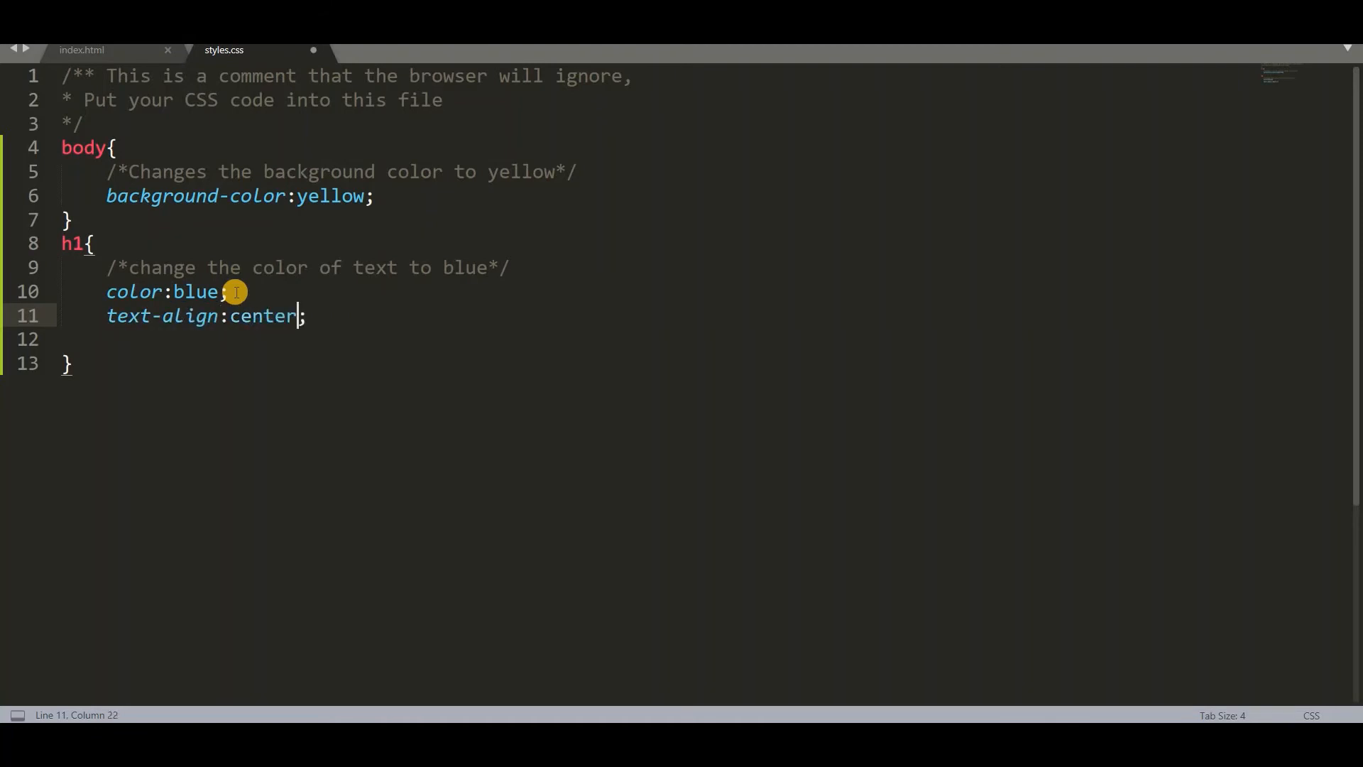
pyautogui.press('Enter')
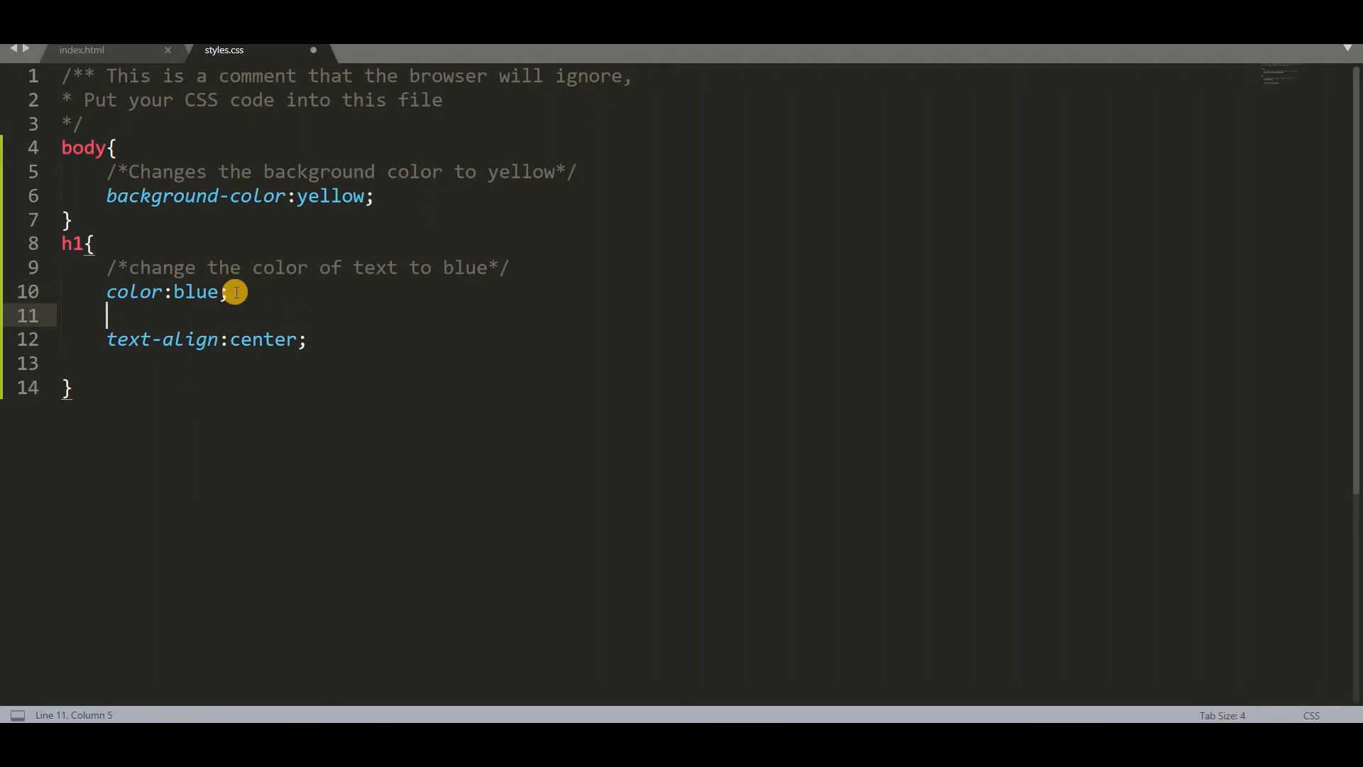
pyautogui.write('/*')
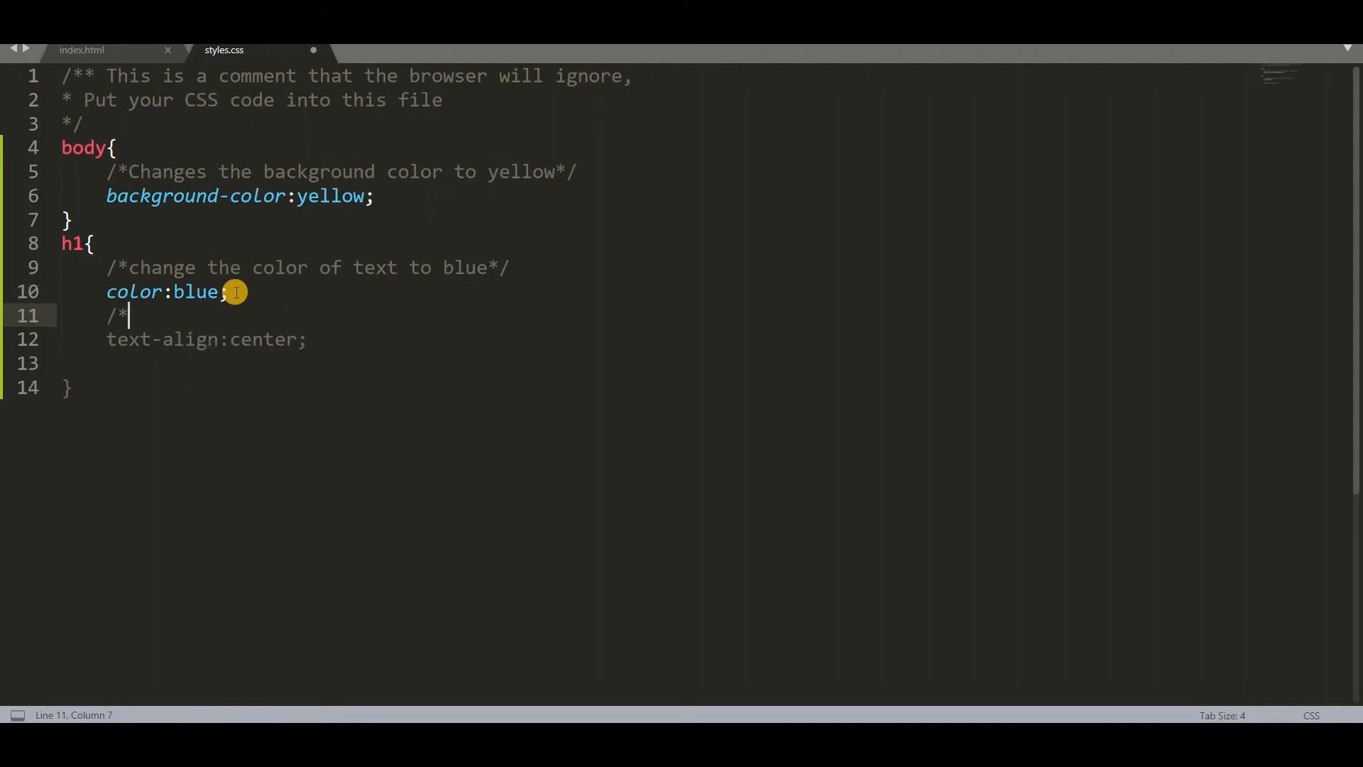
pyautogui.write('it will mak')
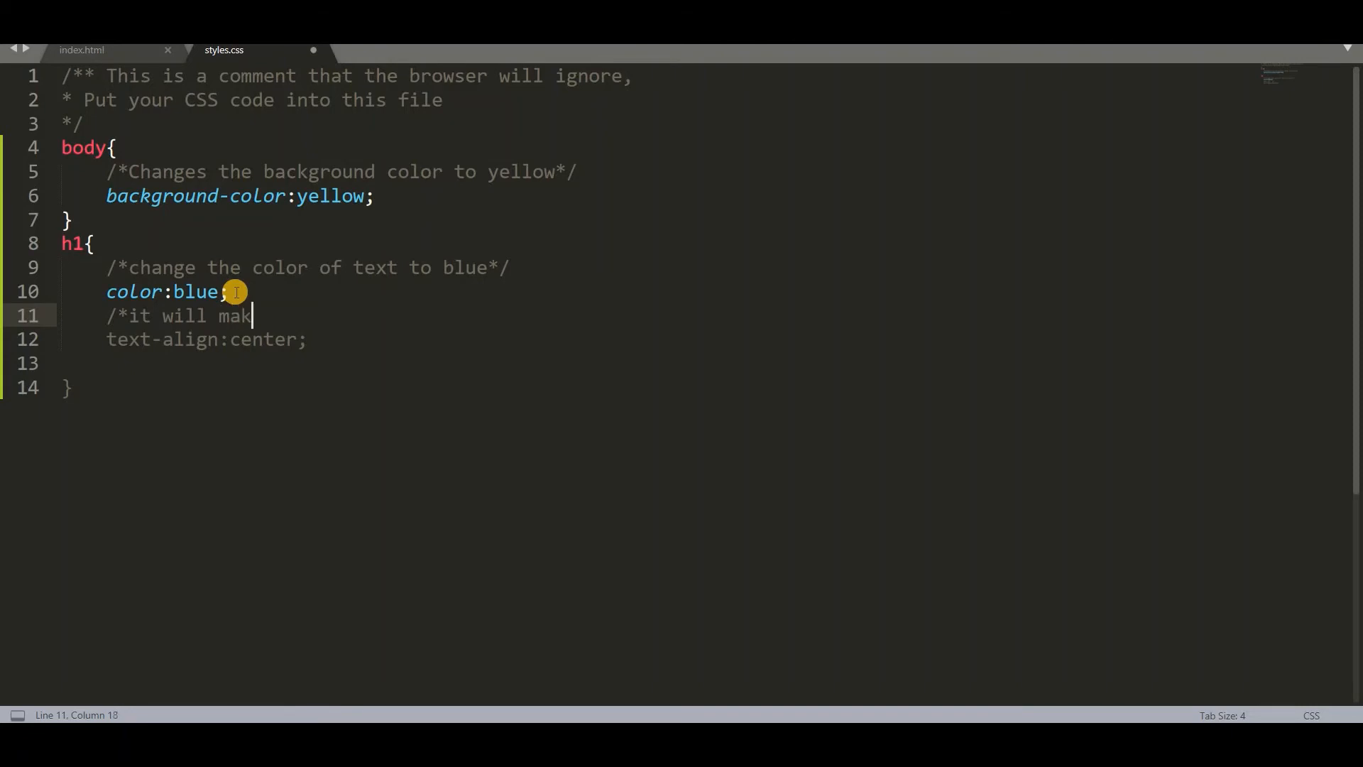
pyautogui.write('e the tes')
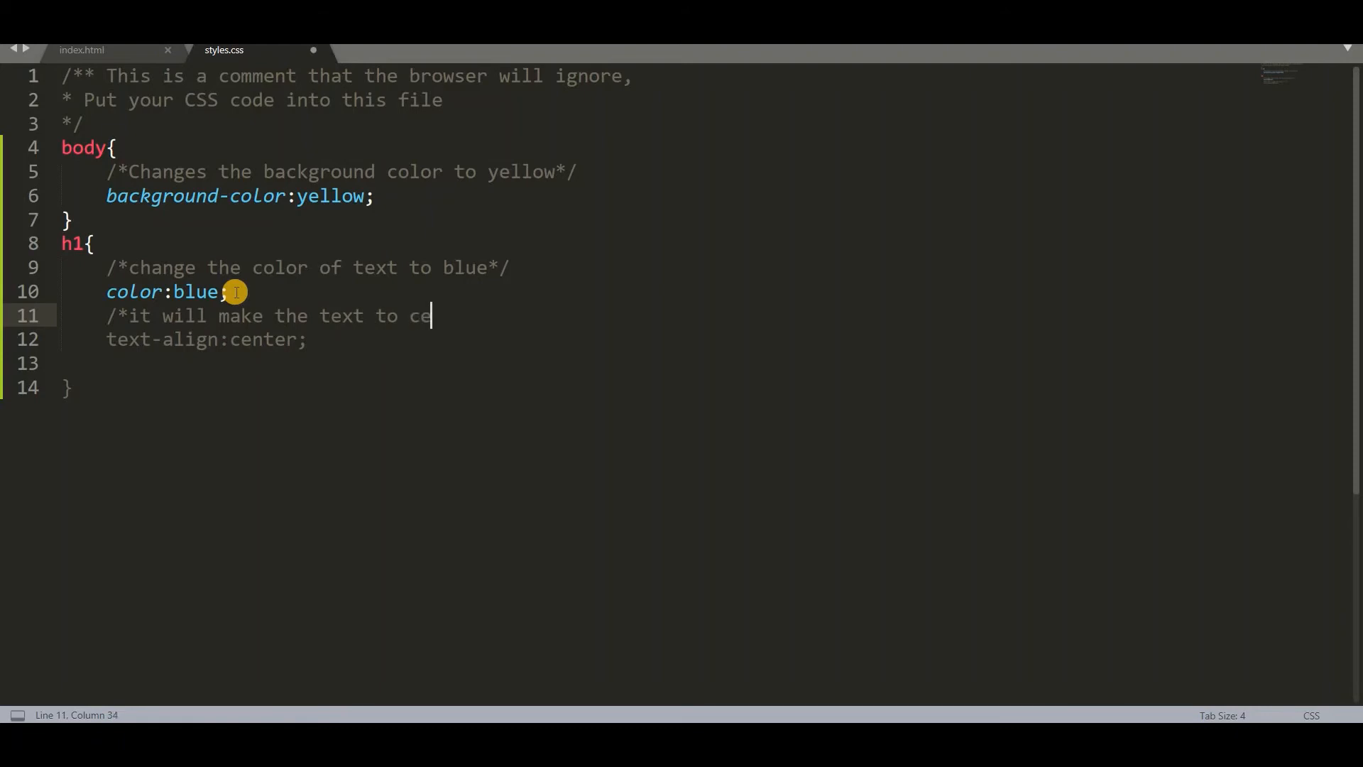
pyautogui.write('nter*/')
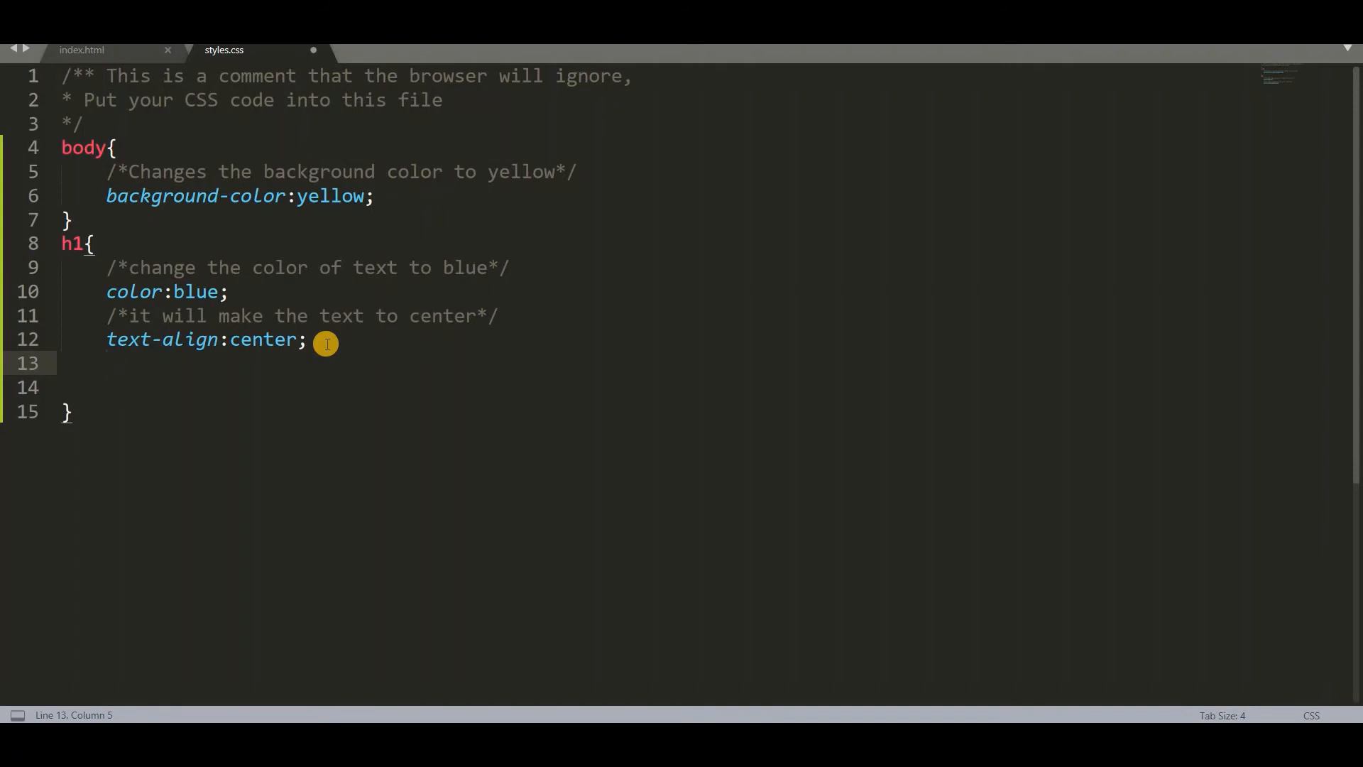
# - Give the h1 a font-size of 50 with a comment describing character size
pyautogui.write('font-size')
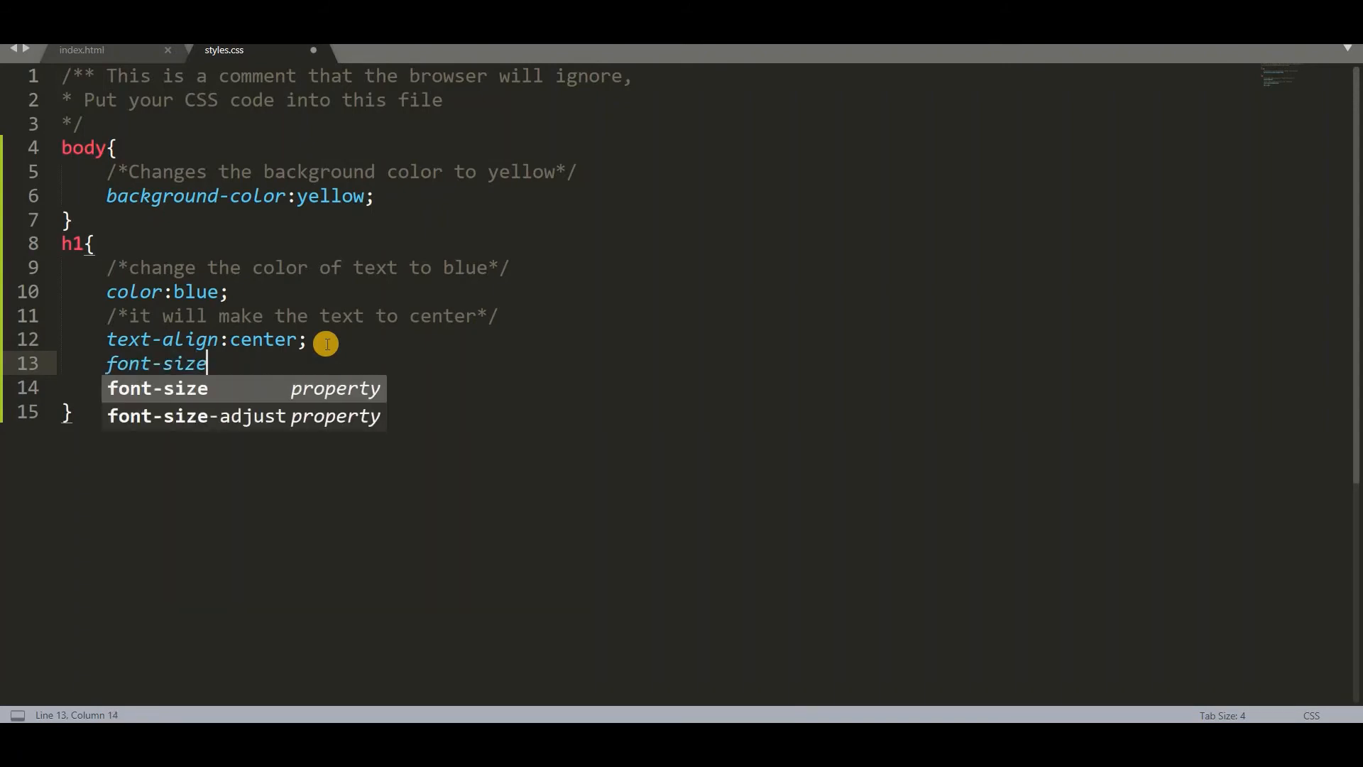
pyautogui.write(':50;')
pyautogui.write('/*')
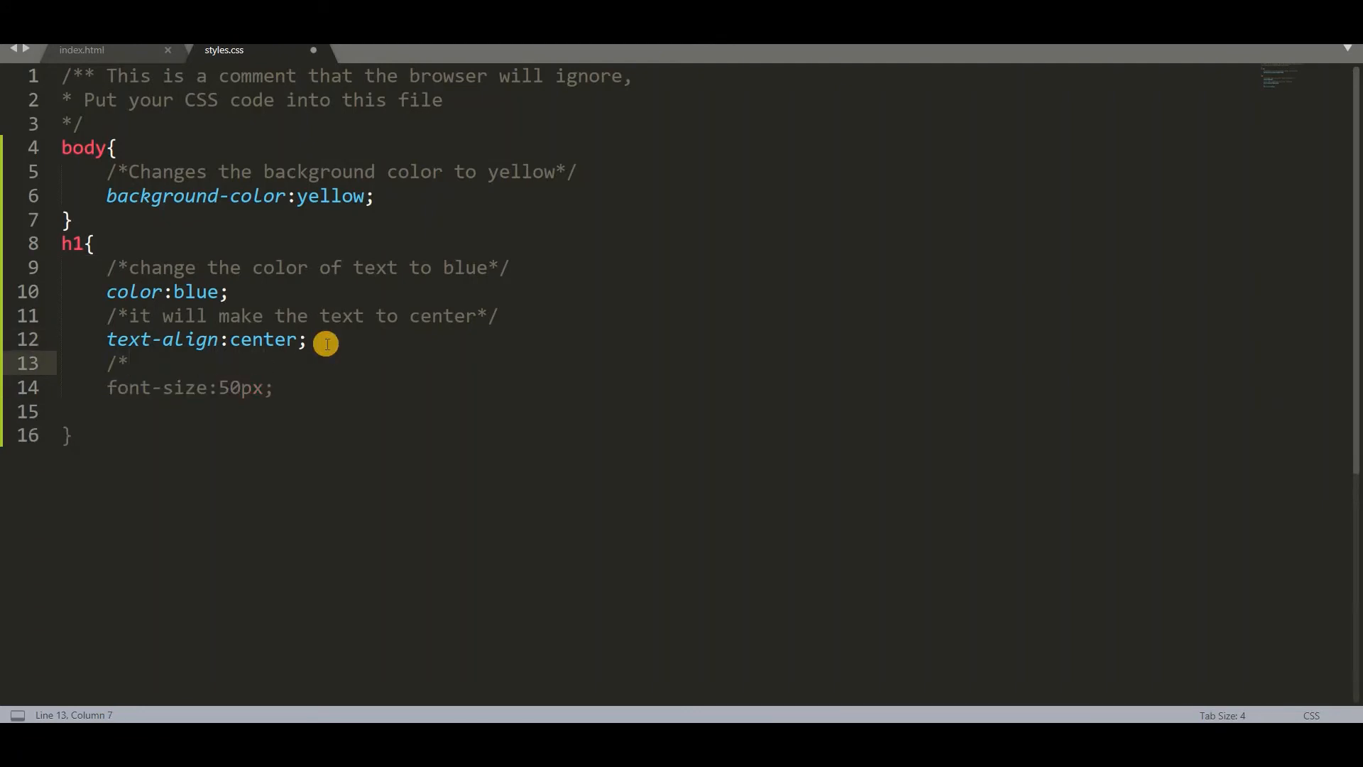
pyautogui.write('It')
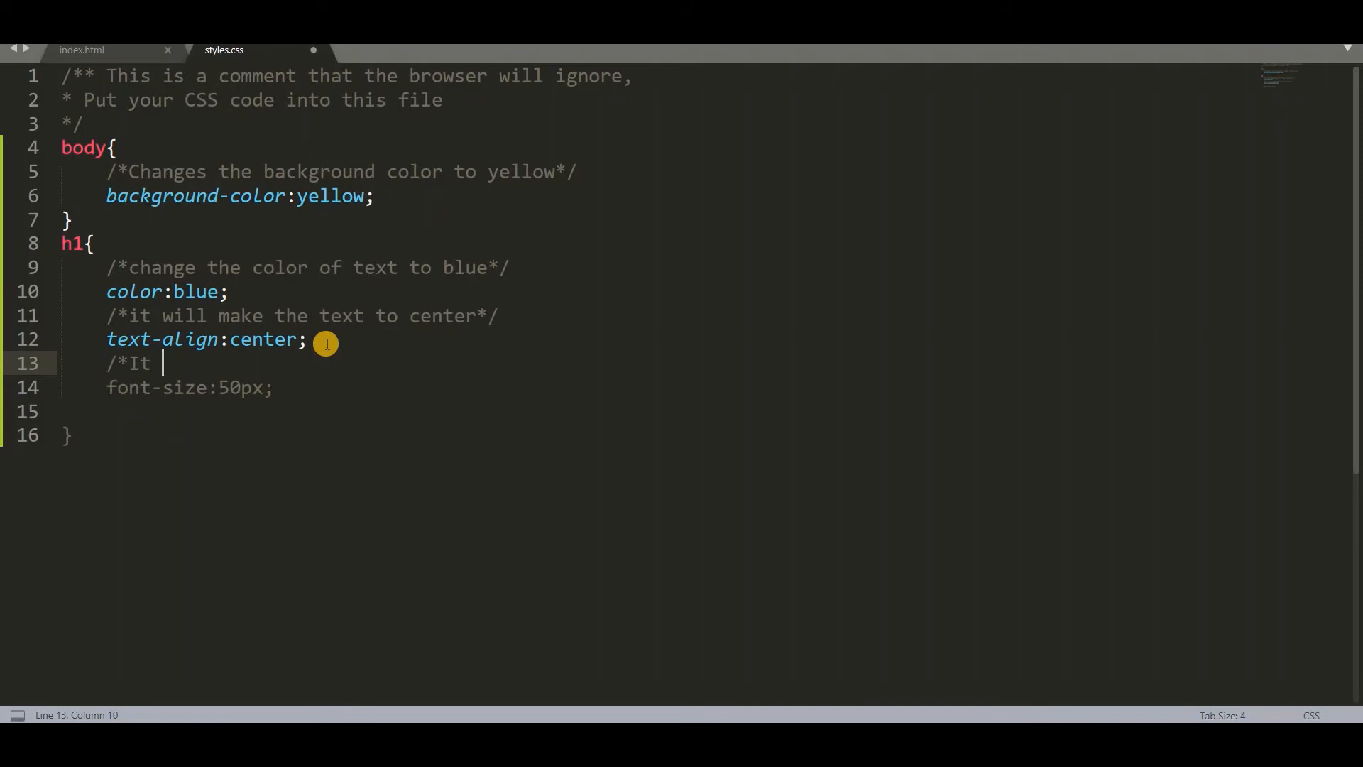
pyautogui.write('is the size of')
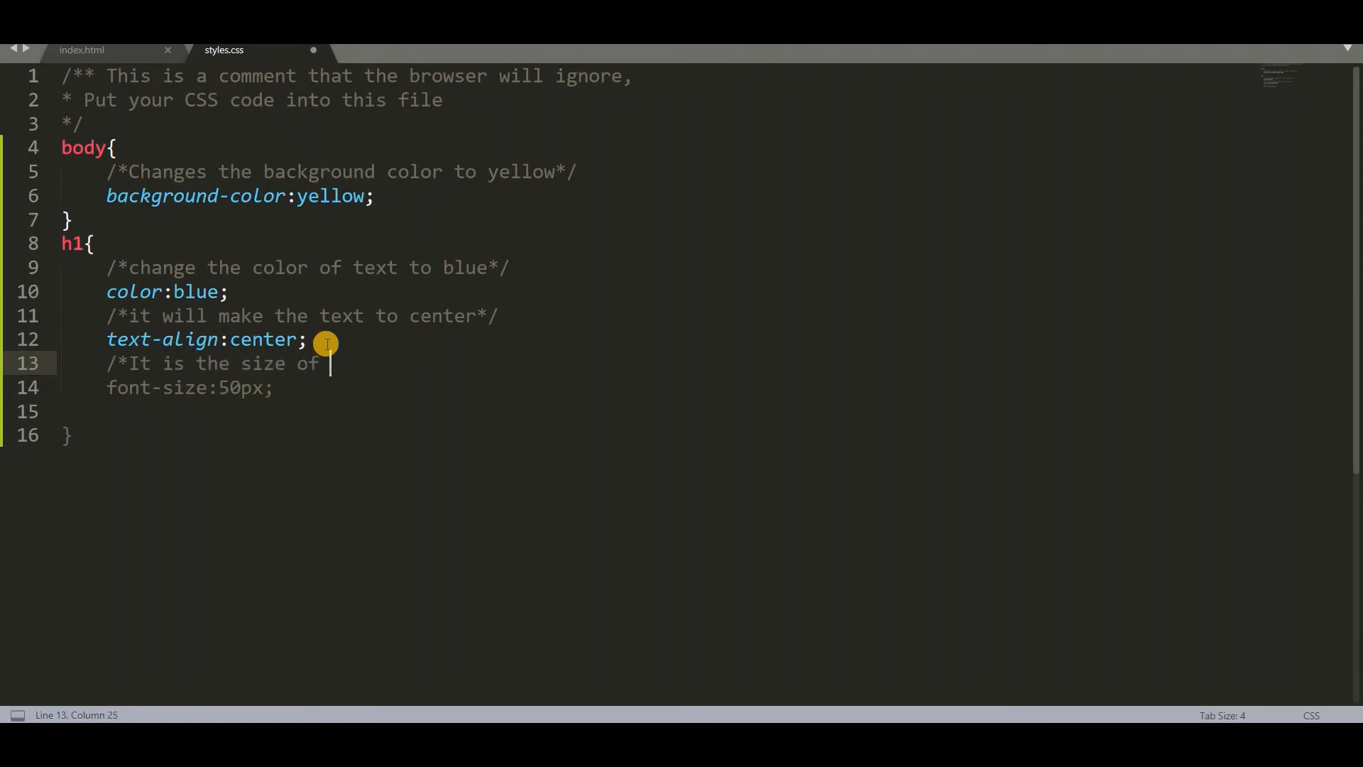
pyautogui.write('chara')
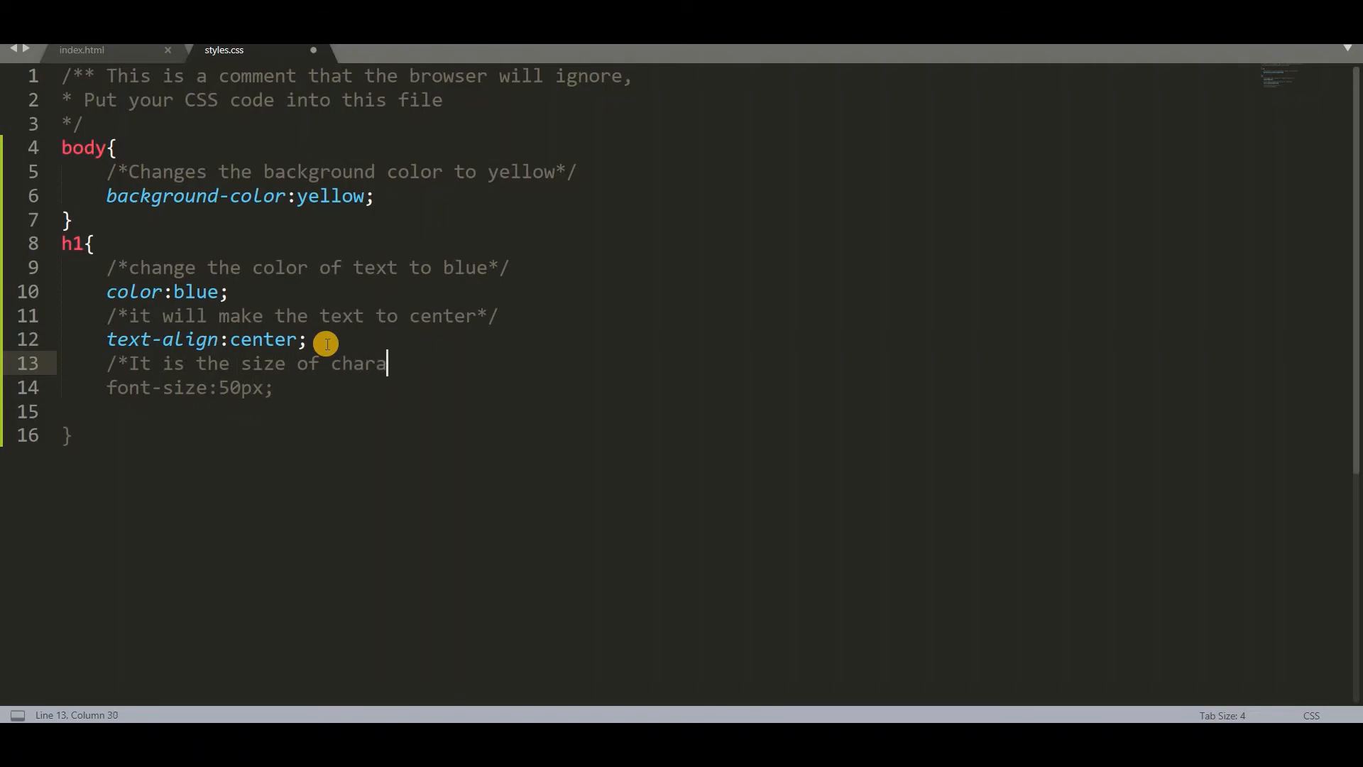
pyautogui.write('cters*')
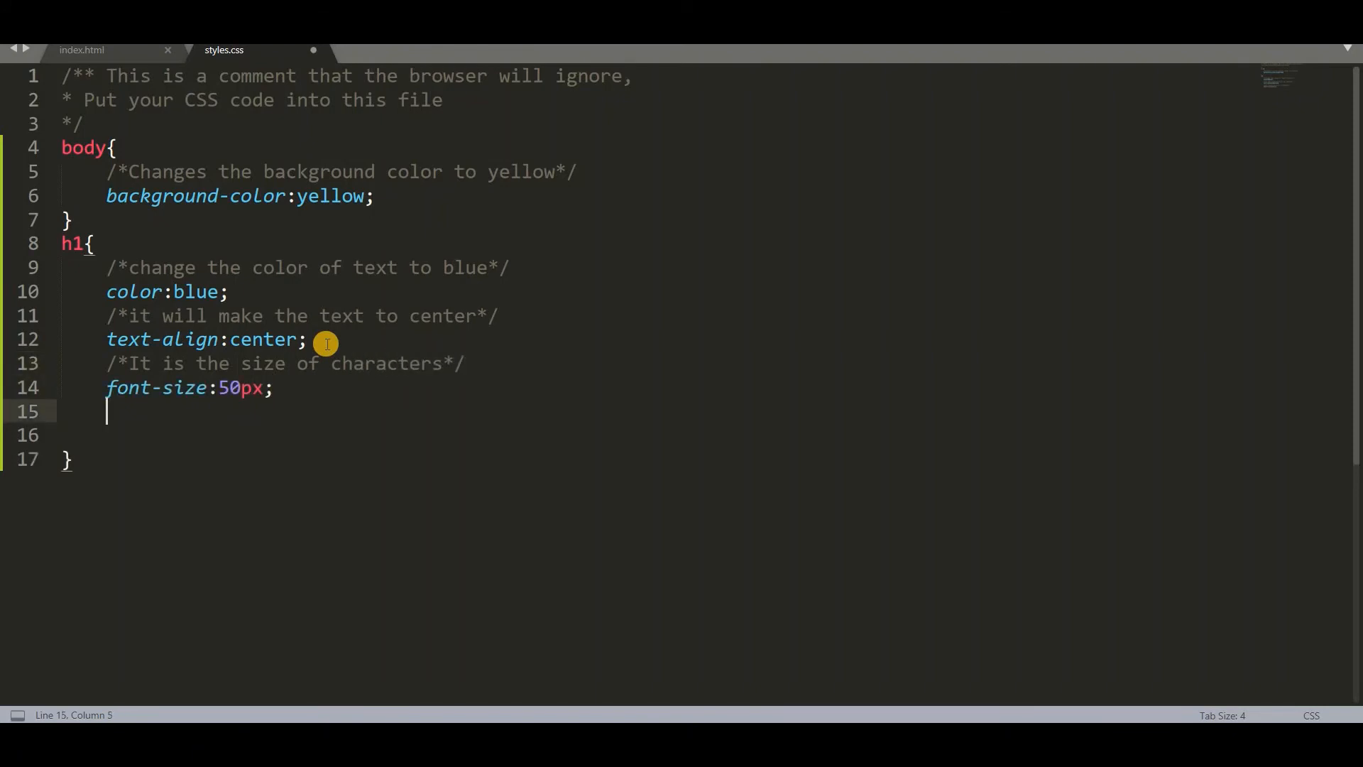
# - Add font-family: Verdana with the comment 'It specifies the font of text' and save
pyautogui.write('/*')
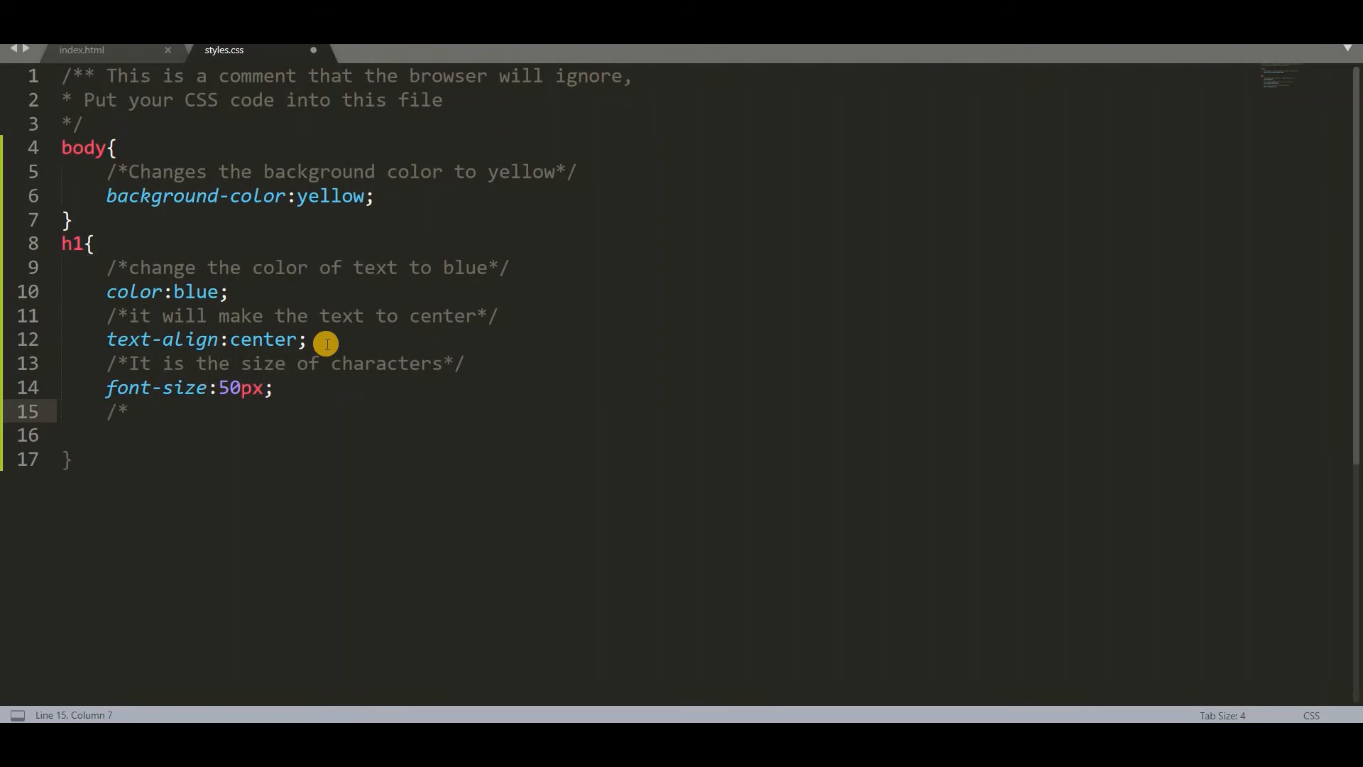
pyautogui.write('It s')
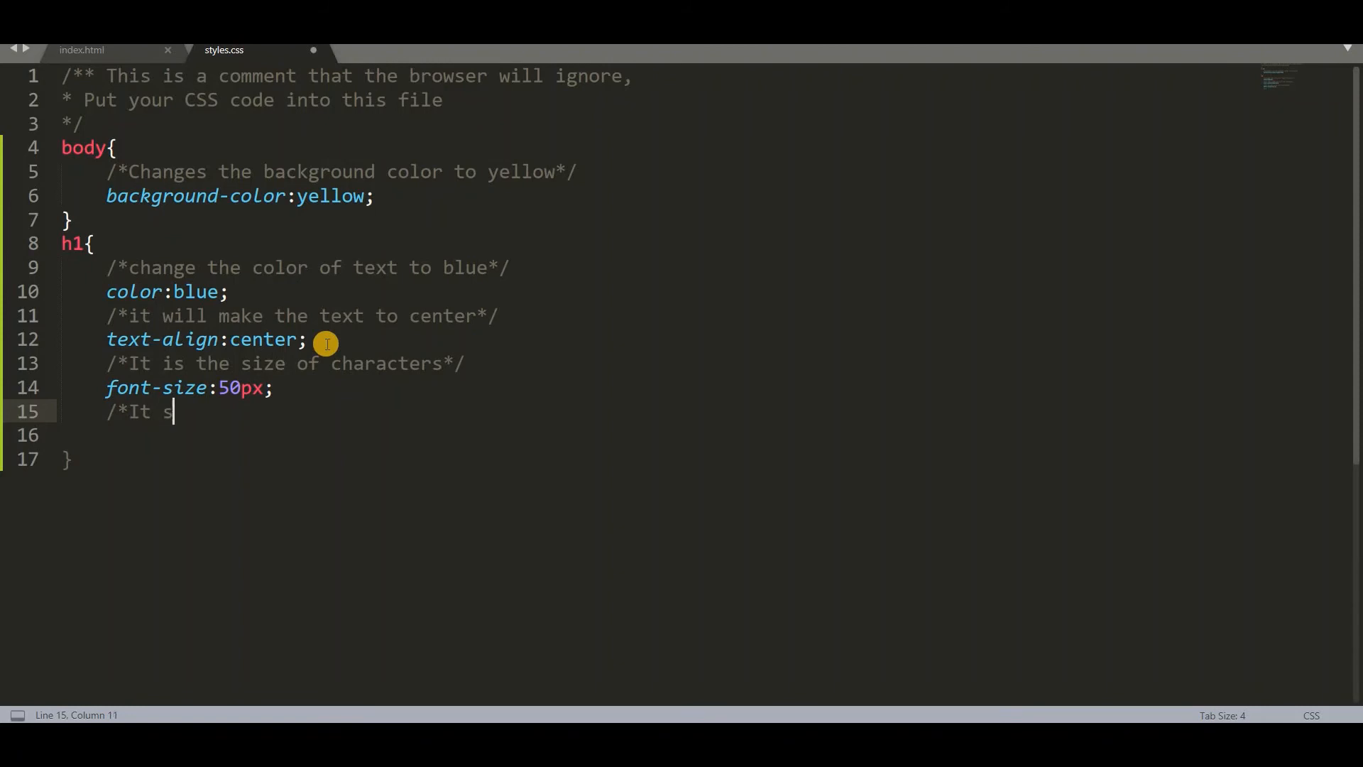
pyautogui.write('pecifie')
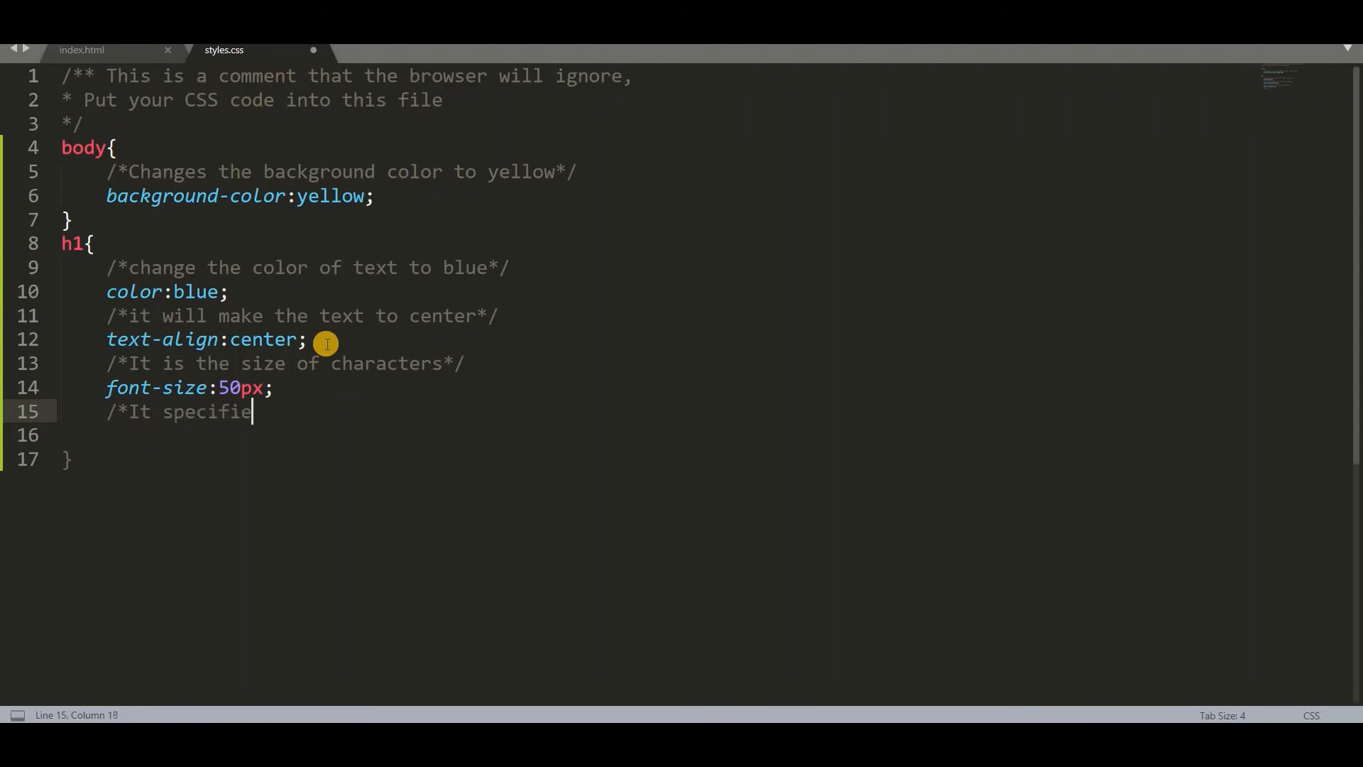
pyautogui.write('s the fon')
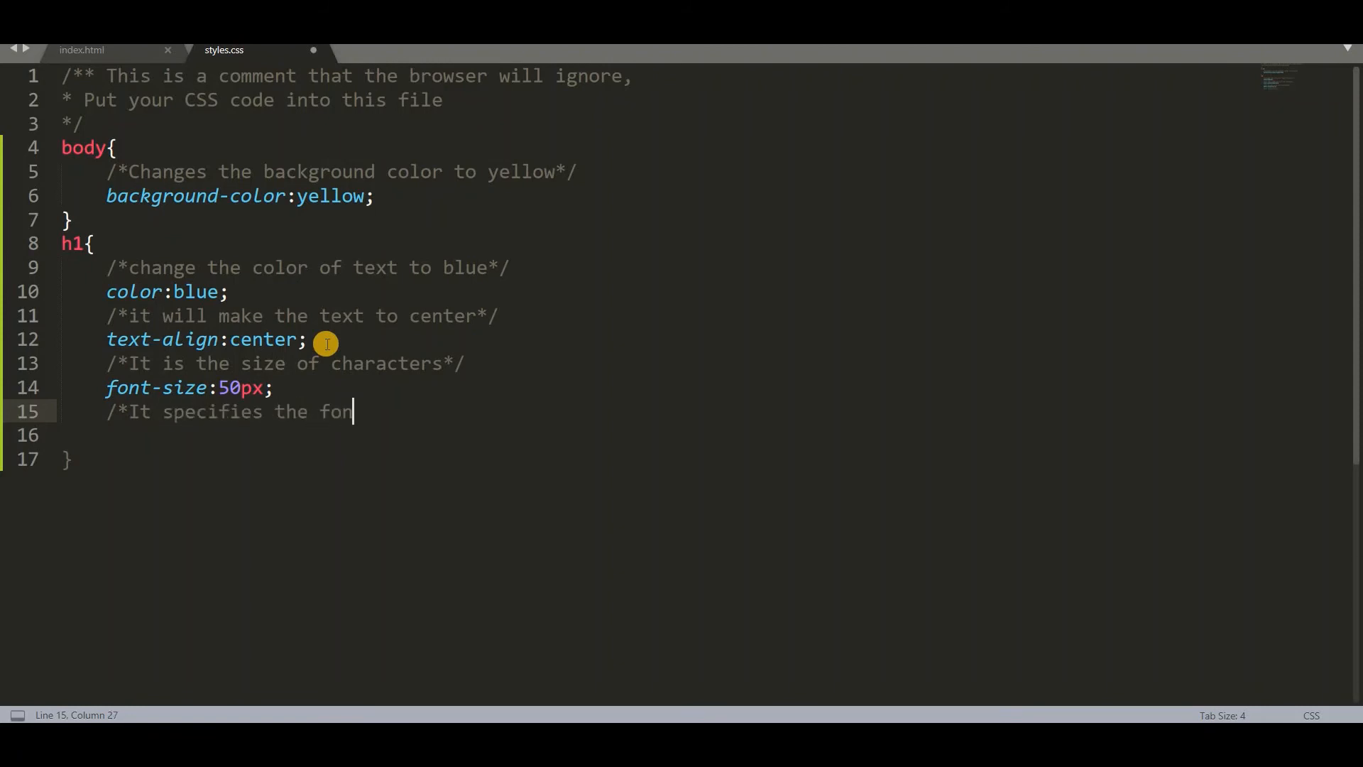
pyautogui.write('t of text*/')
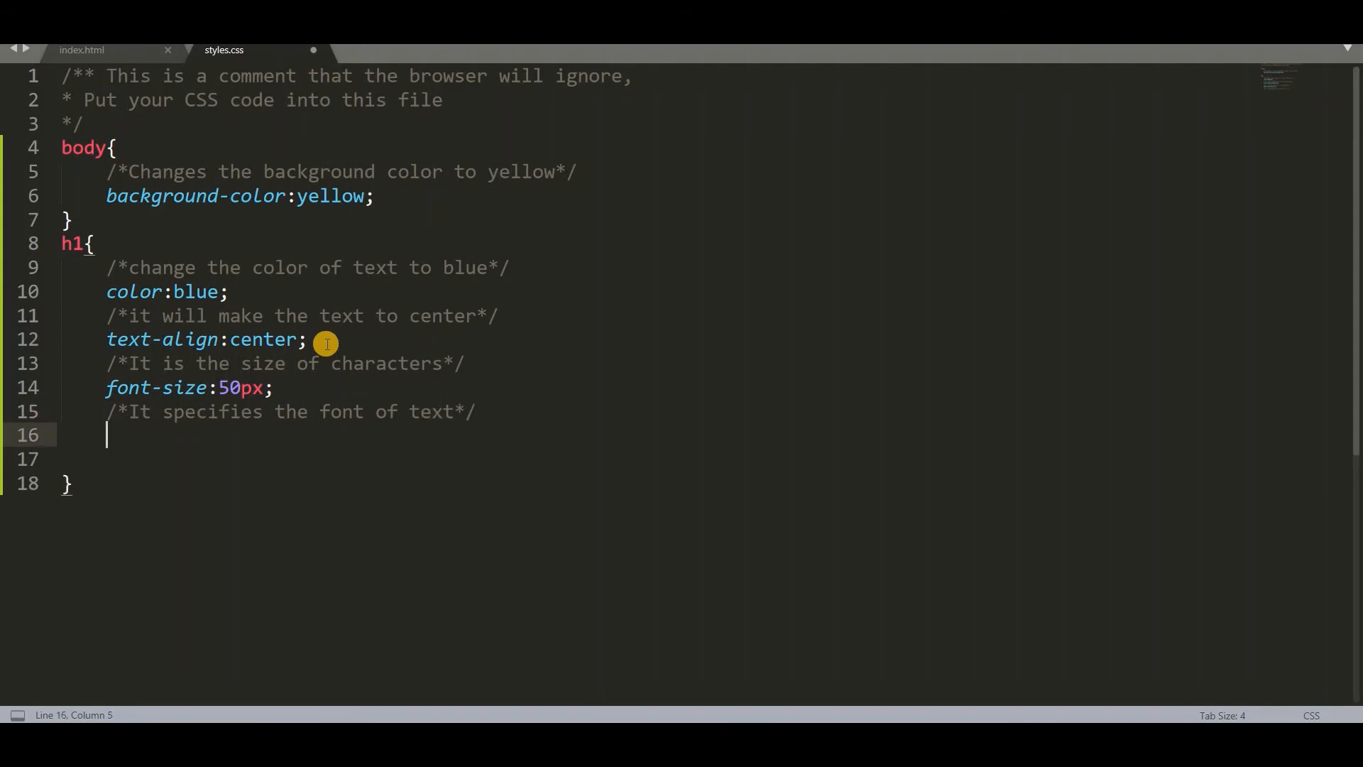
pyautogui.write('font-family:v;')
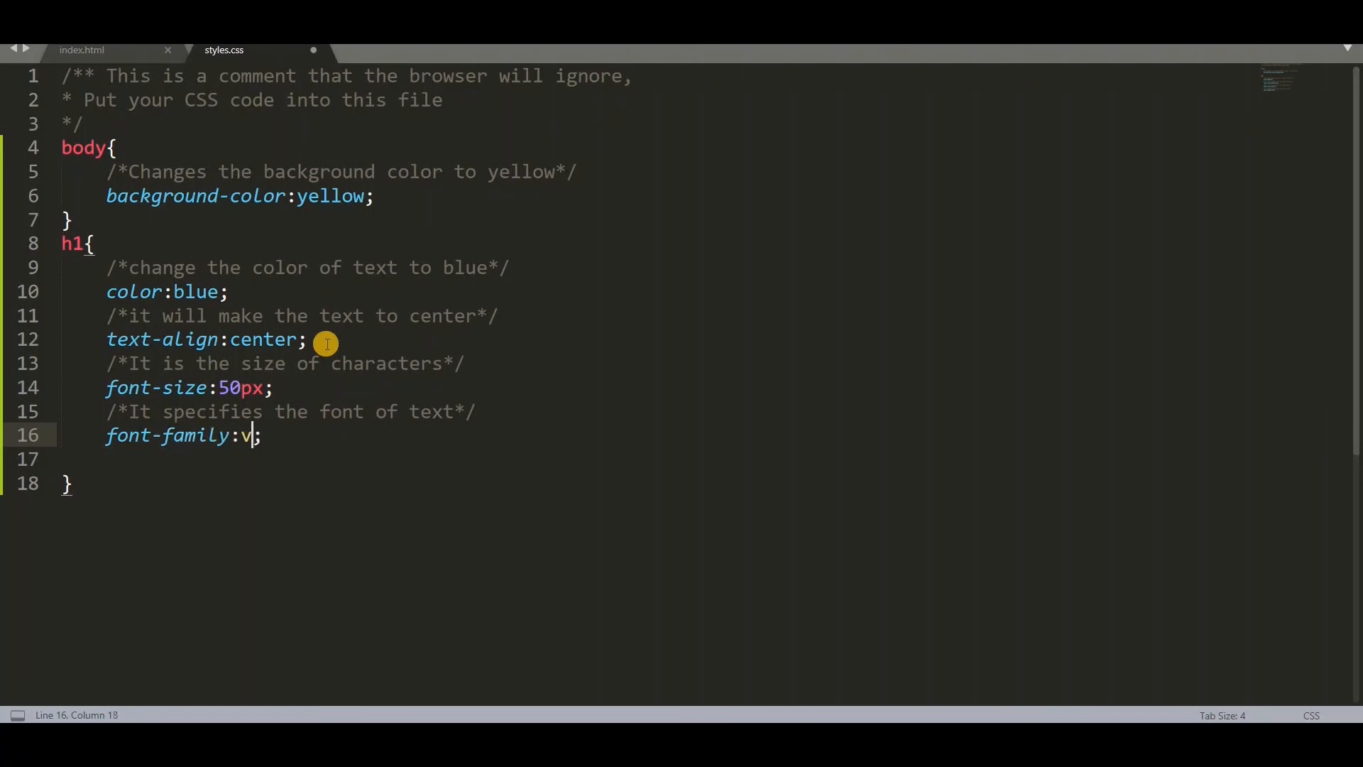
pyautogui.write('erdana')
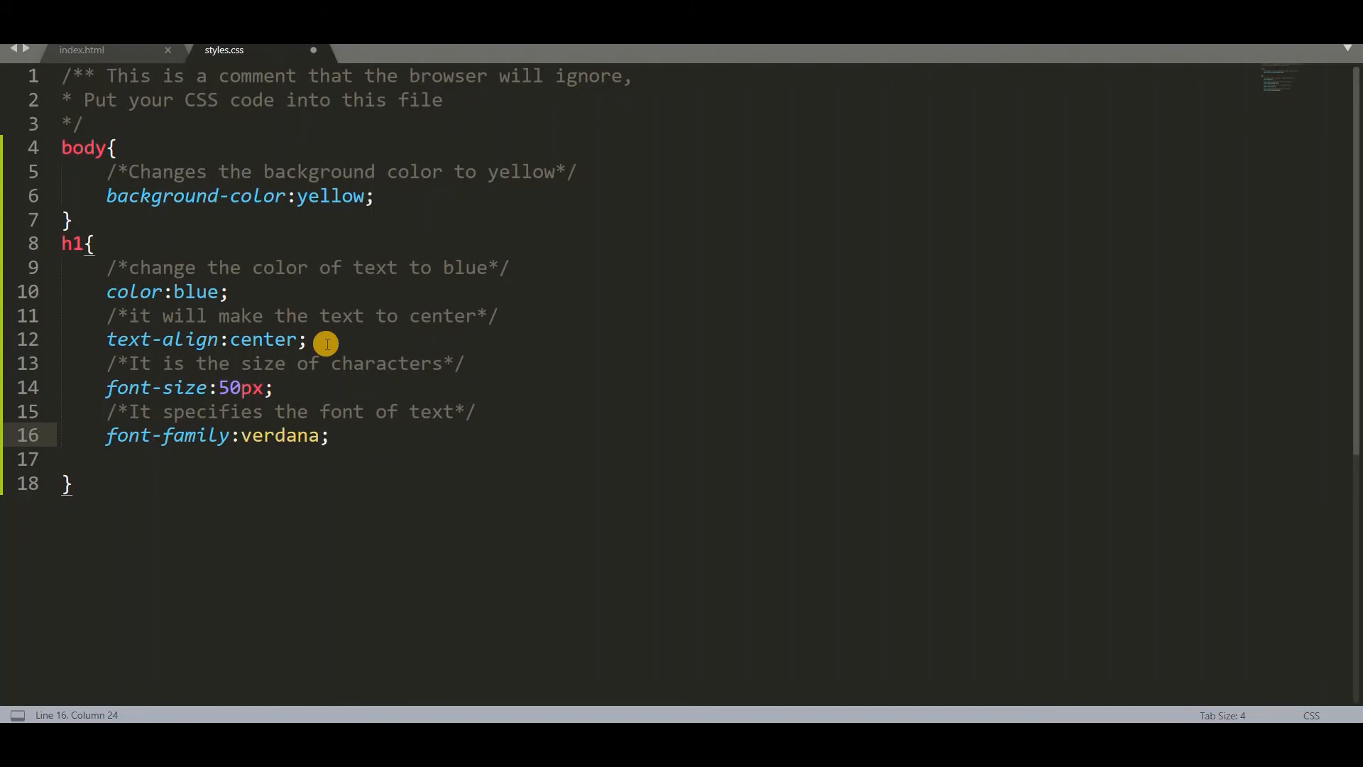
pyautogui.press('Ctrl+s')
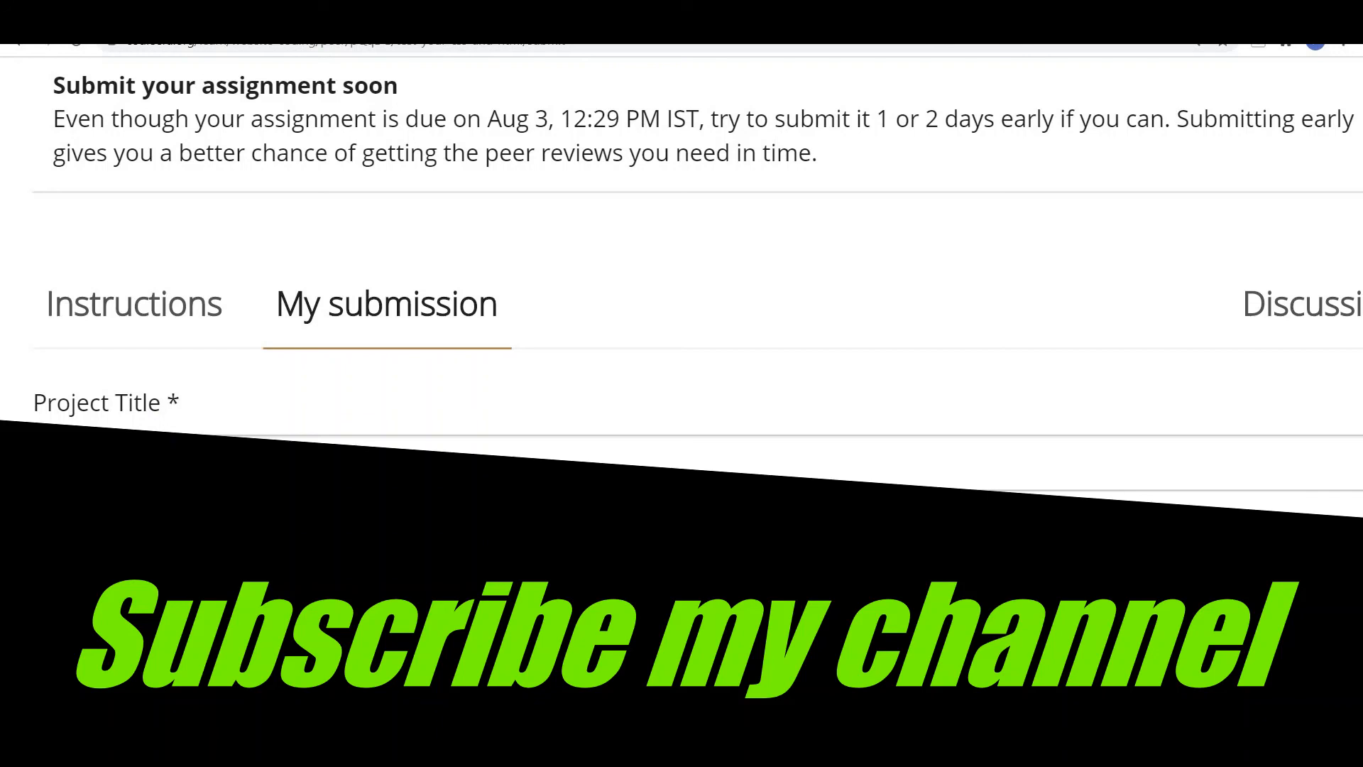
# - Enter 'webpage' as the project title and begin a file upload
pyautogui.write('webpage')
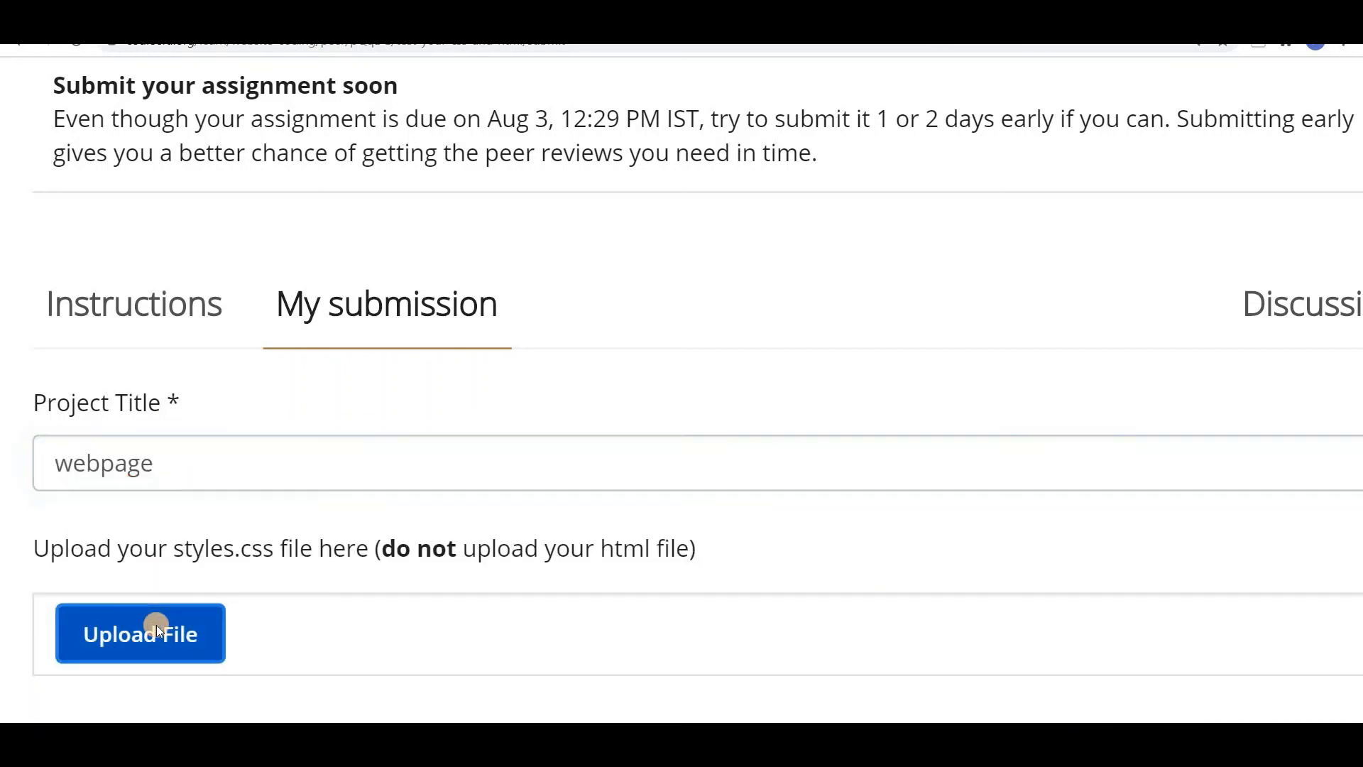
pyautogui.click(139, 633)
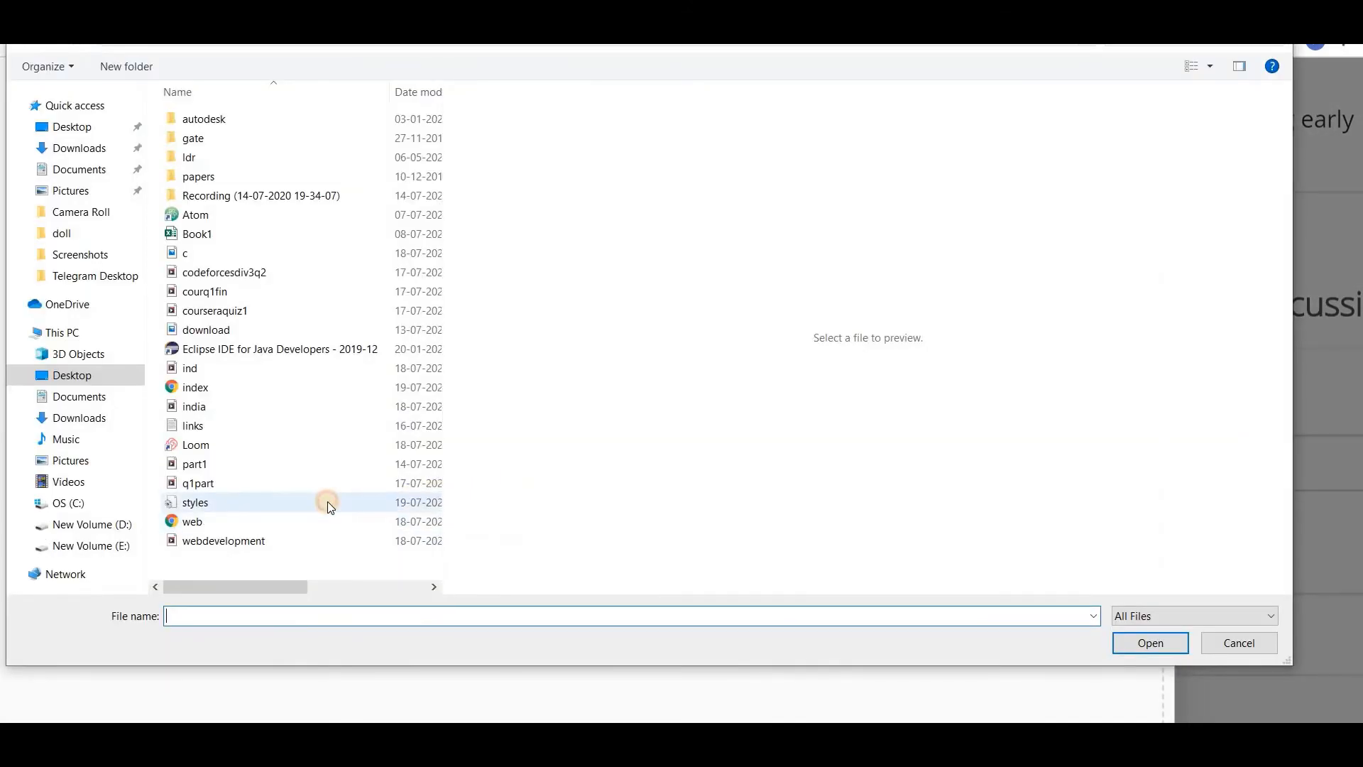
# - Attach styles.css from the Desktop to the submission
pyautogui.click(195, 502)
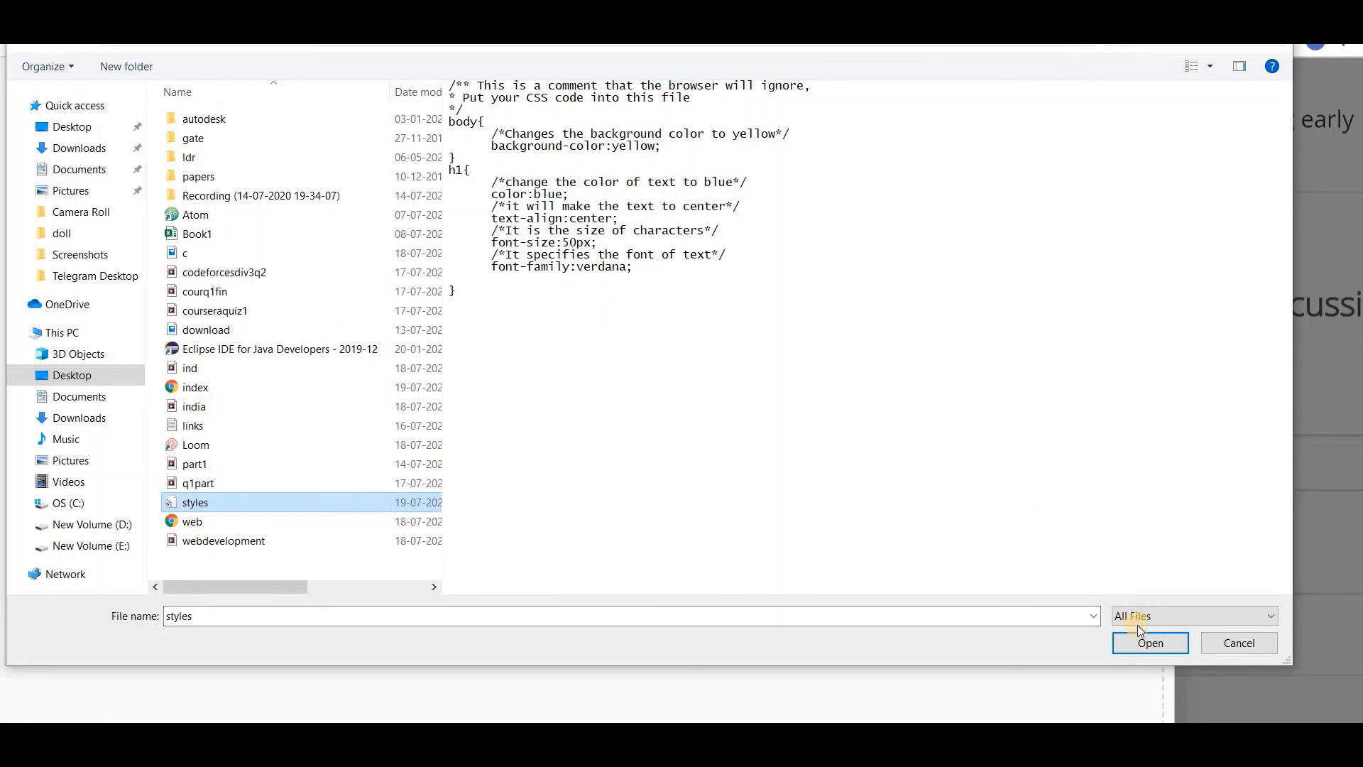
pyautogui.click(1150, 643)
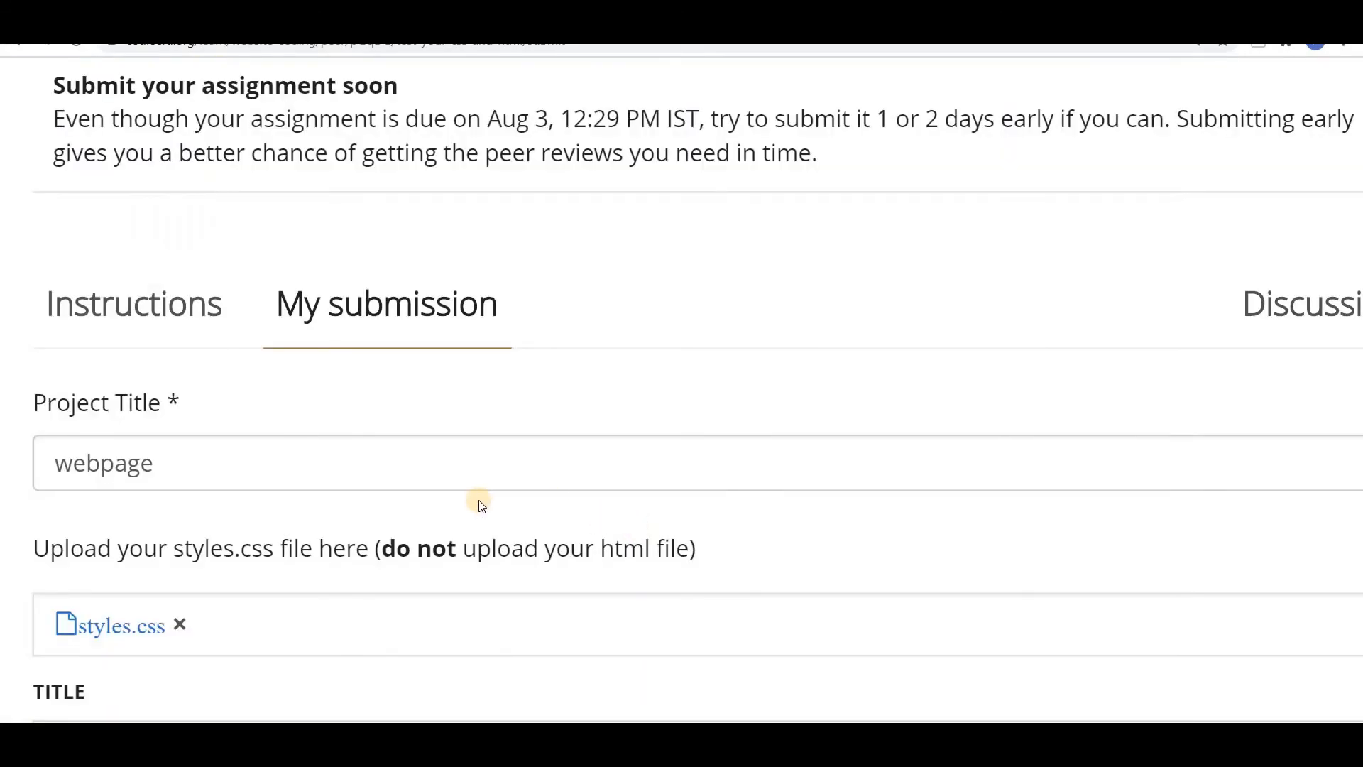
pyautogui.scroll(-3)
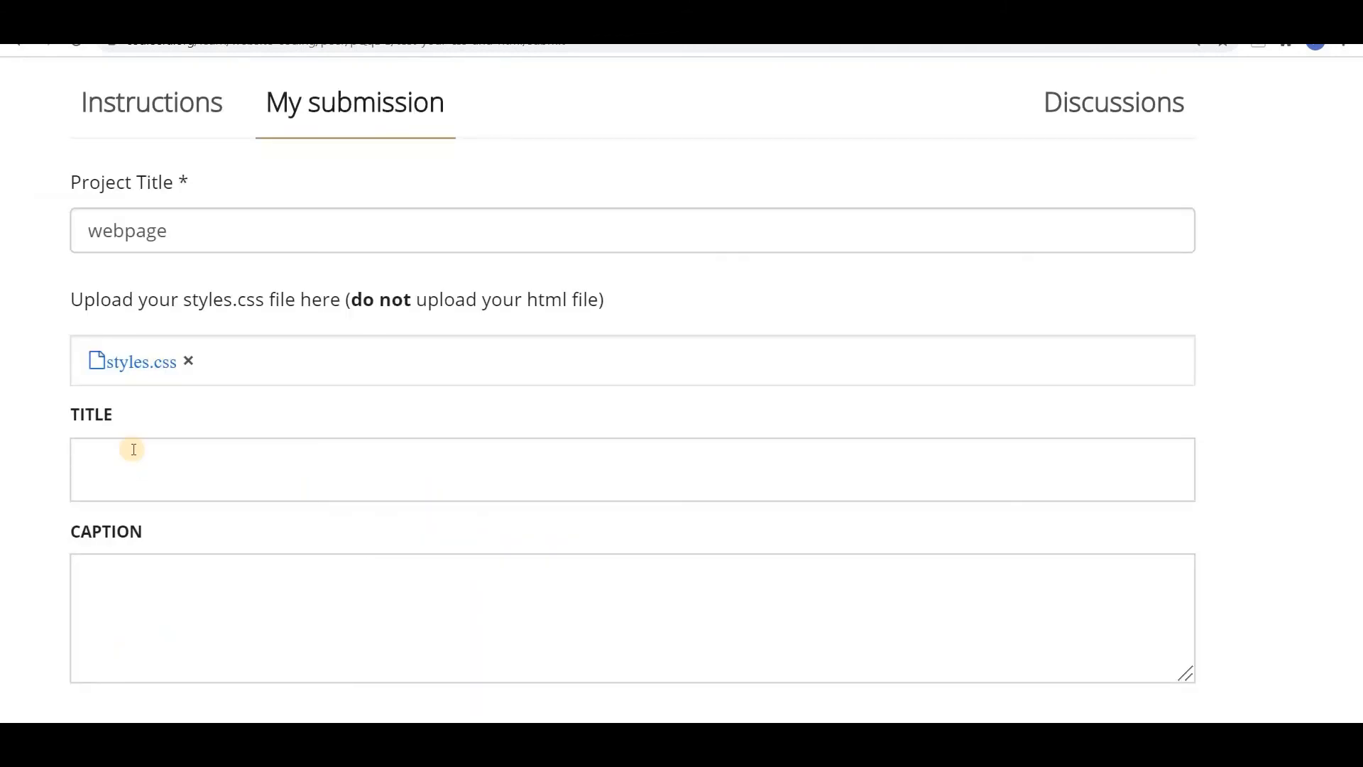
pyautogui.moveTo(187, 308)
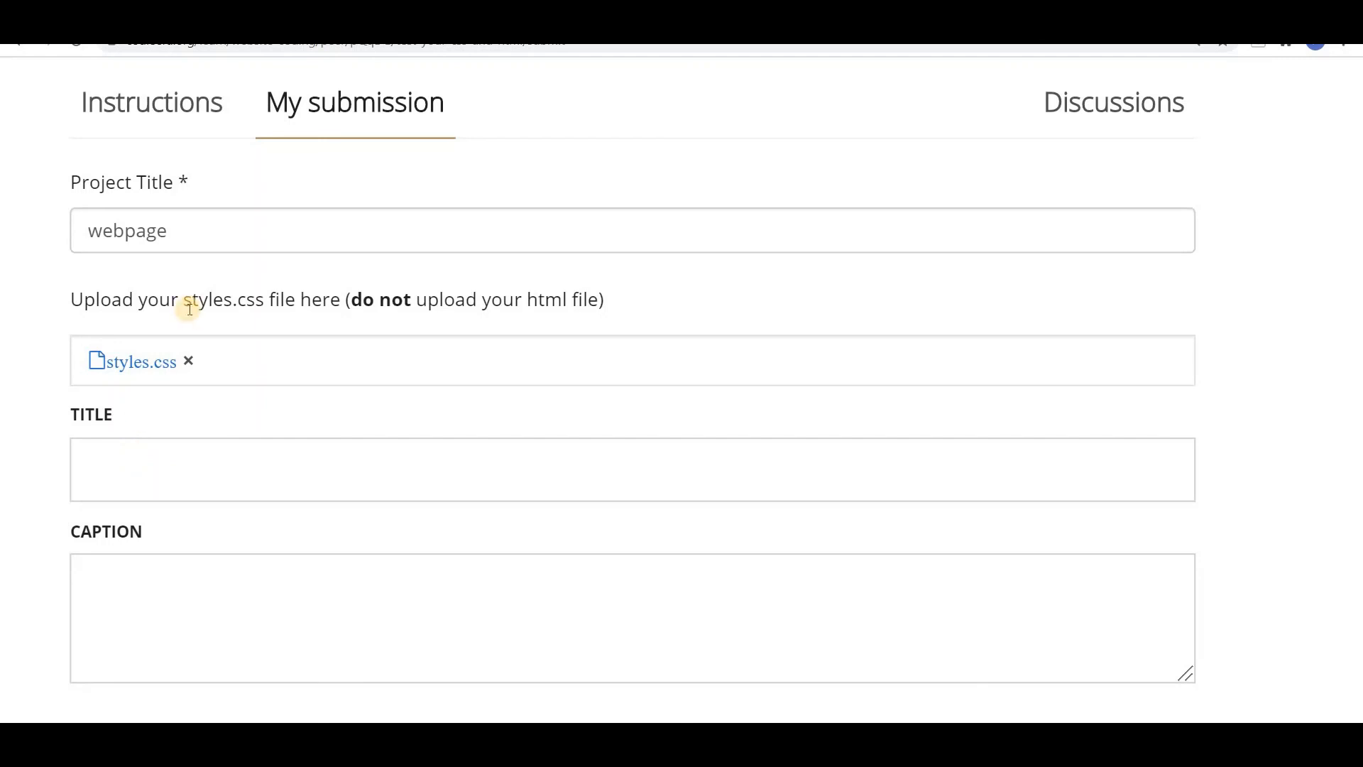